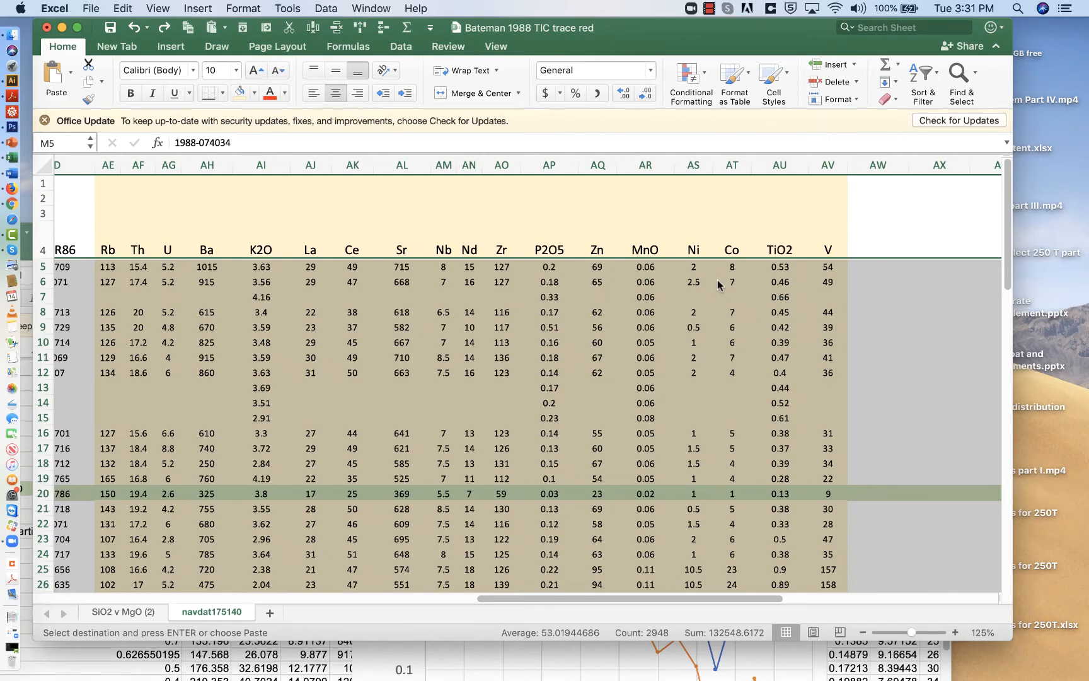
mouse_move(709, 315)
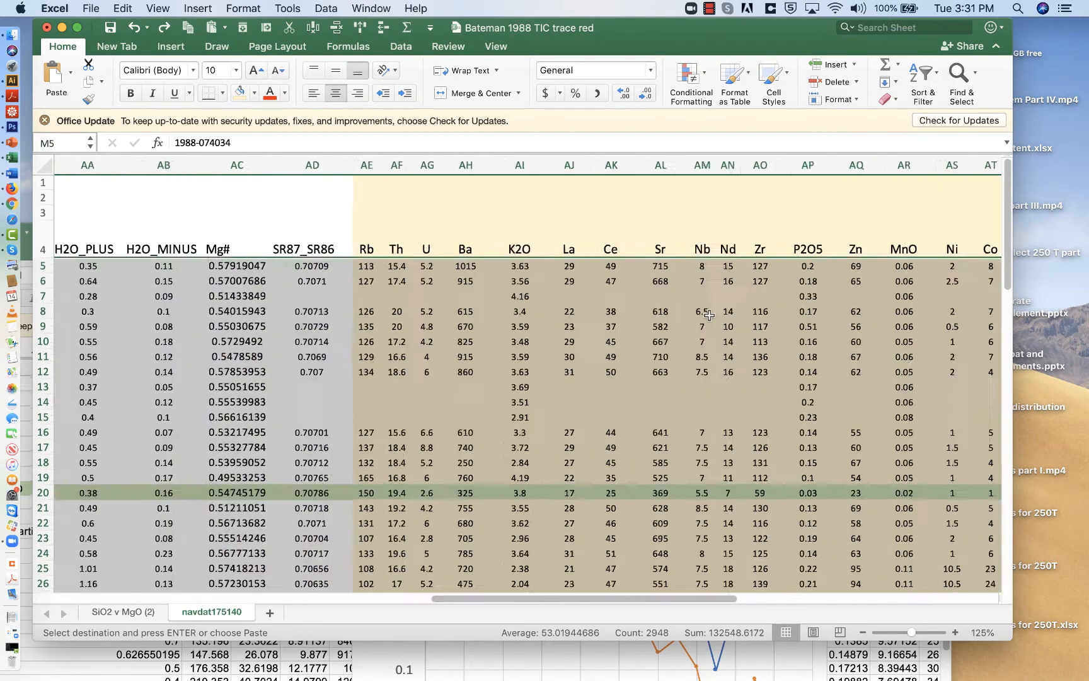
Sort the sample rows on column O (SiO2), largest to smallest, using a single sort level
scroll(left, 3)
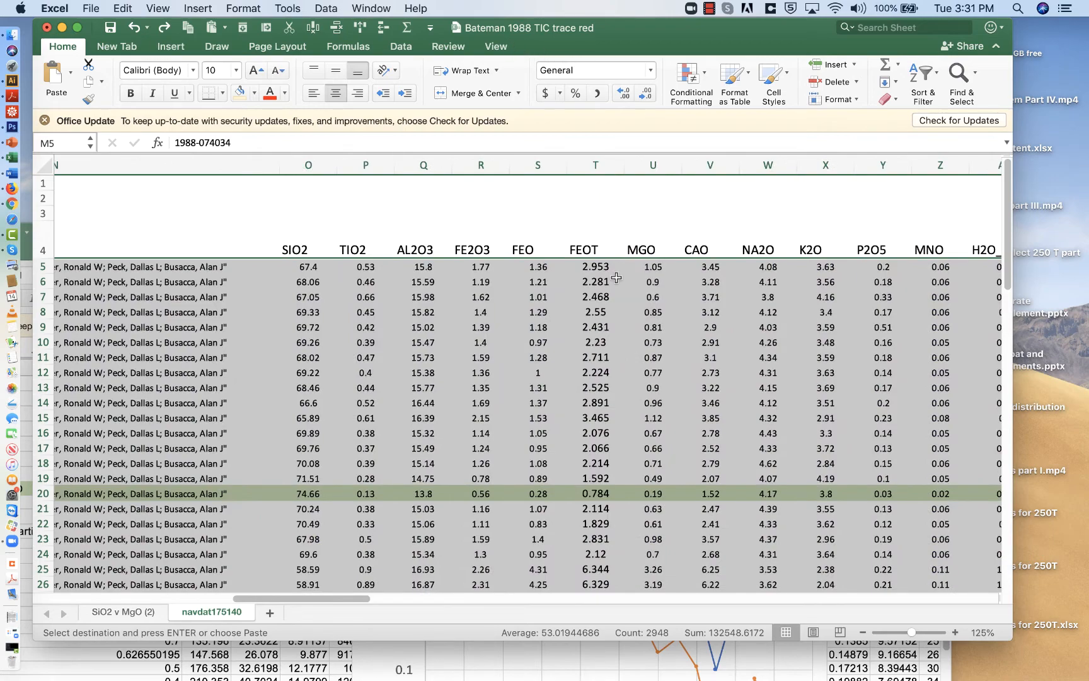
scroll(left, 3)
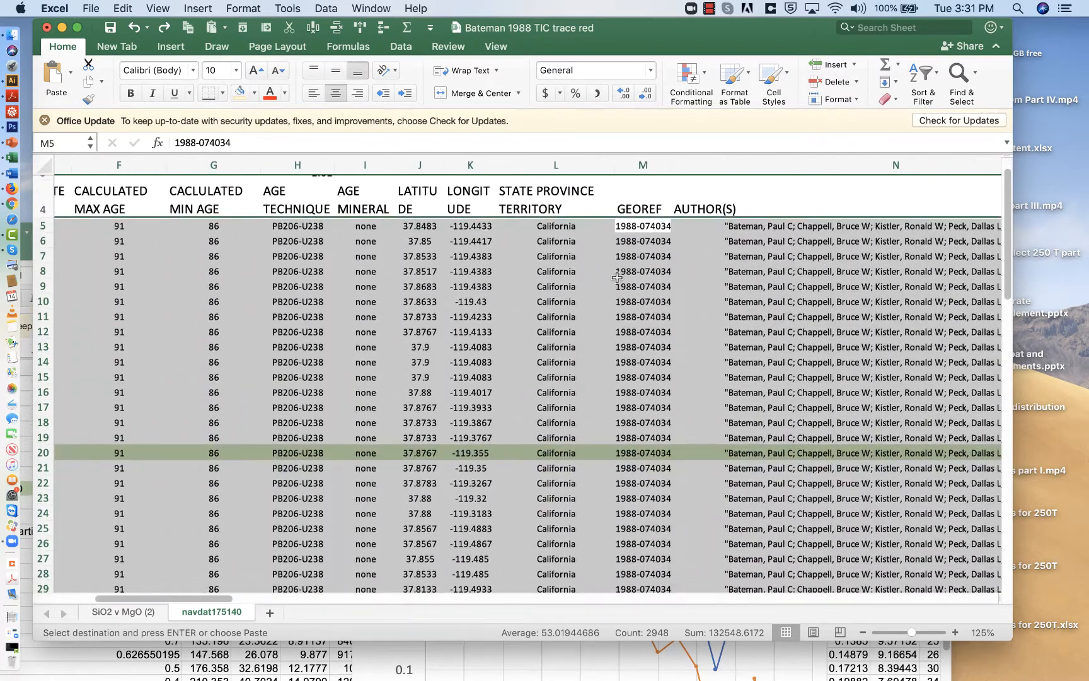
scroll(left, 3)
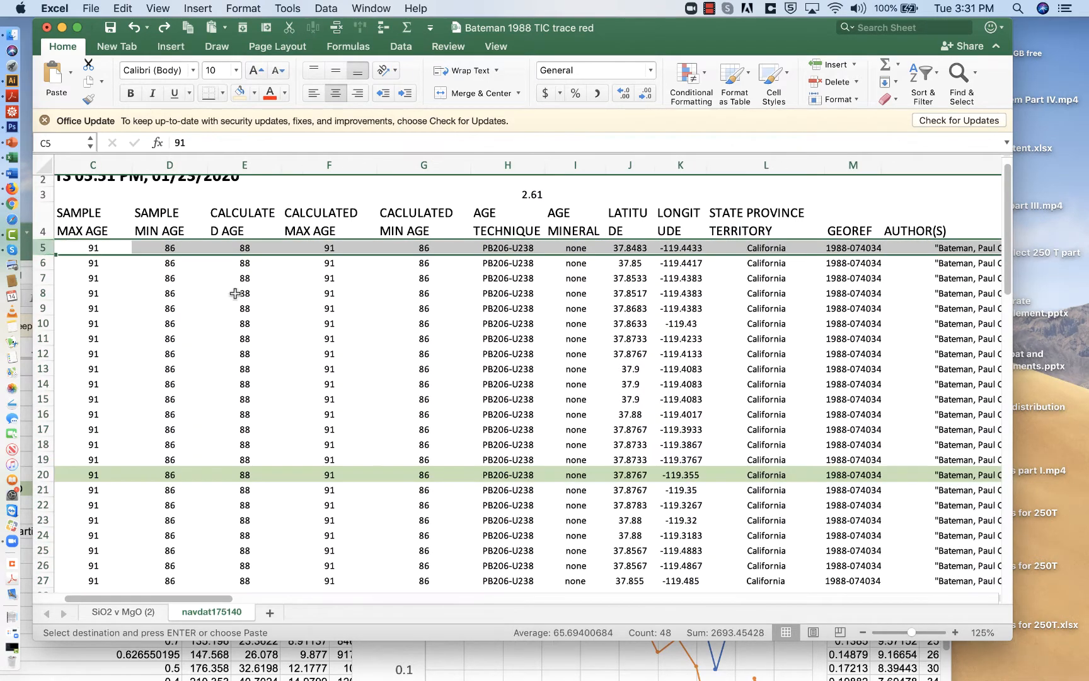
scroll(down, 3)
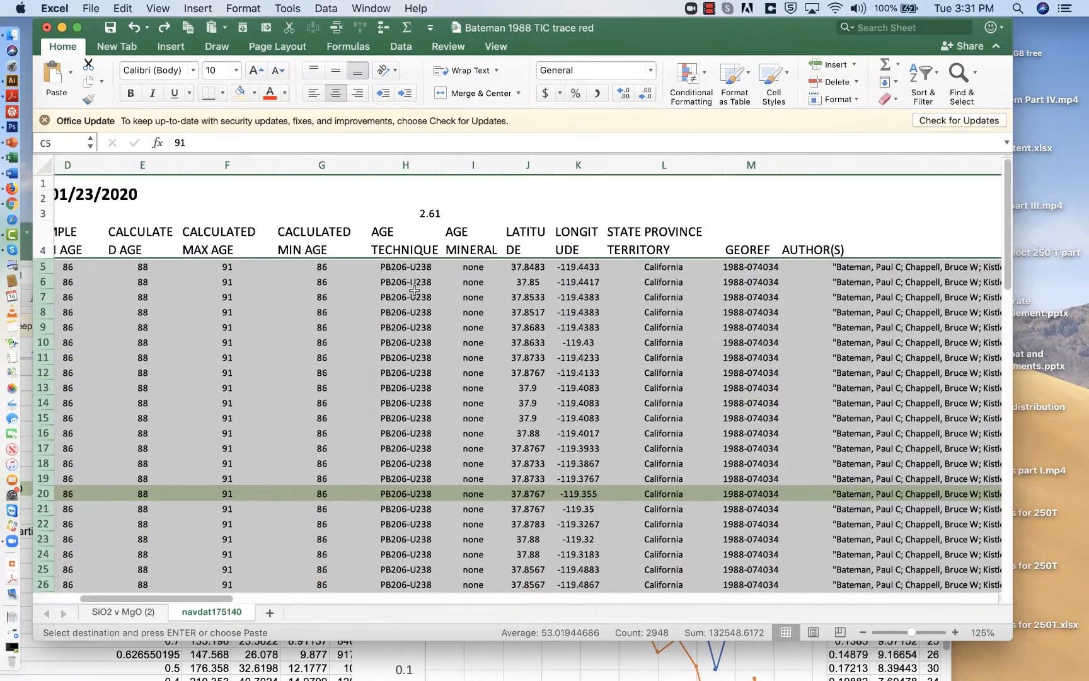
scroll(right, 3)
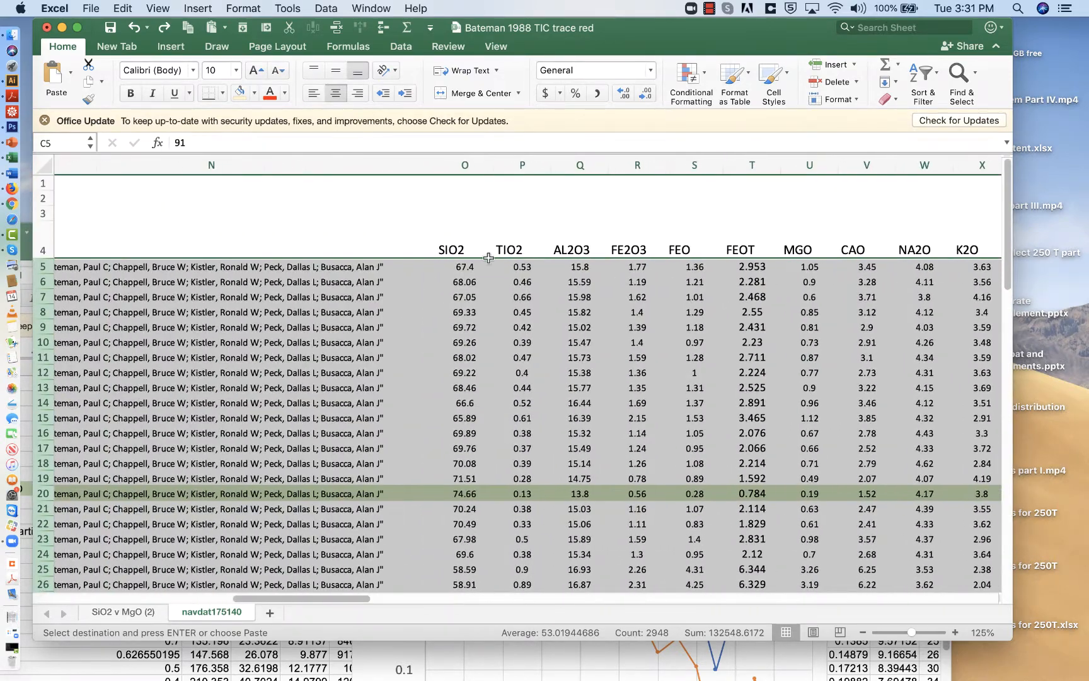
click(326, 8)
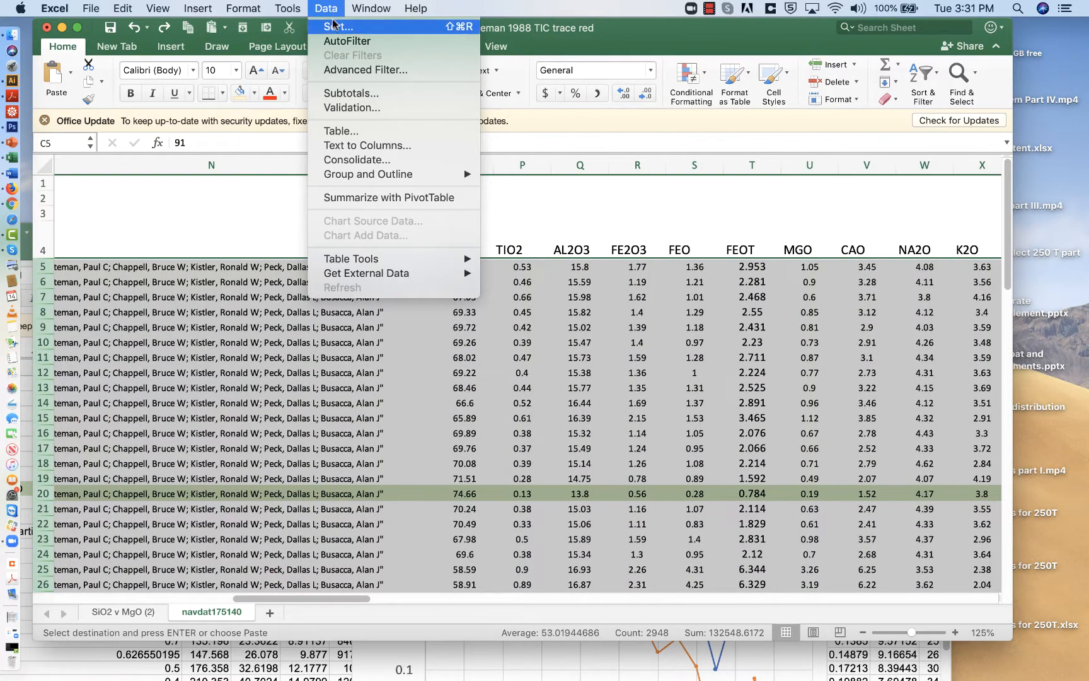
click(336, 26)
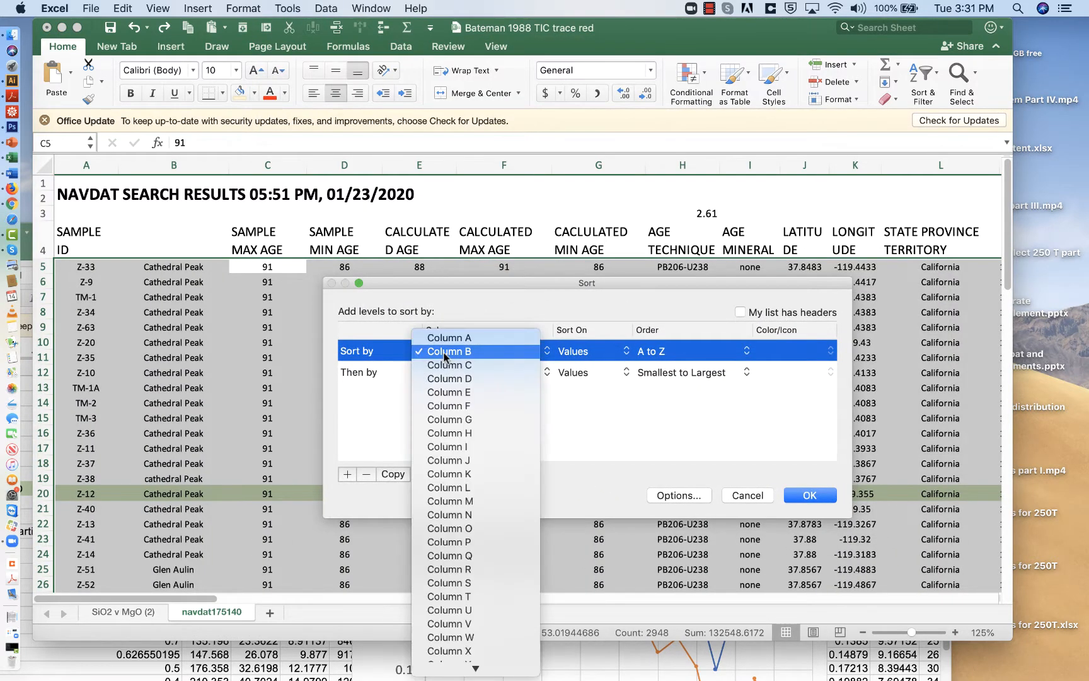
click(450, 528)
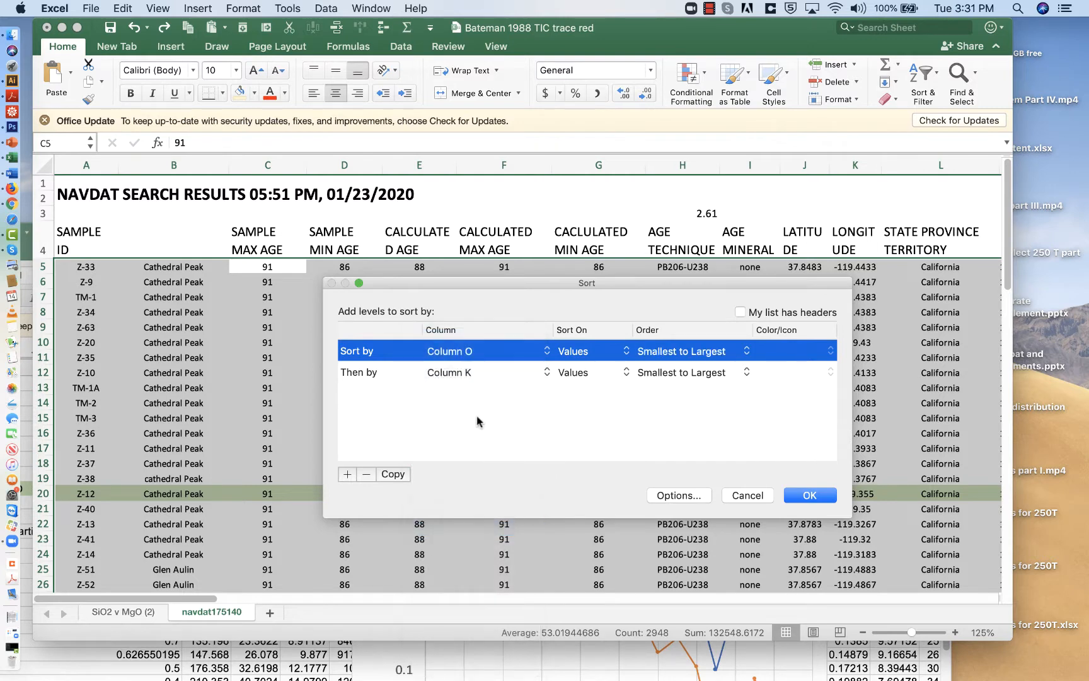
click(479, 372)
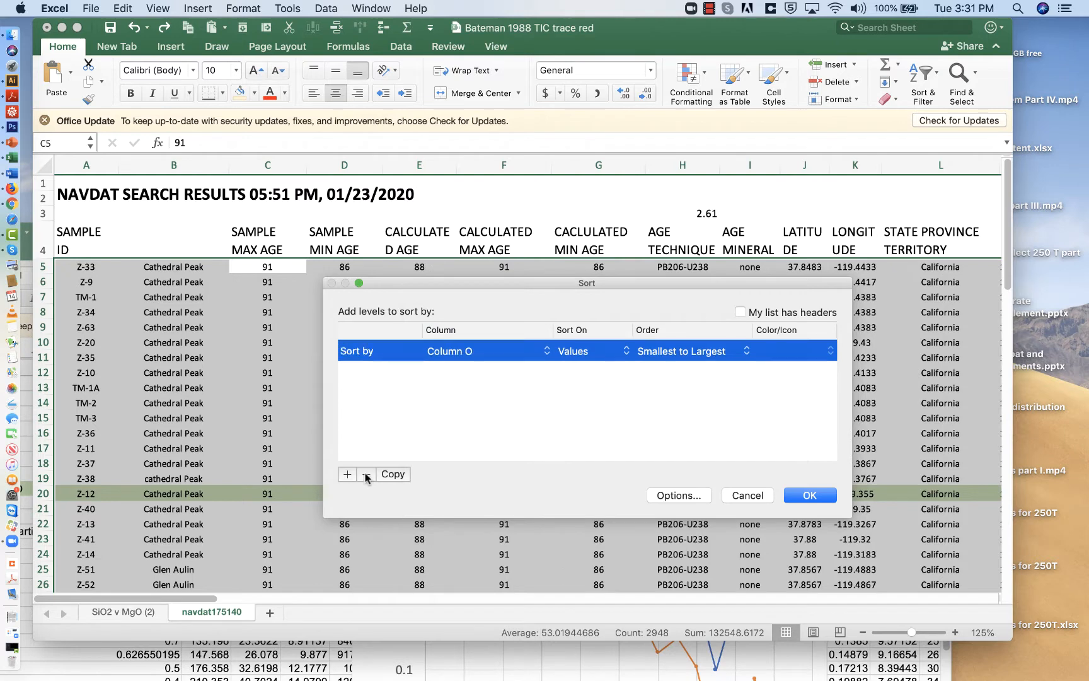
click(747, 352)
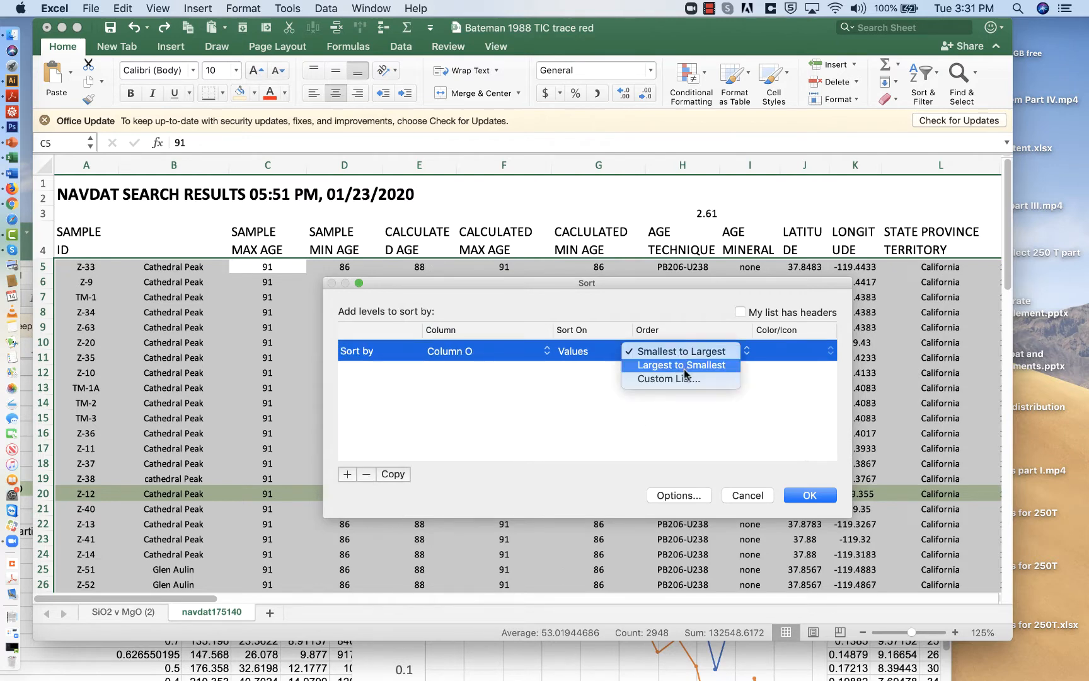
click(808, 496)
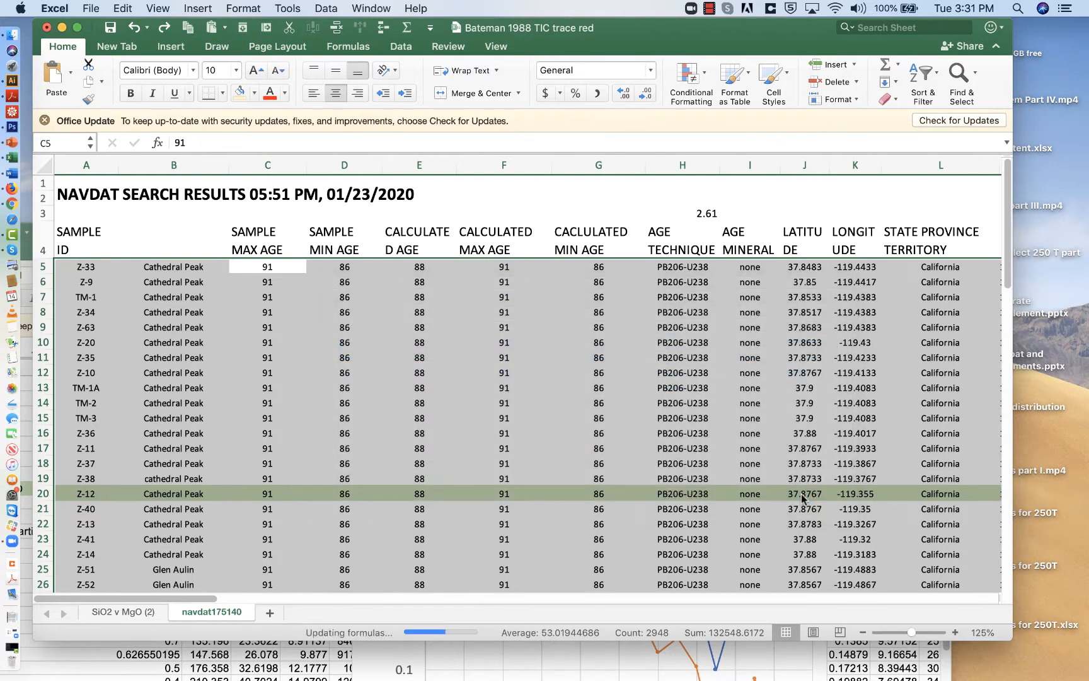
scroll(right, 3)
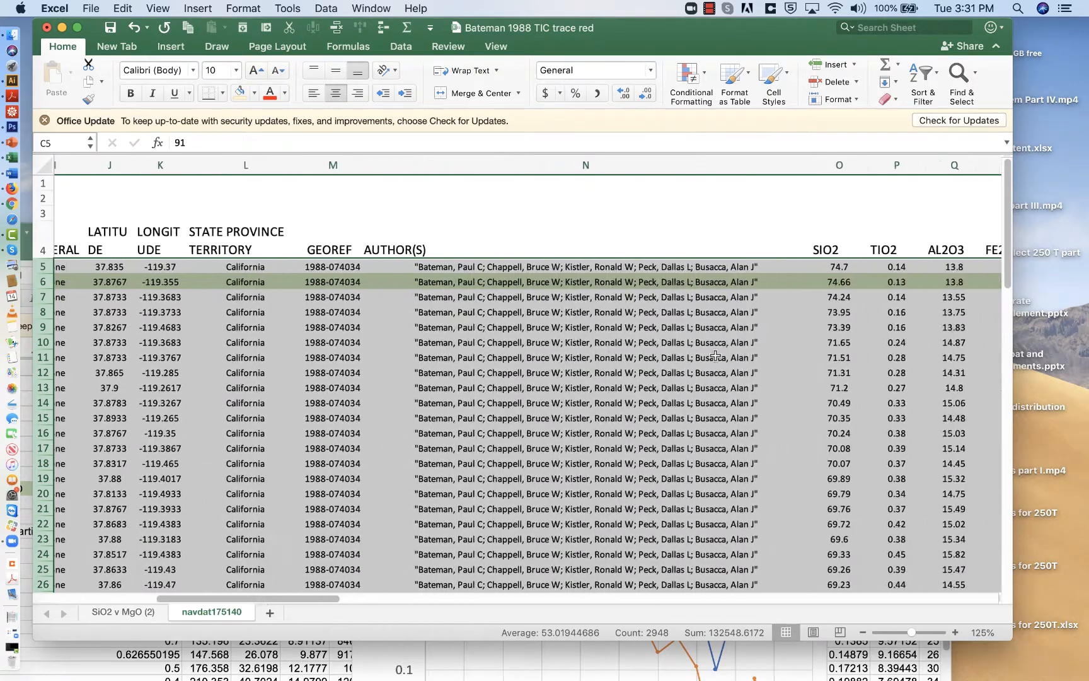
click(709, 266)
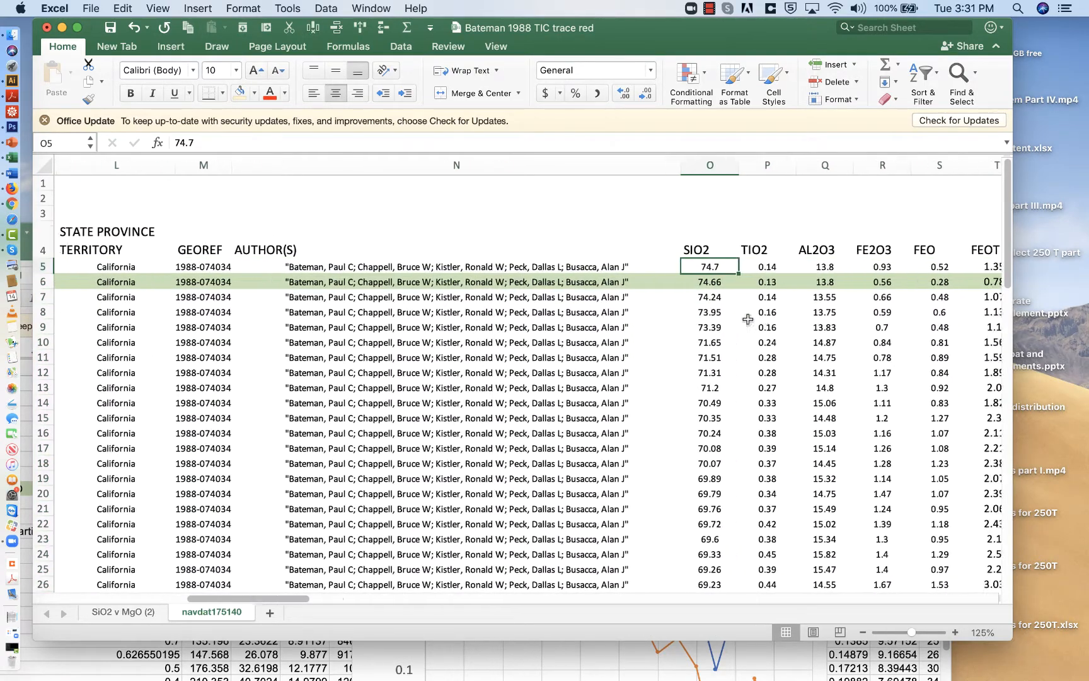
scroll(down, 3)
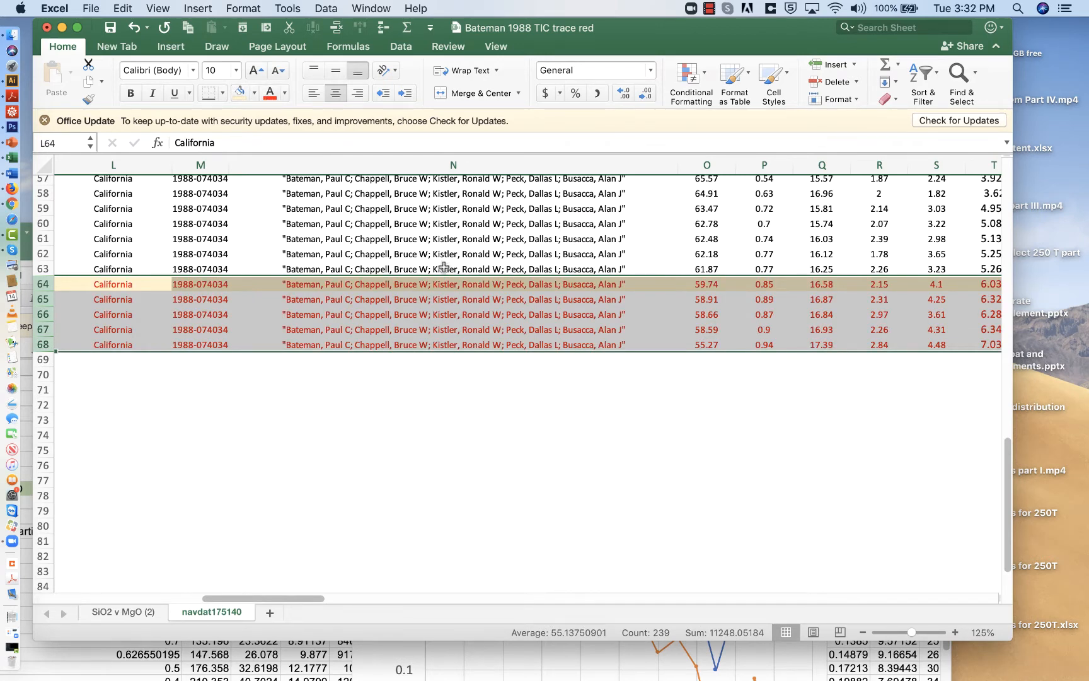
mouse_move(544, 448)
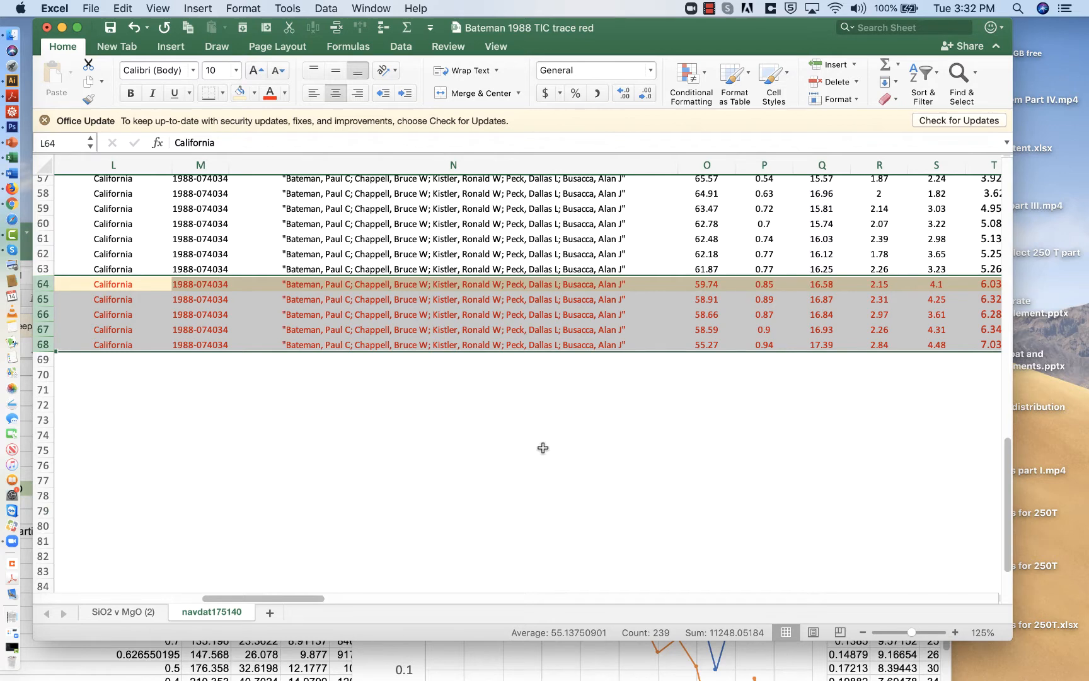
scroll(right, 3)
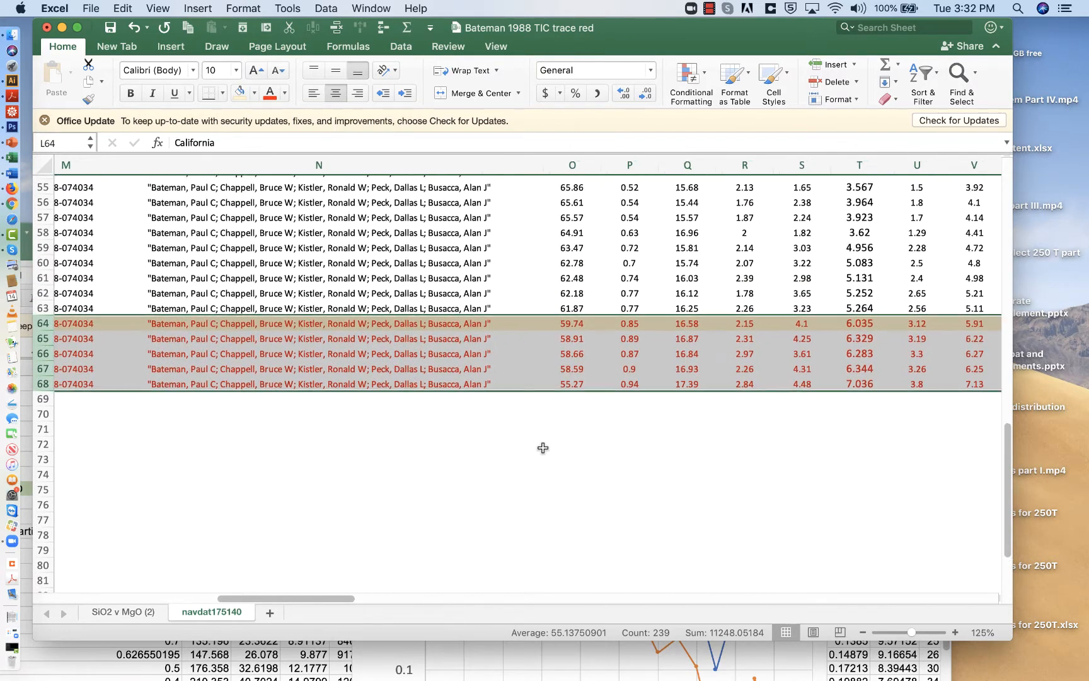
click(572, 307)
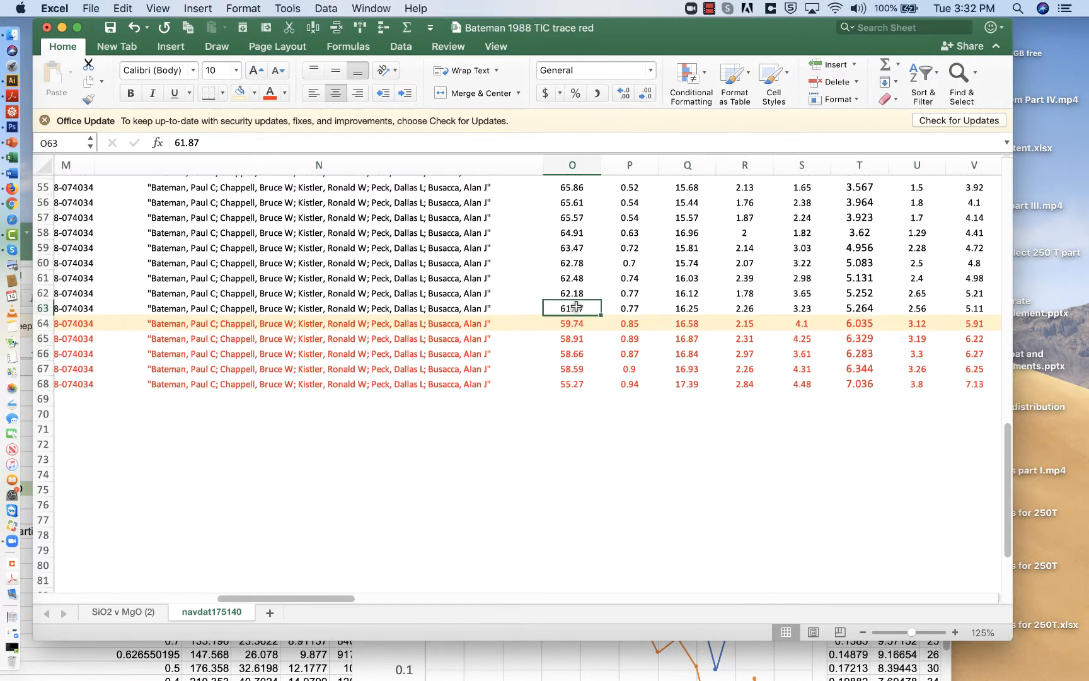
scroll(up, 3)
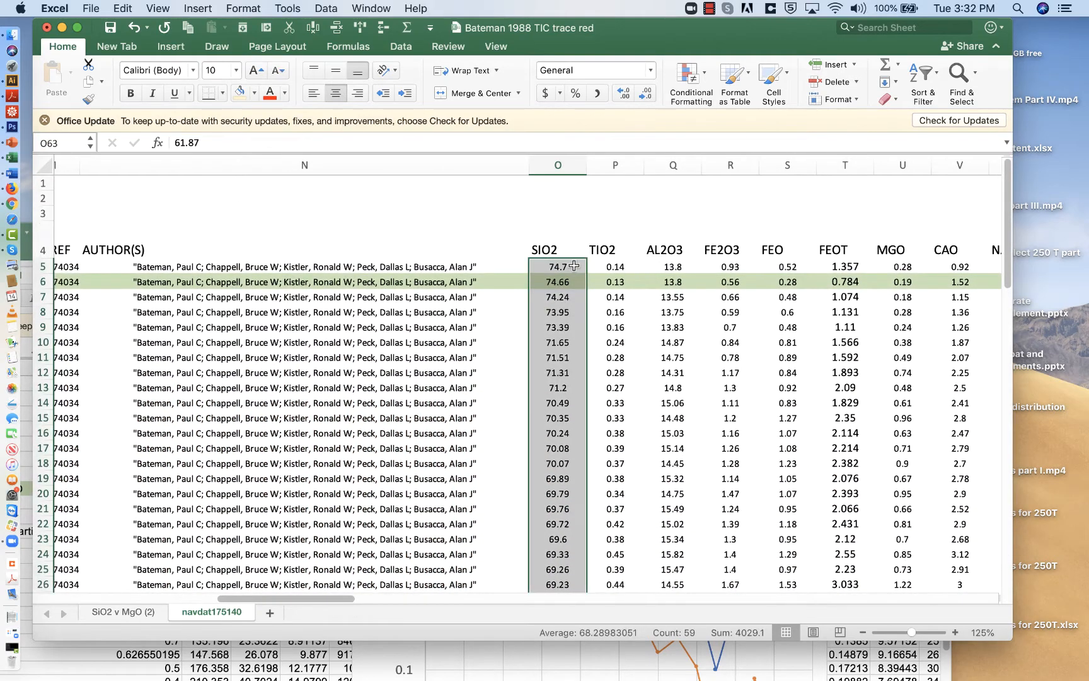
scroll(right, 3)
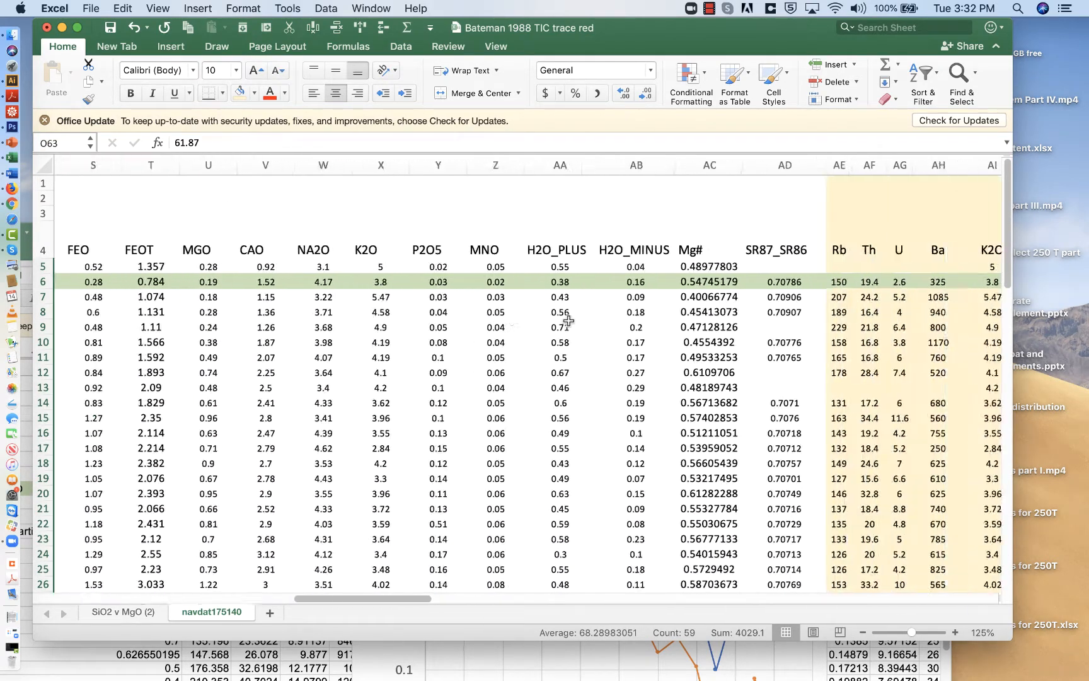
scroll(right, 3)
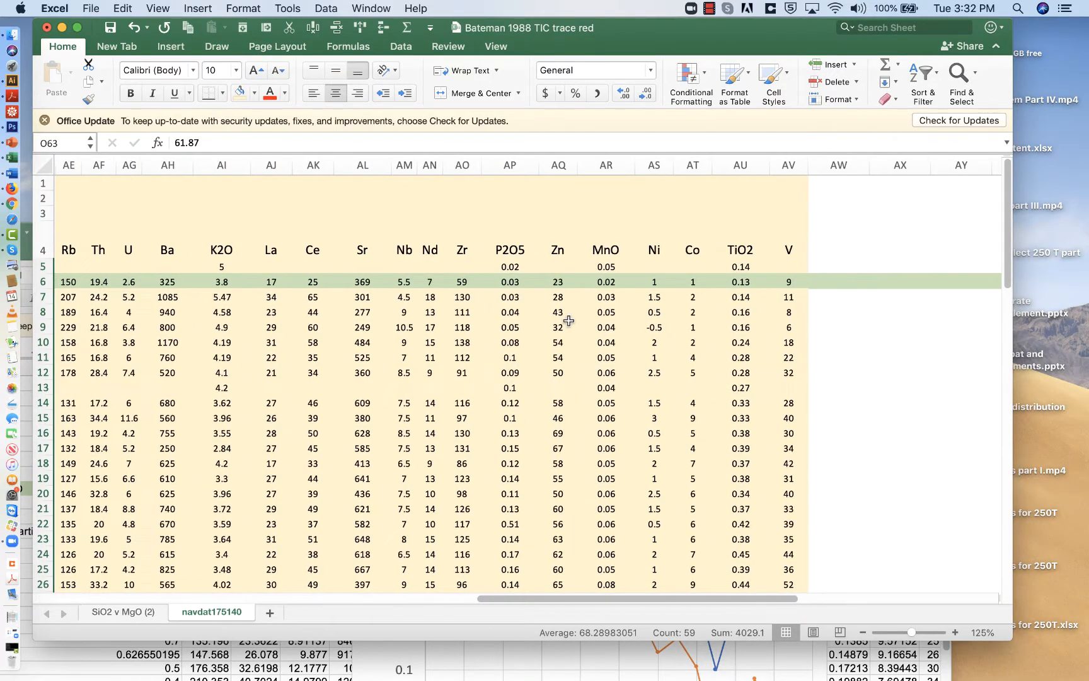
scroll(left, 3)
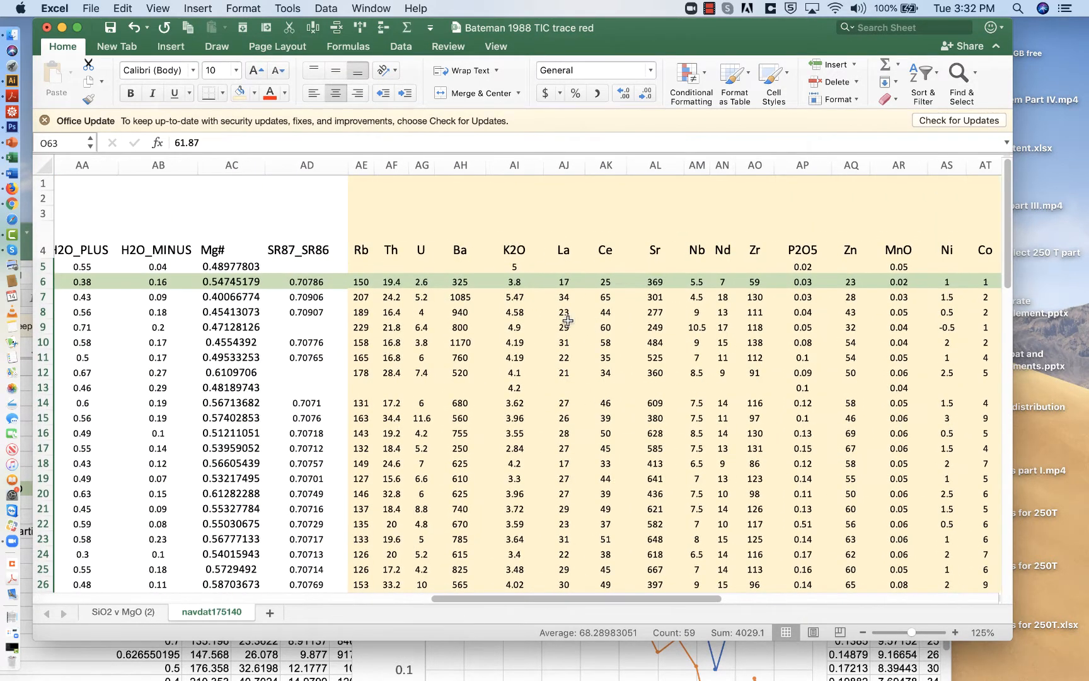
mouse_move(43, 266)
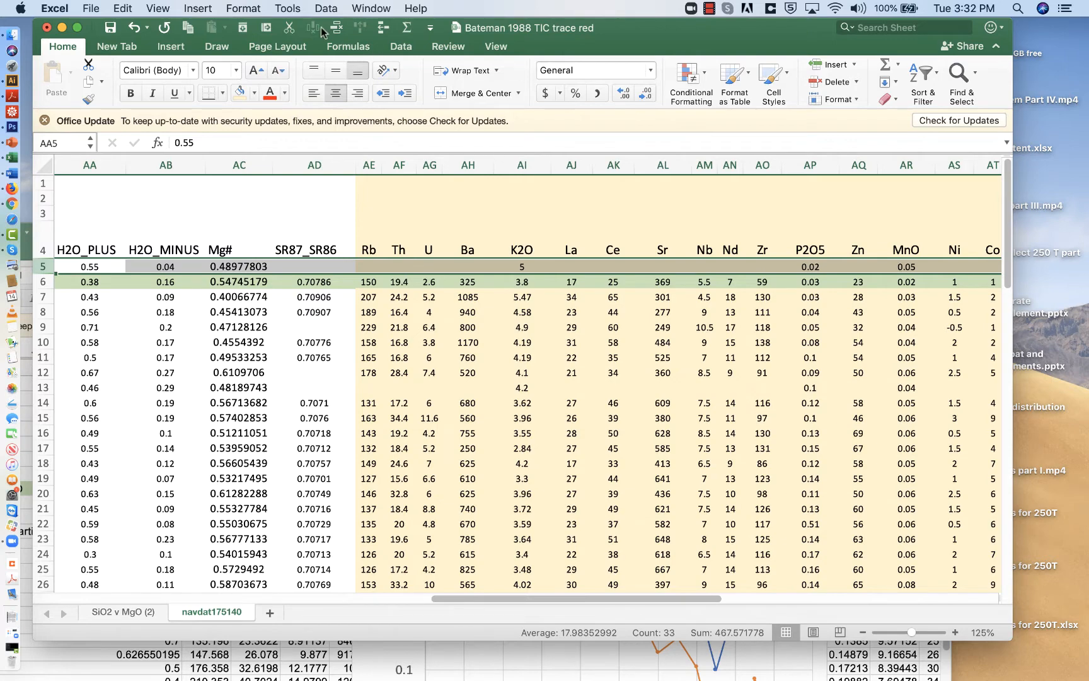
scroll(right, 3)
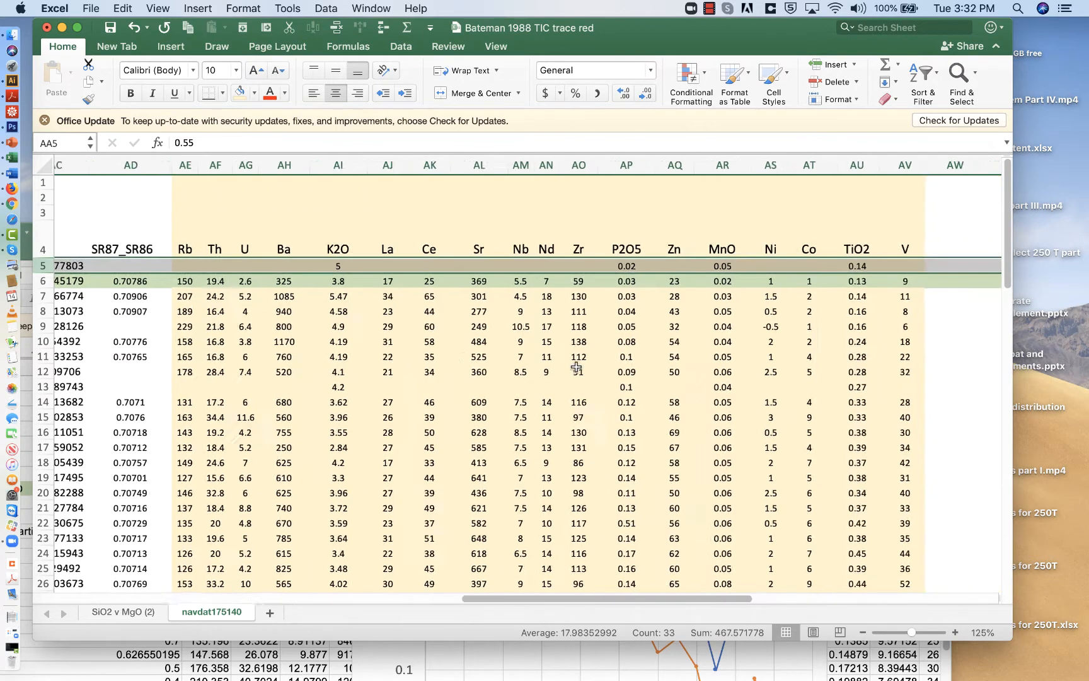
scroll(right, 3)
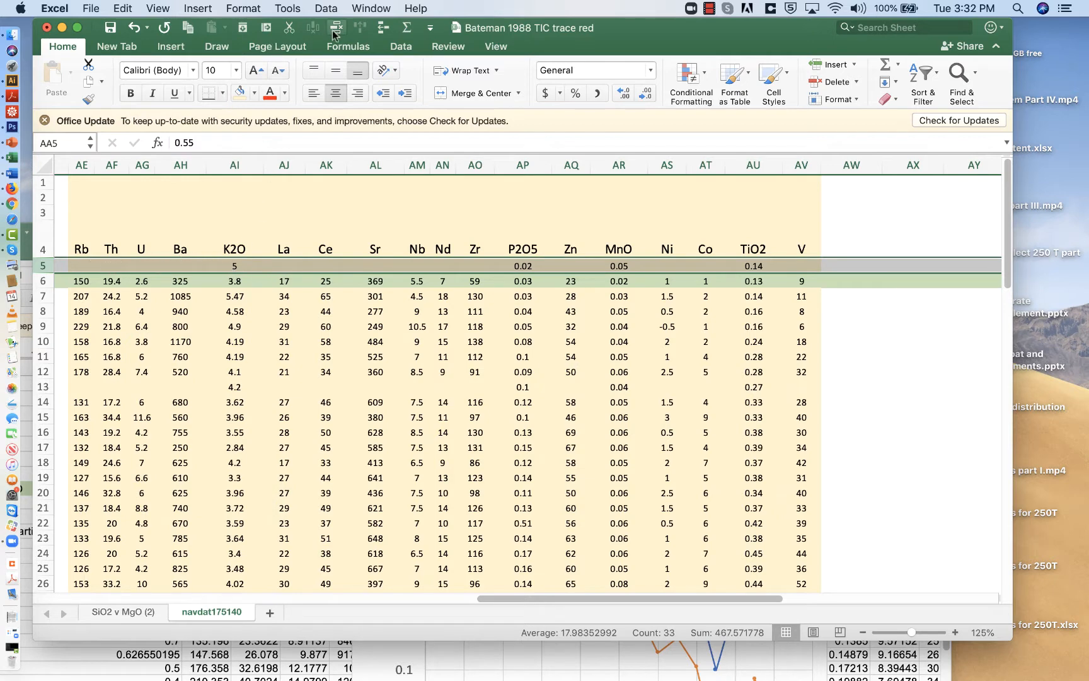
scroll(left, 3)
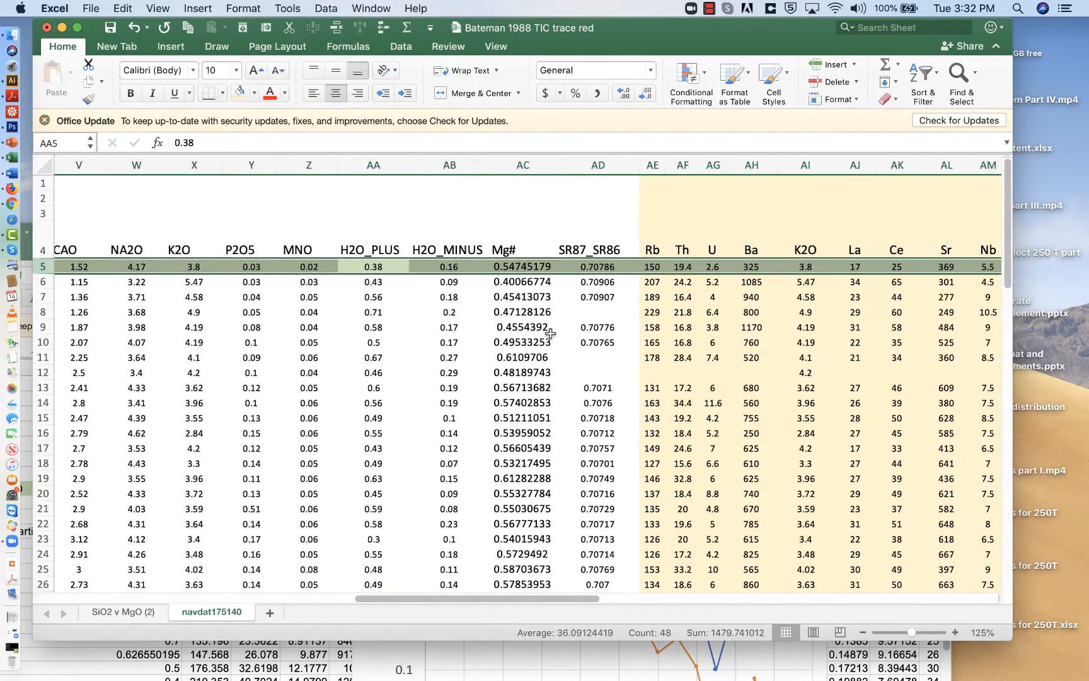
click(682, 388)
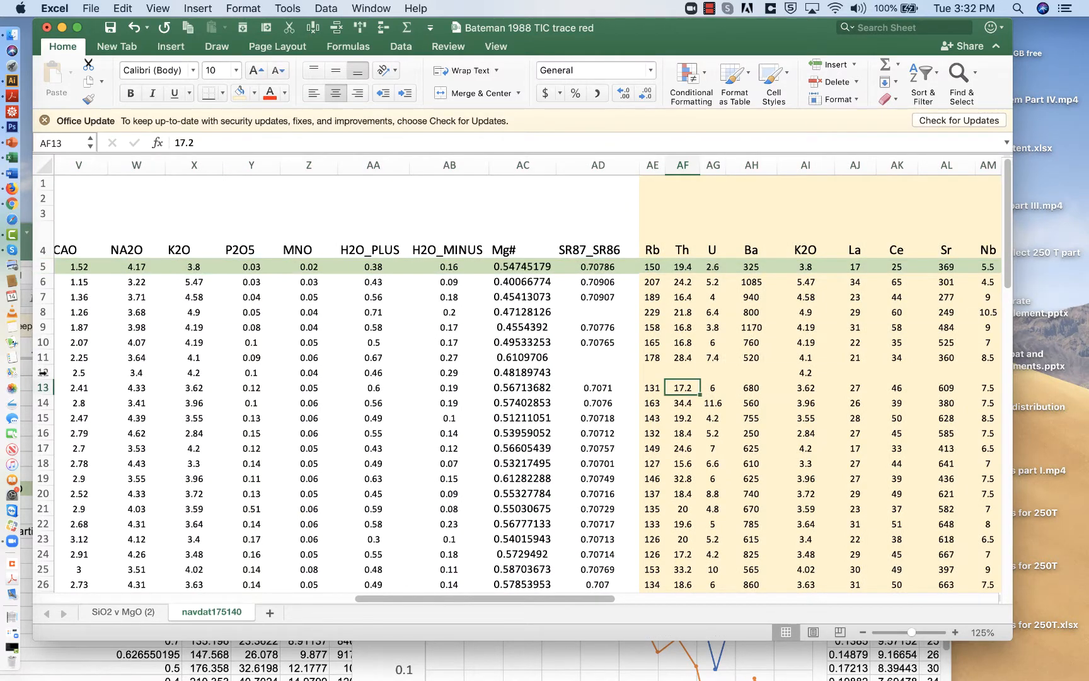
click(73, 372)
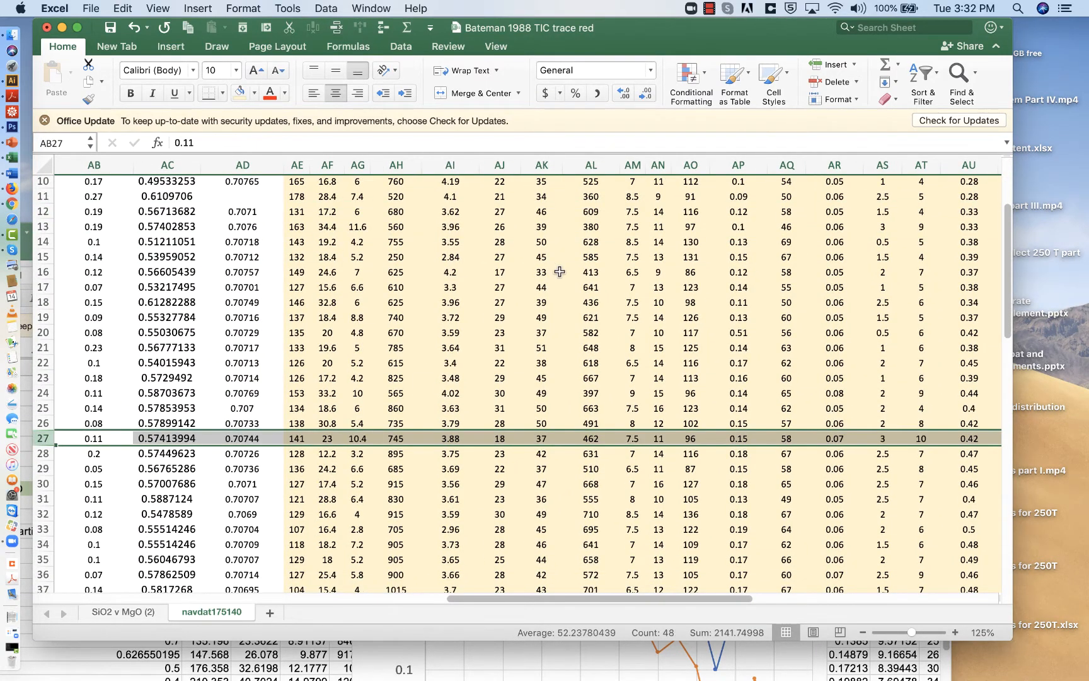
scroll(down, 3)
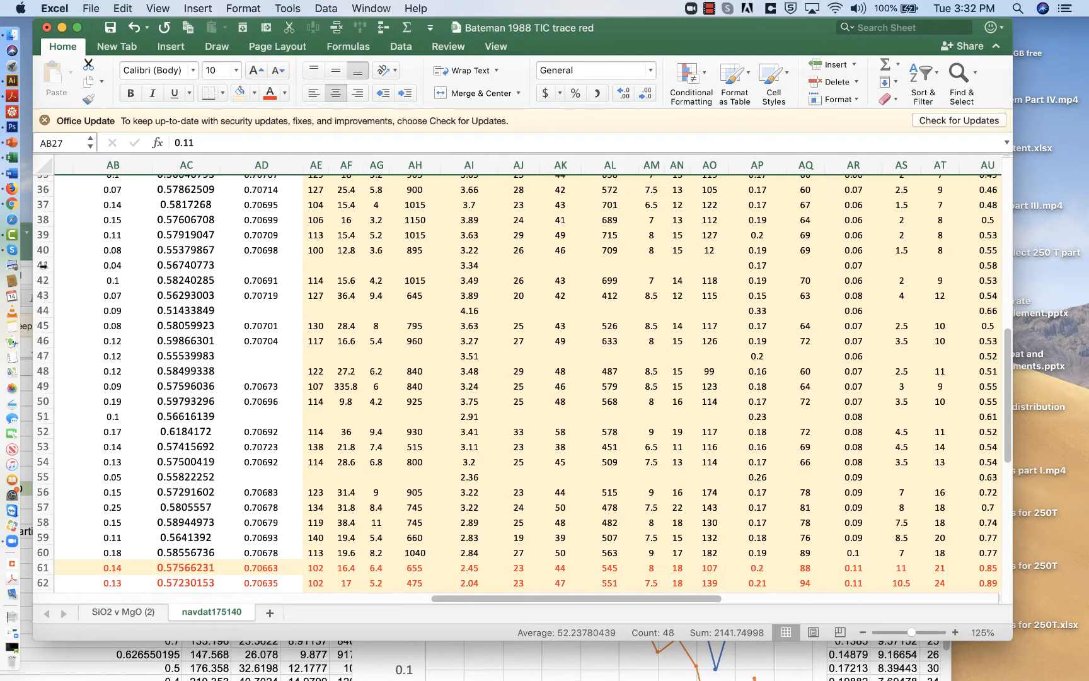
click(89, 265)
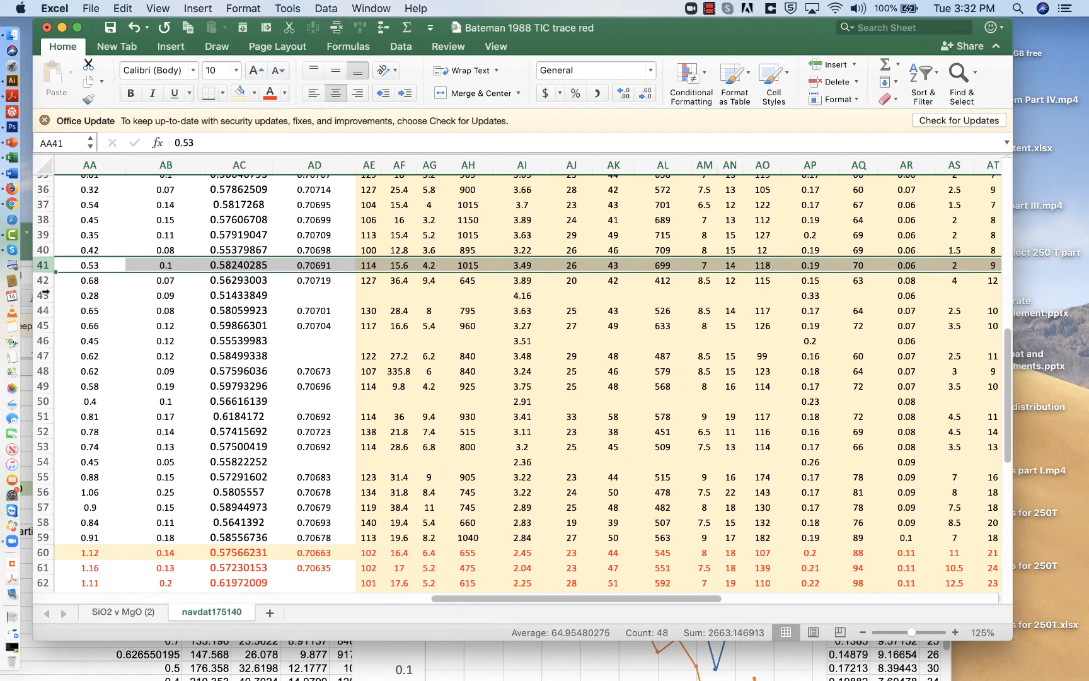
click(88, 295)
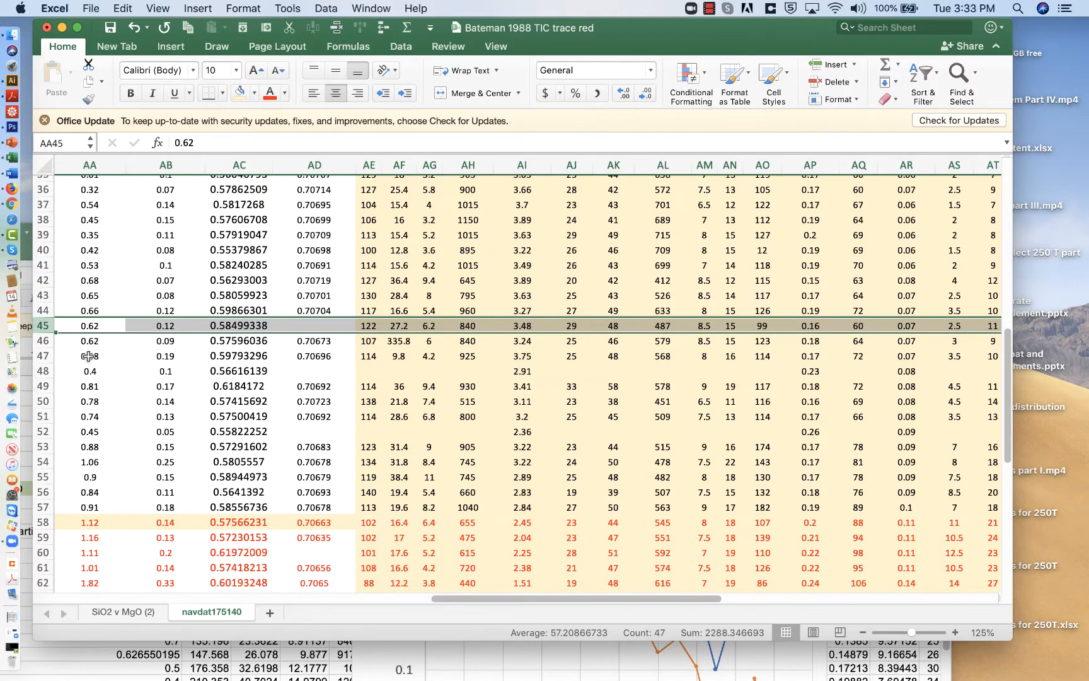
click(89, 370)
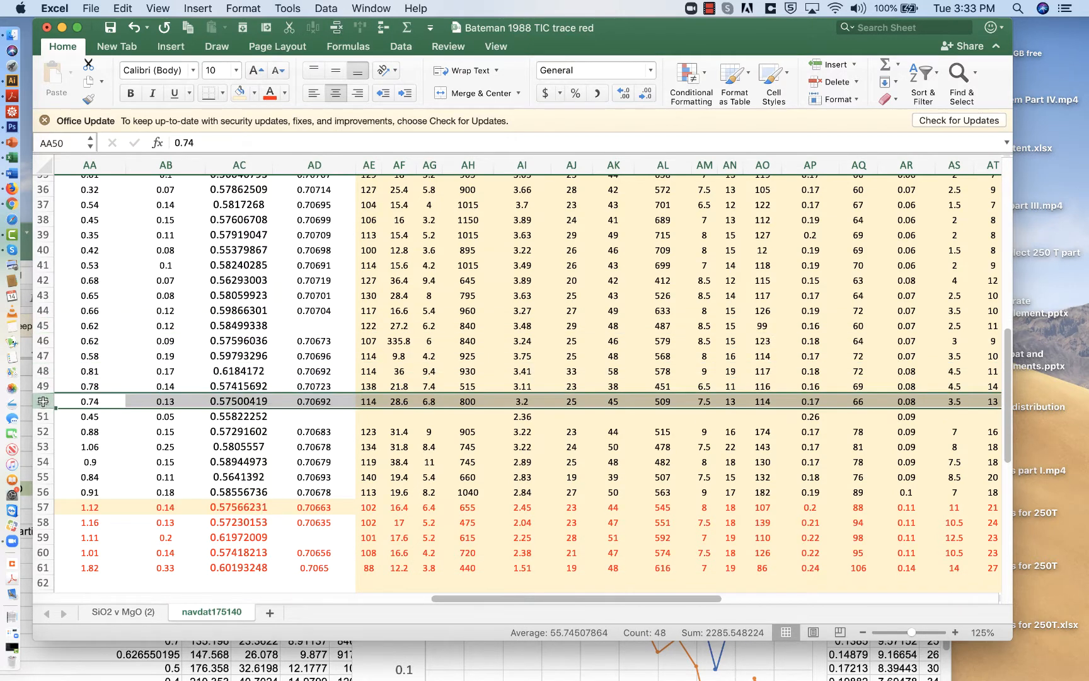
click(89, 415)
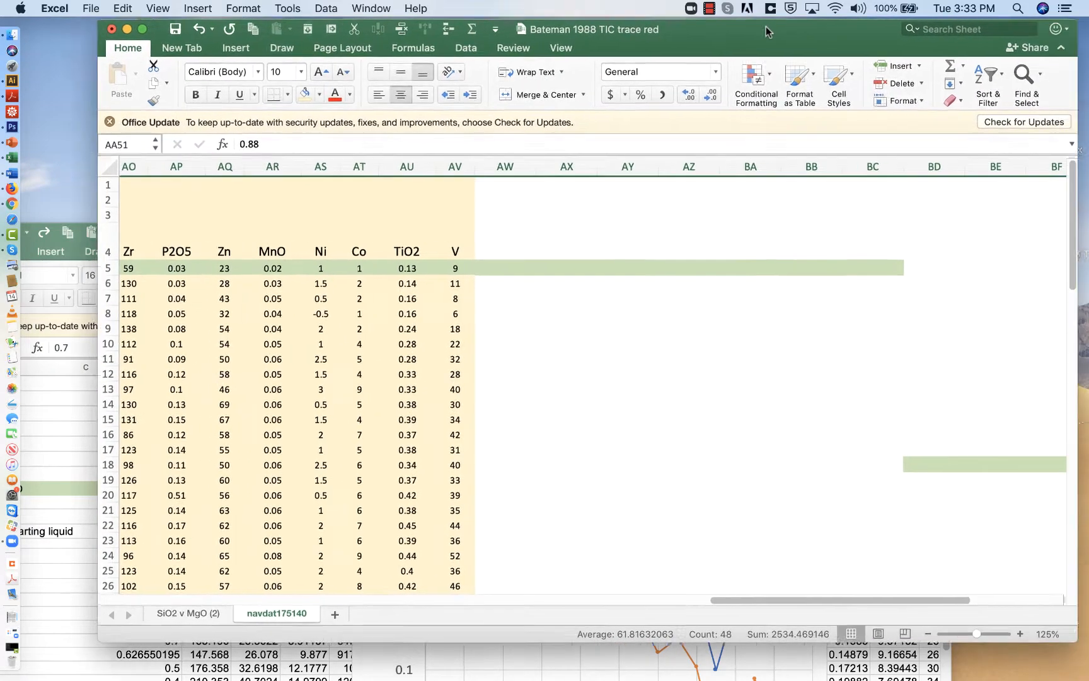
Bring the Trace Elements for 250T post workbook to the front
click(418, 165)
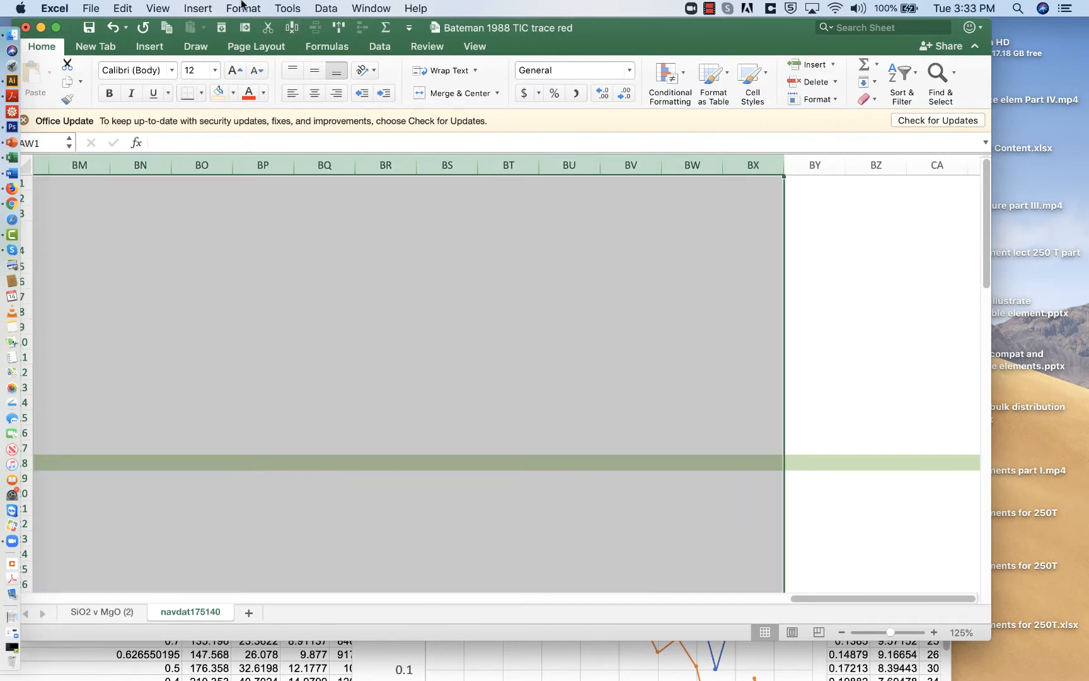
click(122, 8)
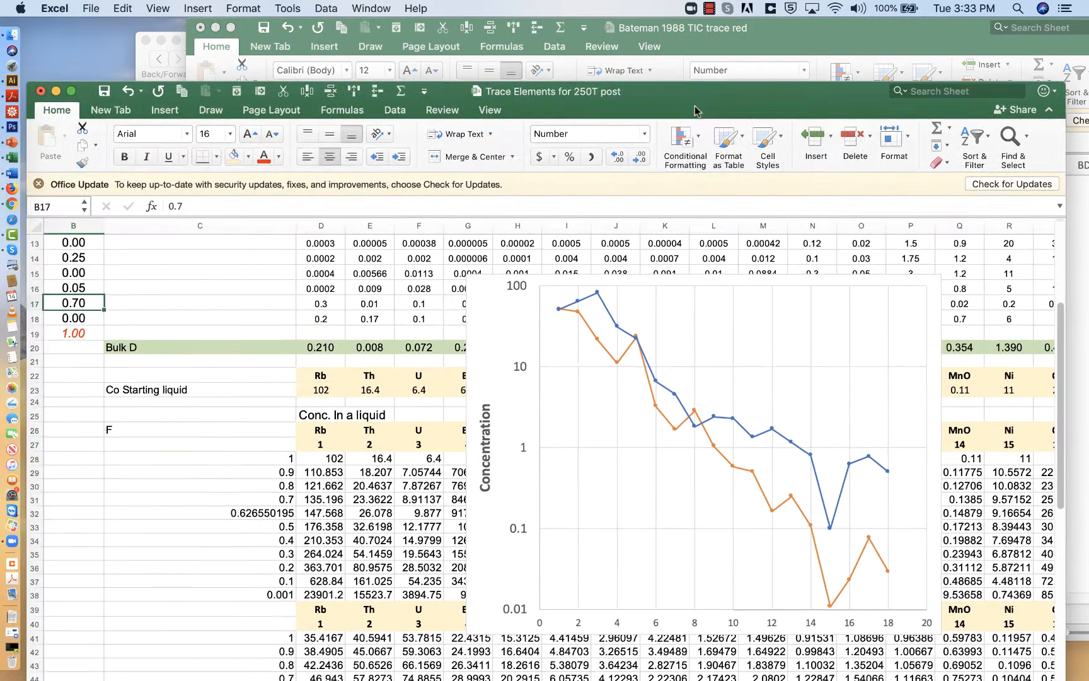
Copy the element and MORB rows C2:V3 into the Bateman navdat175140 sheet at AW1
scroll(up, 3)
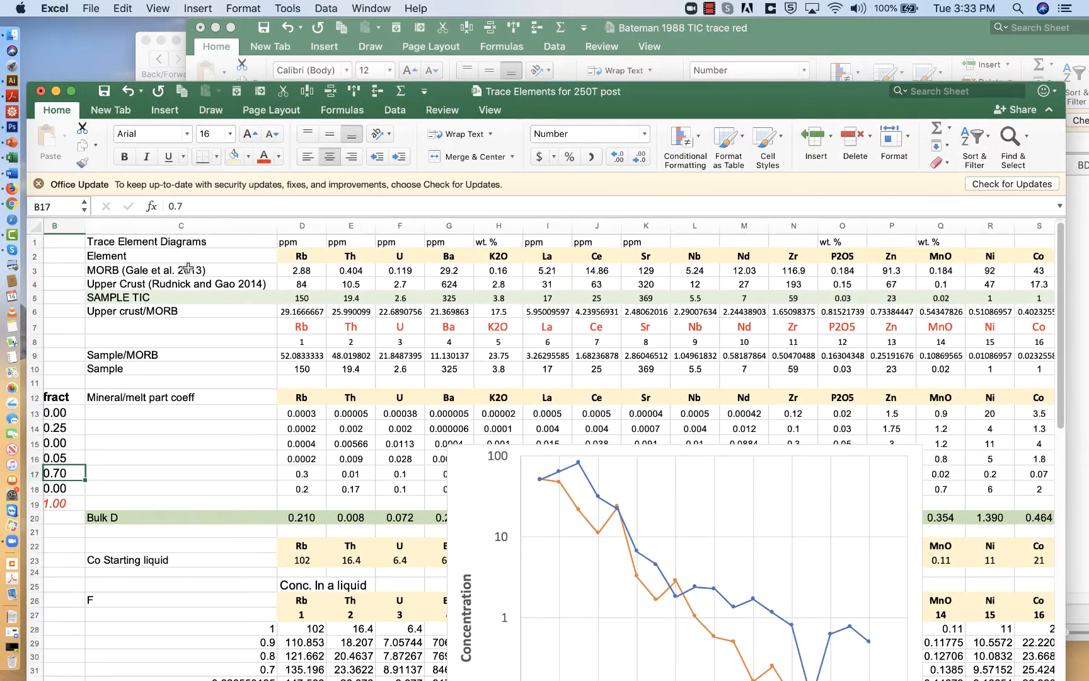
click(181, 271)
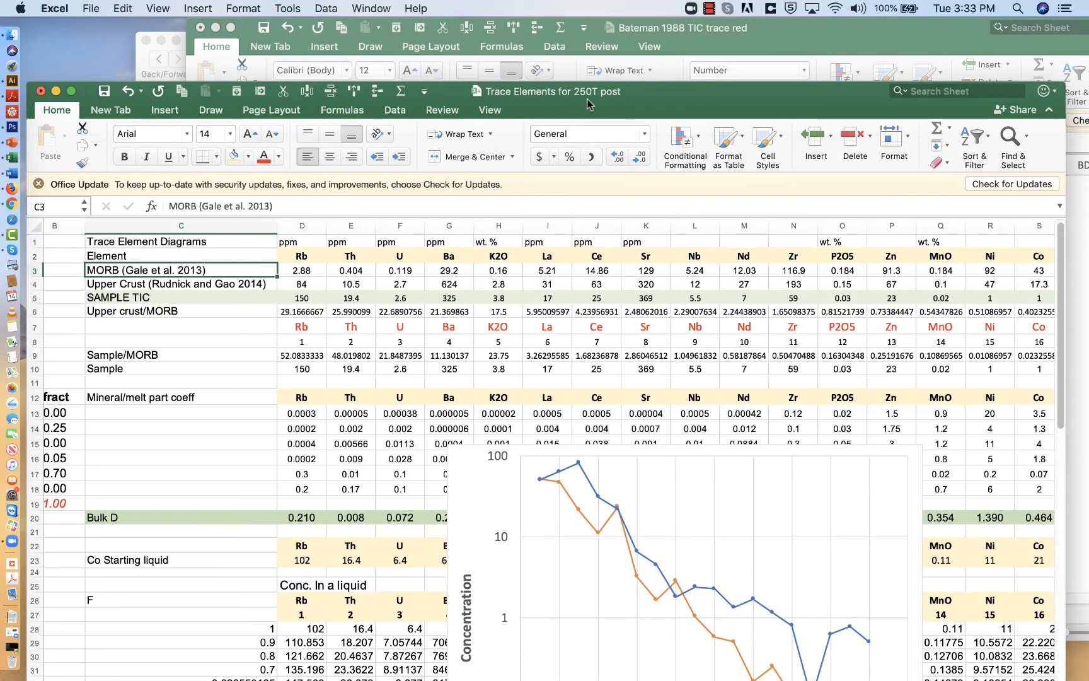
click(180, 256)
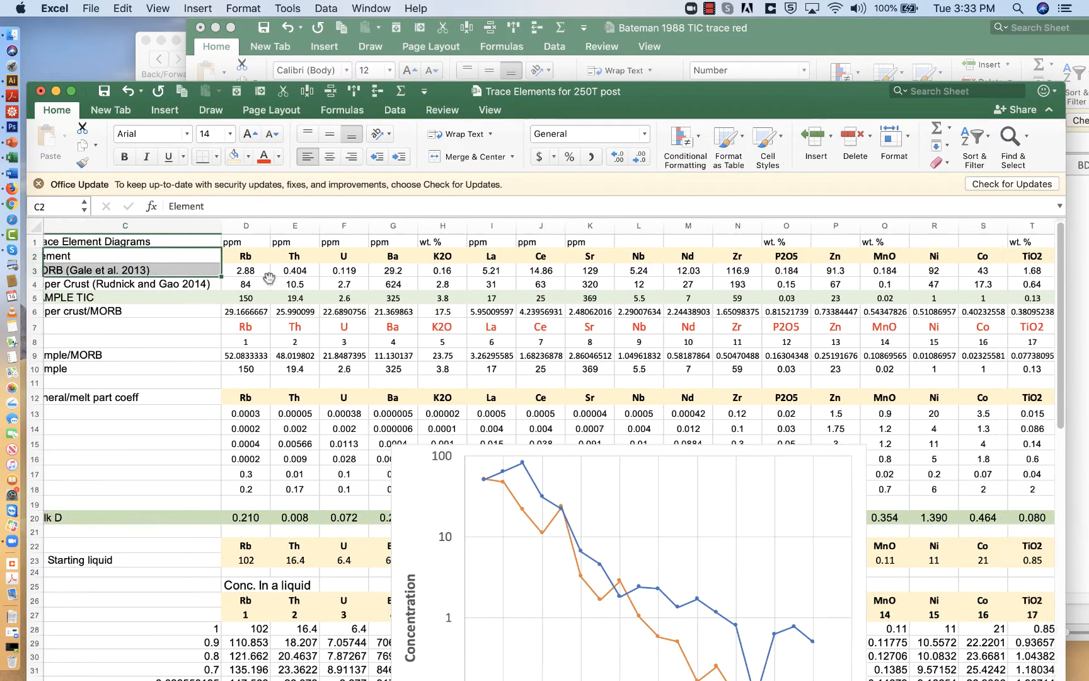
scroll(right, 3)
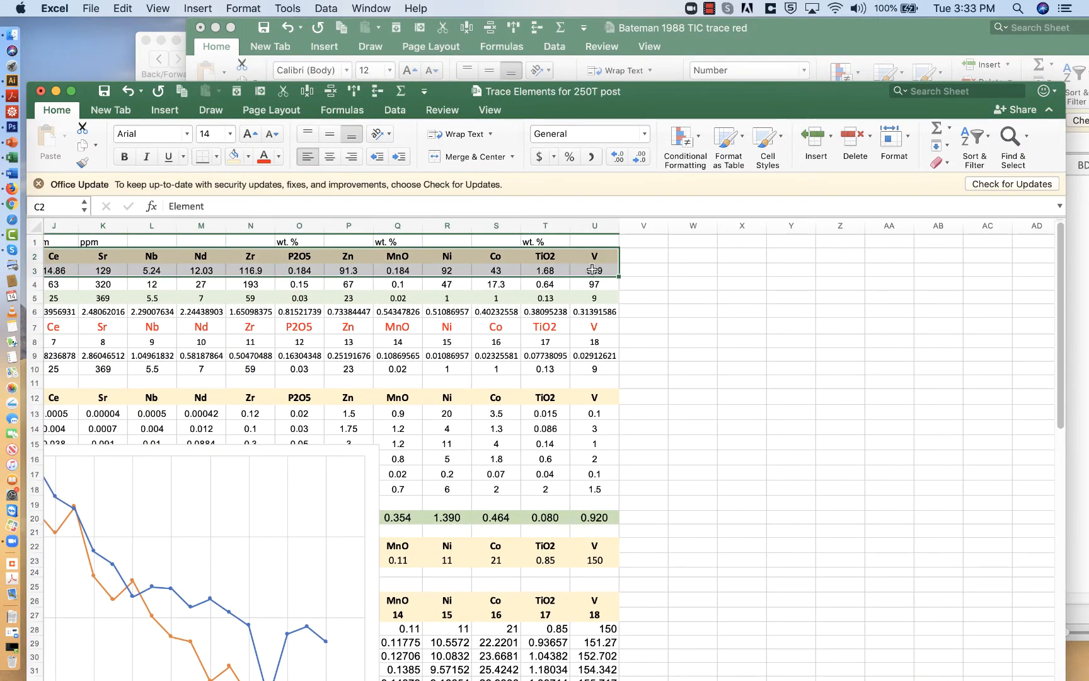
scroll(left, 3)
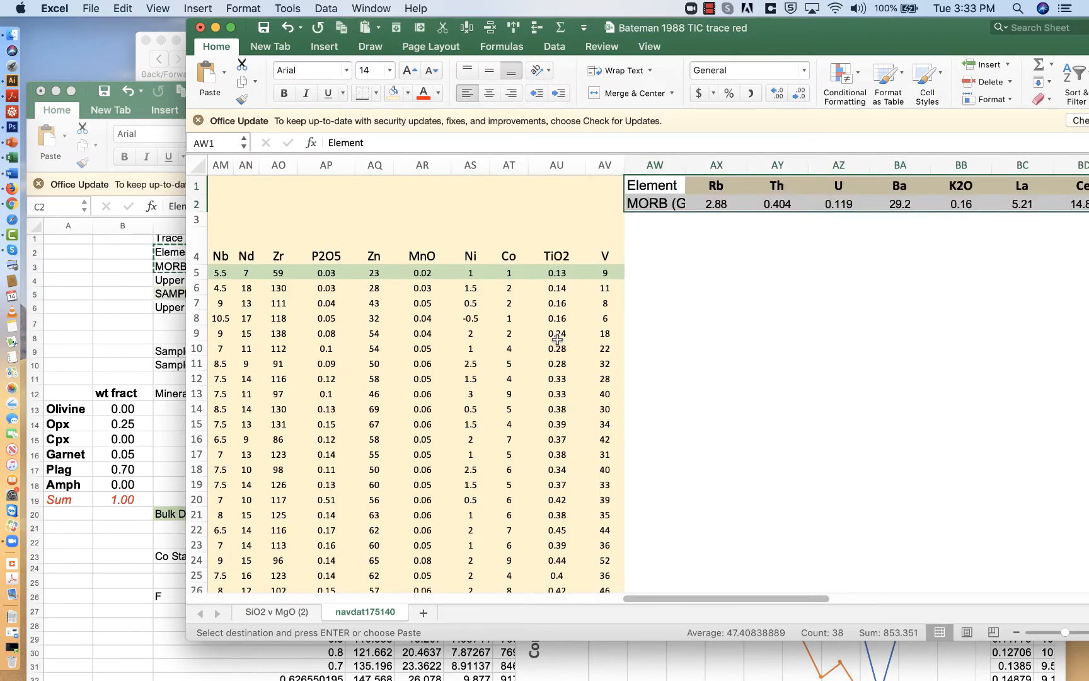
scroll(left, 3)
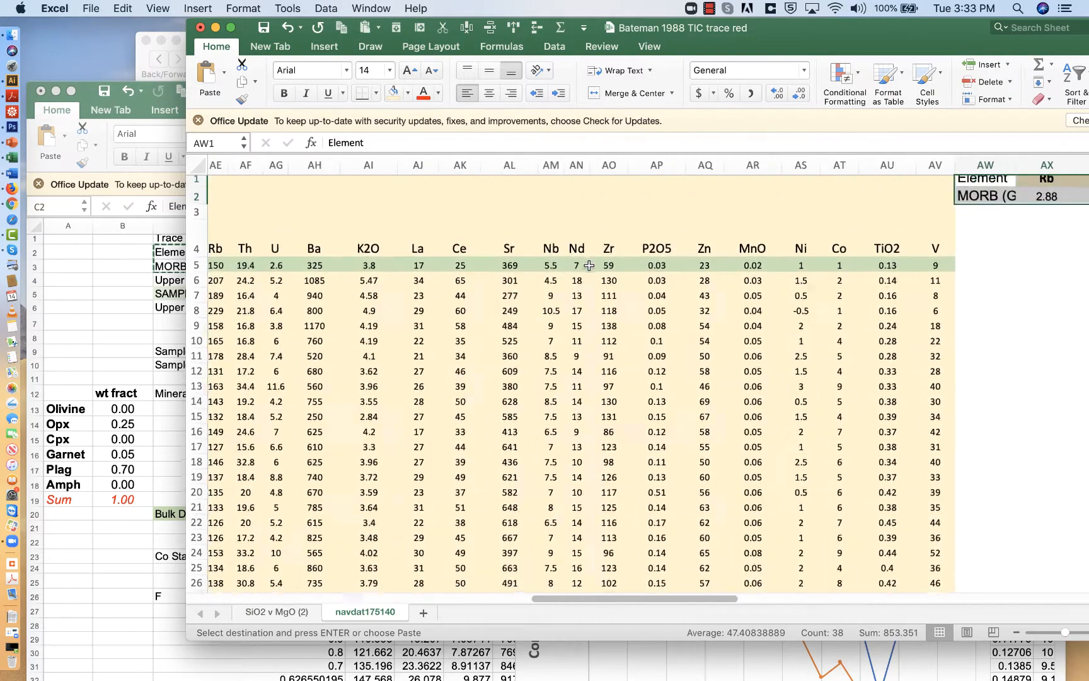
scroll(right, 3)
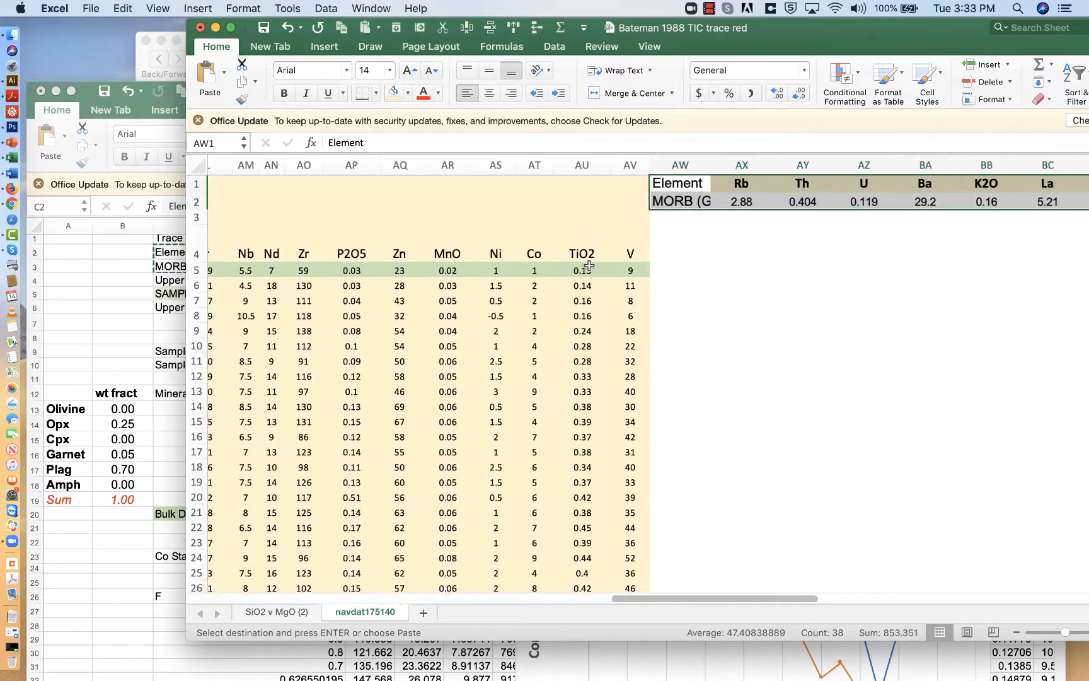
scroll(right, 3)
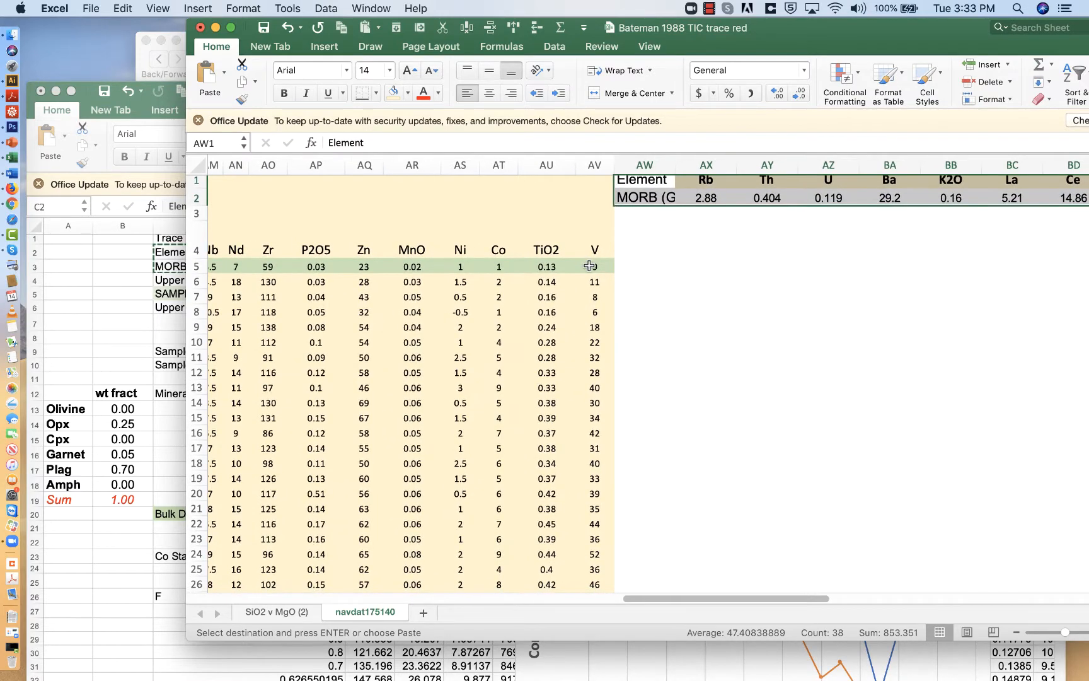
scroll(right, 3)
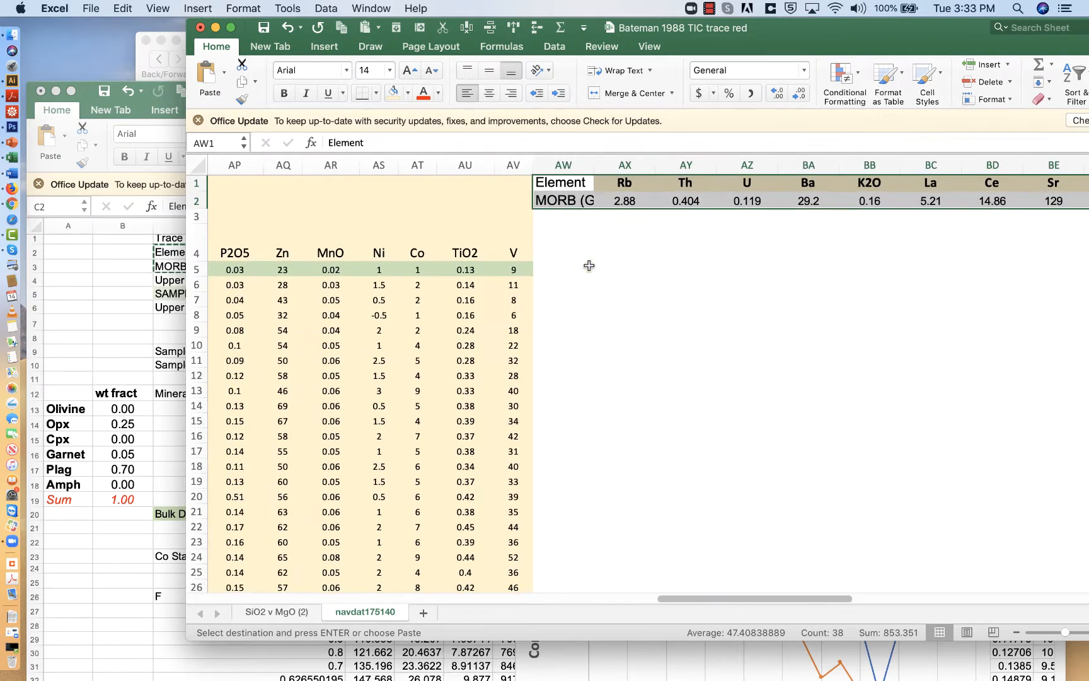
click(623, 243)
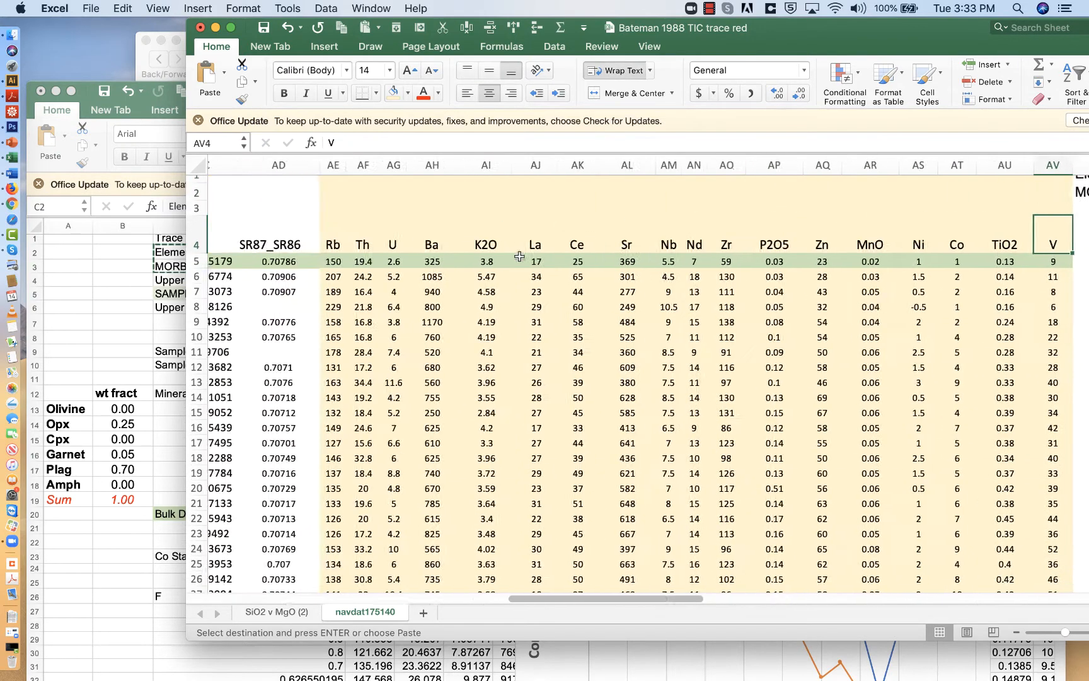
scroll(left, 3)
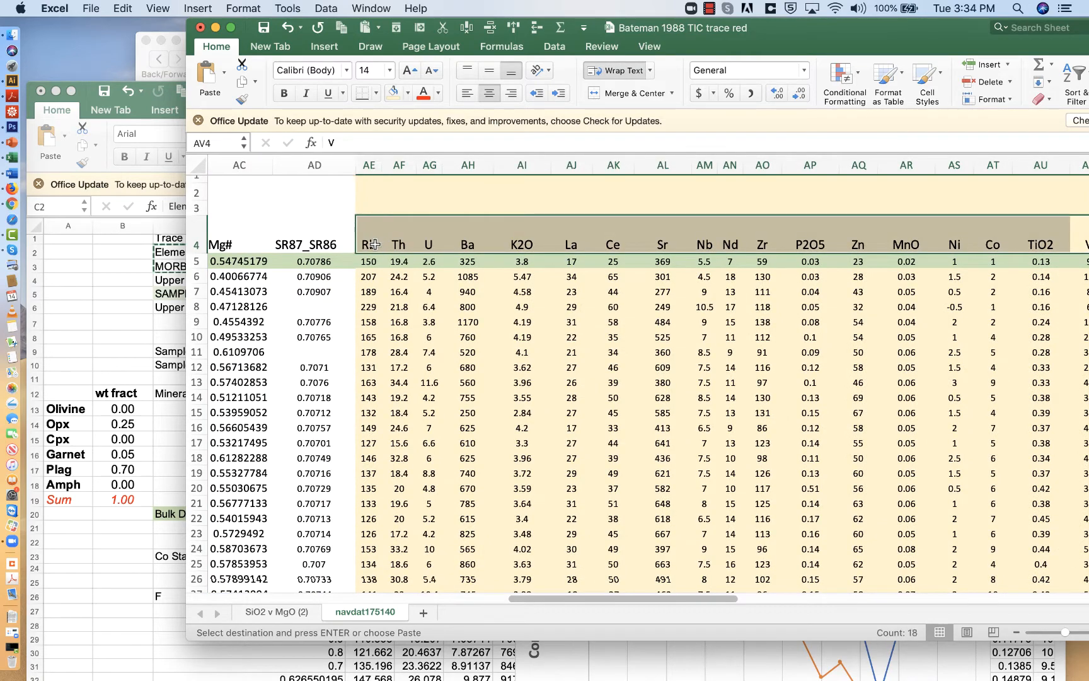
scroll(right, 3)
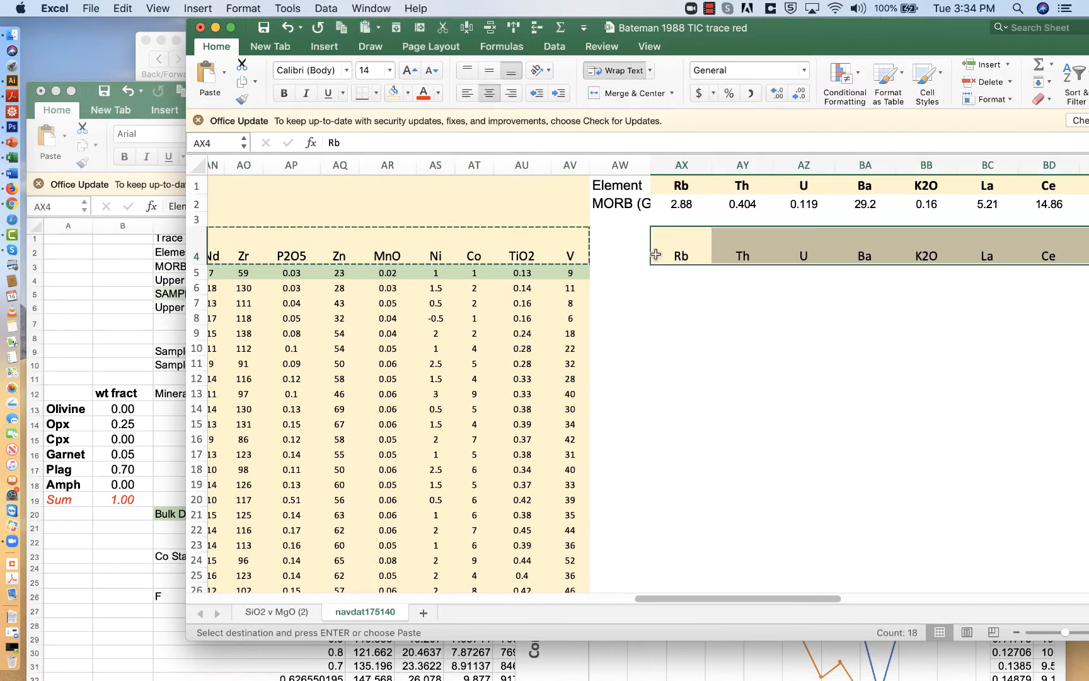
Copy the Rb–V headings AE4:AV4 into row 4 starting at AX4
scroll(right, 3)
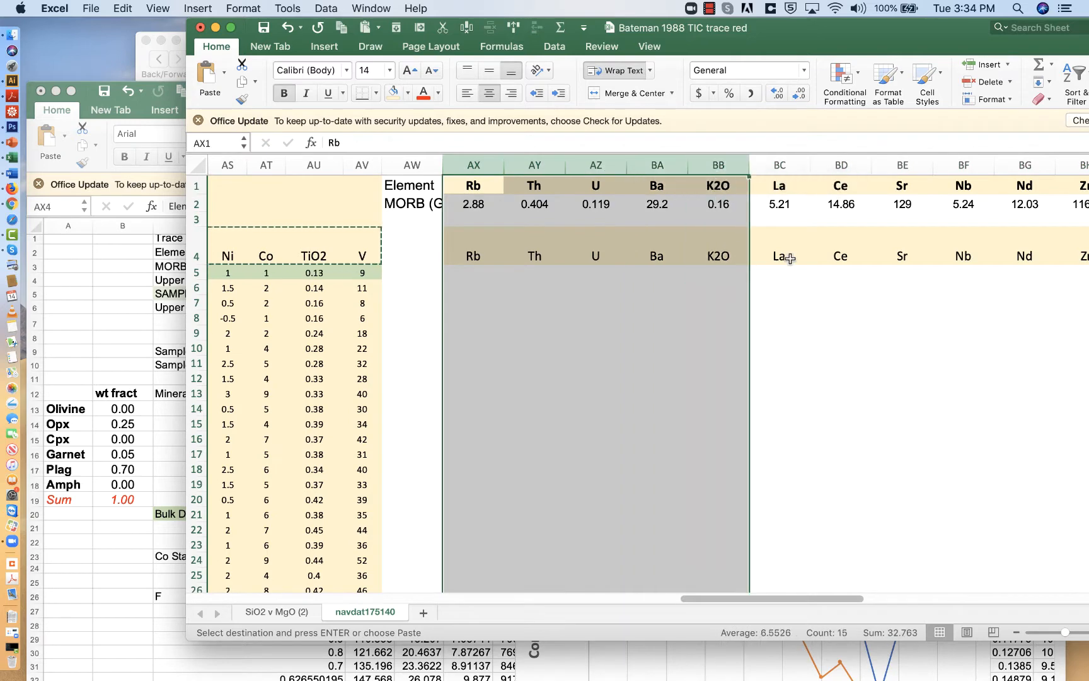
scroll(left, 3)
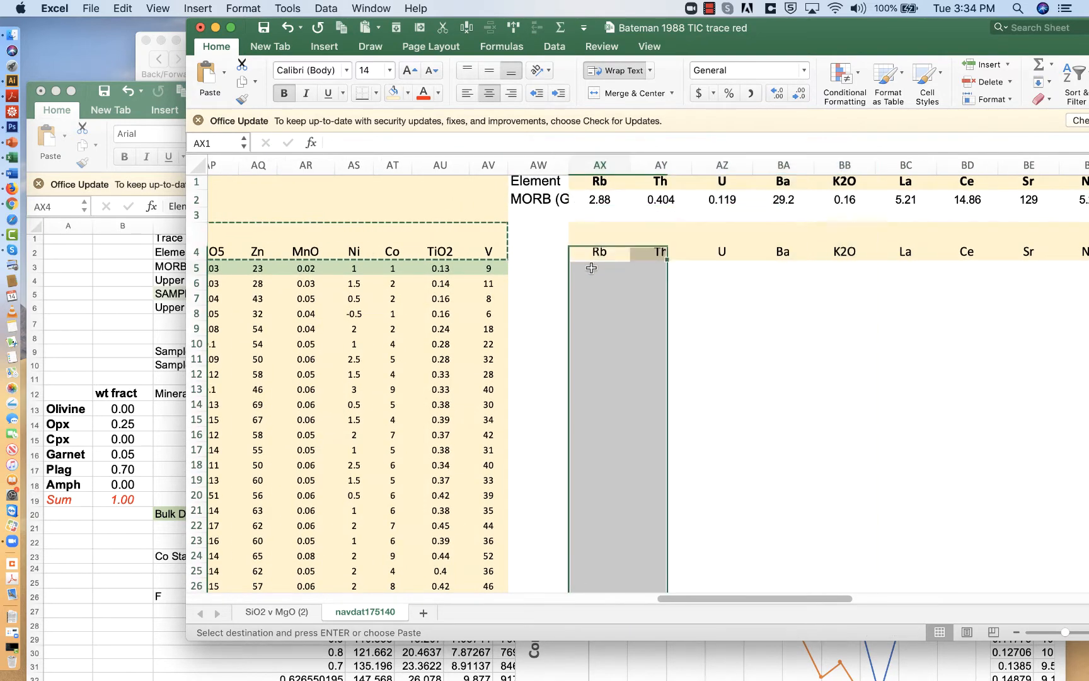
click(598, 267)
text(=)
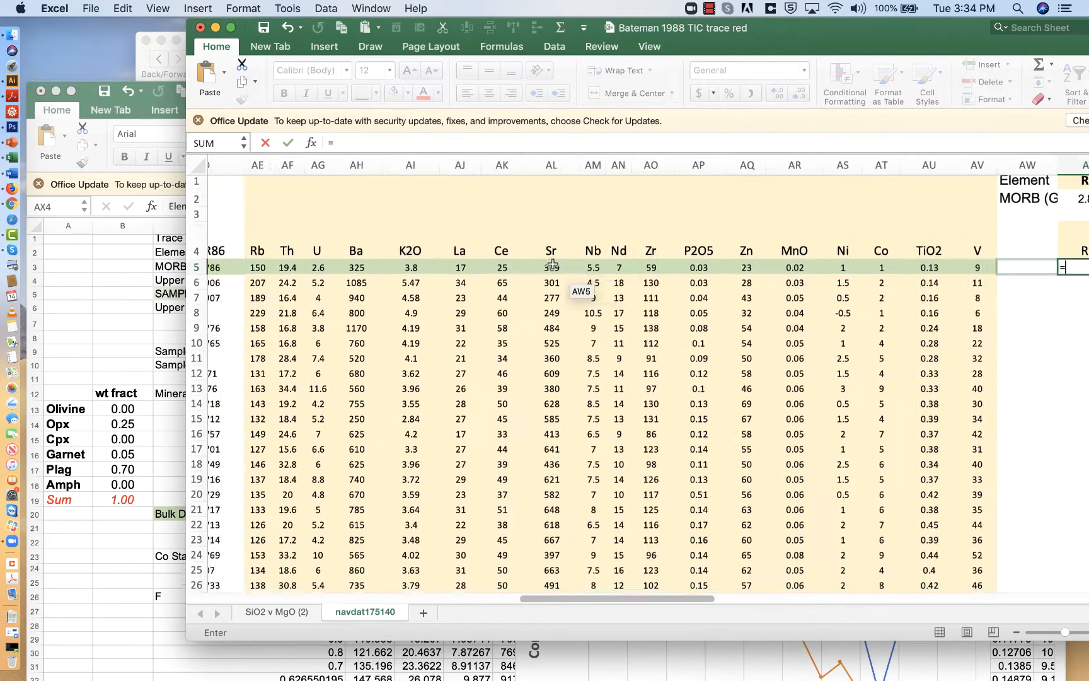
Enter =AE5/AX$2 in AX5 to divide the first sample's Rb by MORB Rb
click(542, 272)
text(AE5/)
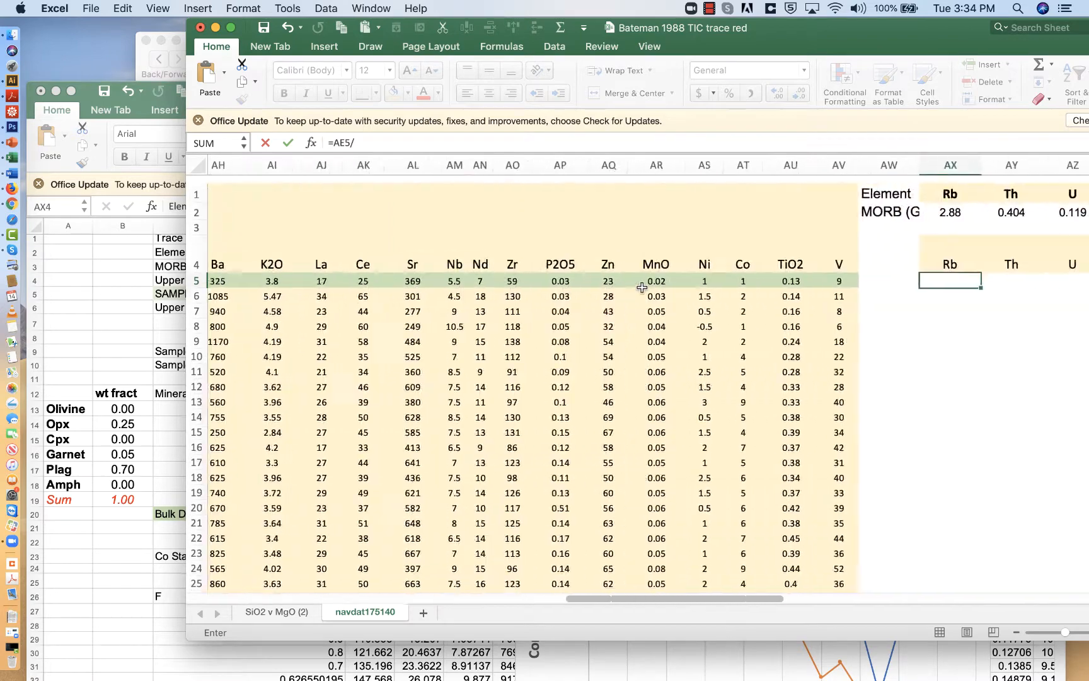
click(488, 203)
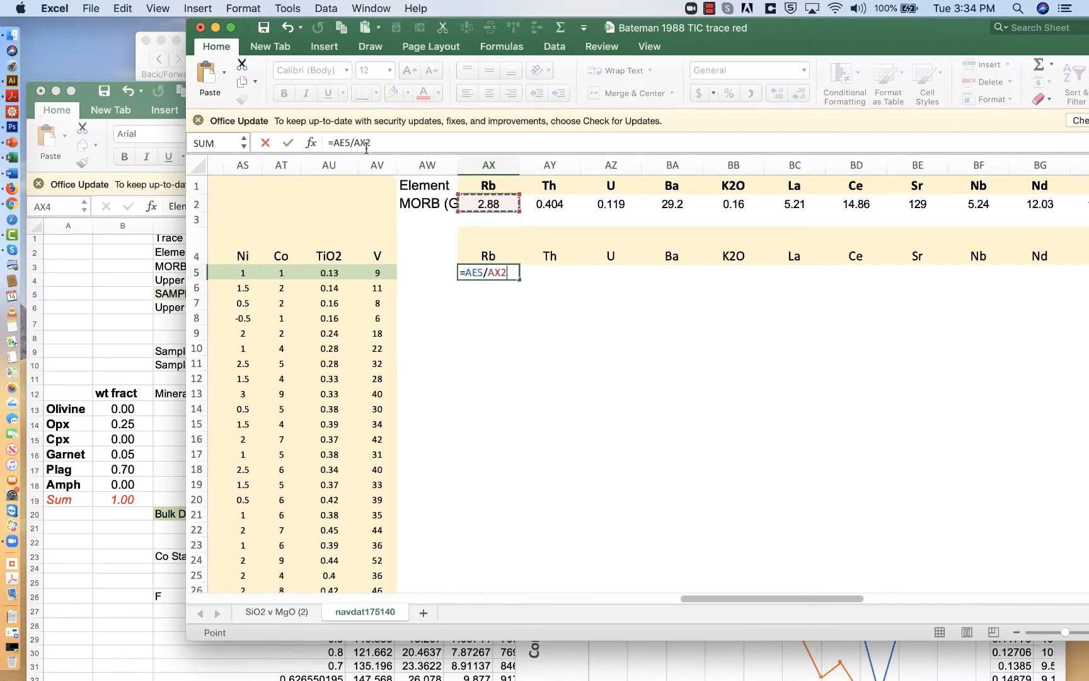
text($)
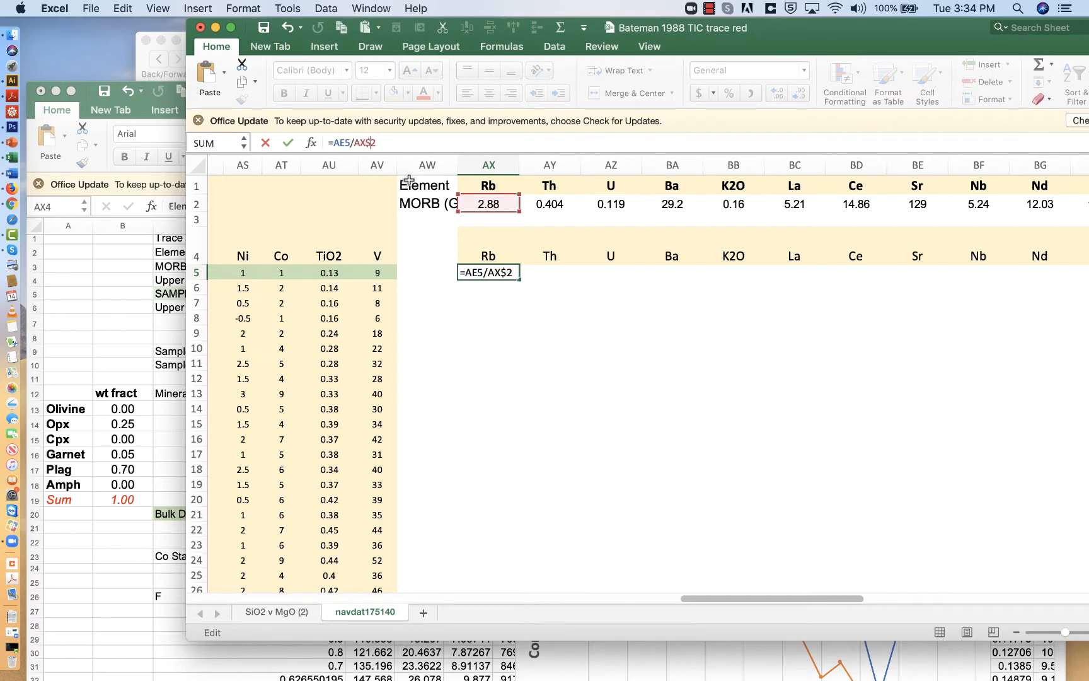
key(Return)
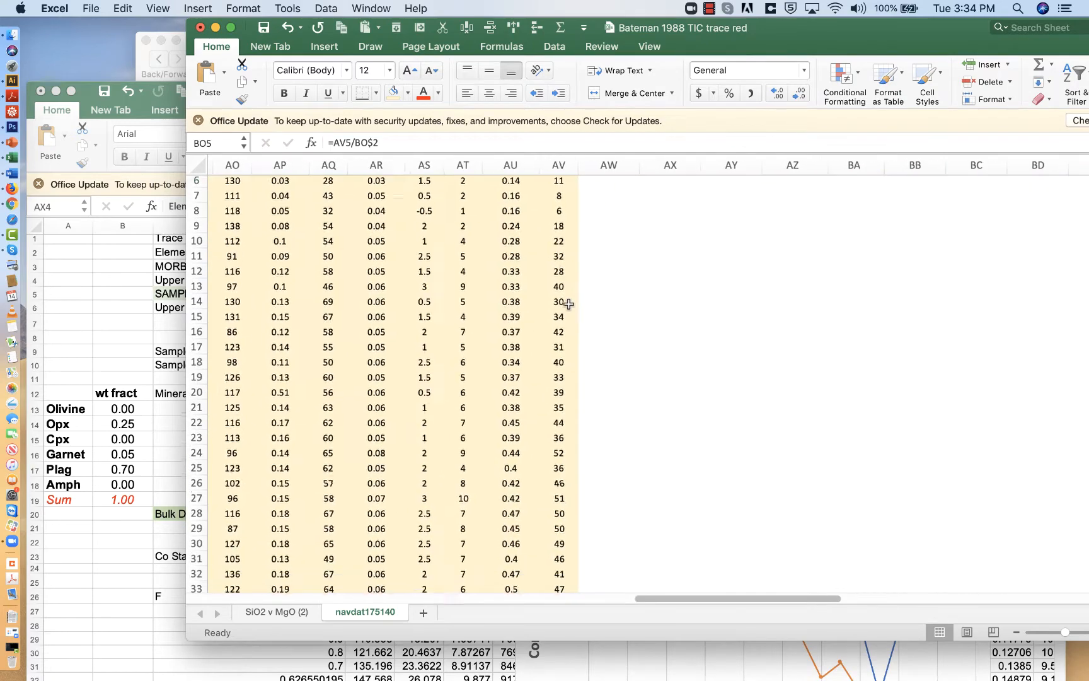
Fill the AX5:BO5 ratio formulas down to the last sample row
scroll(down, 3)
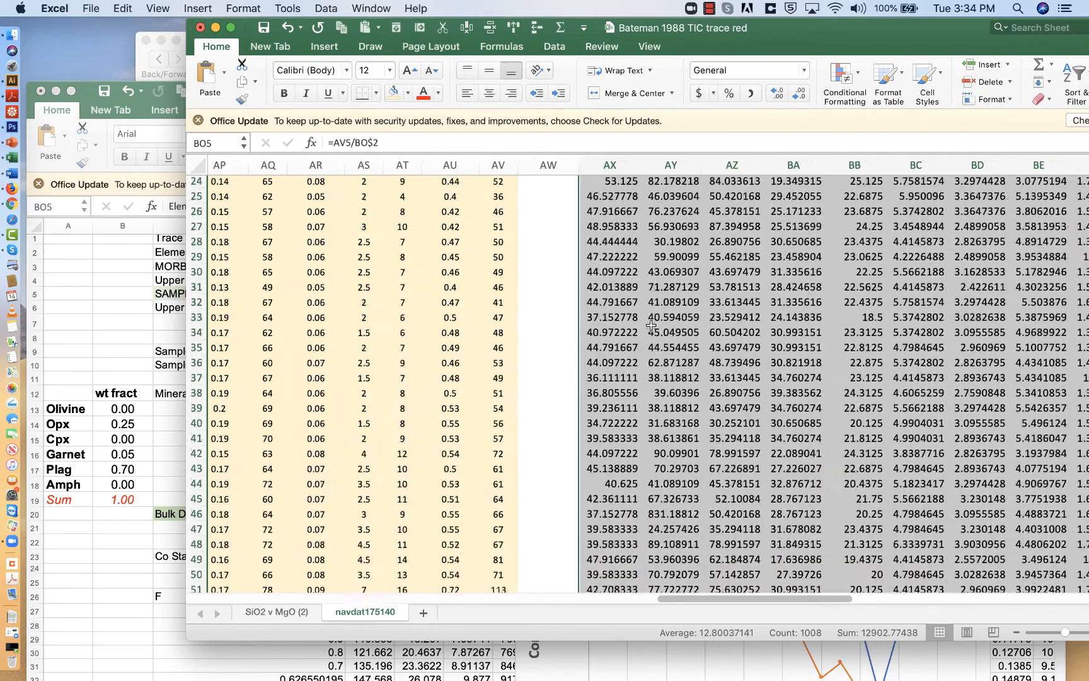
scroll(up, 3)
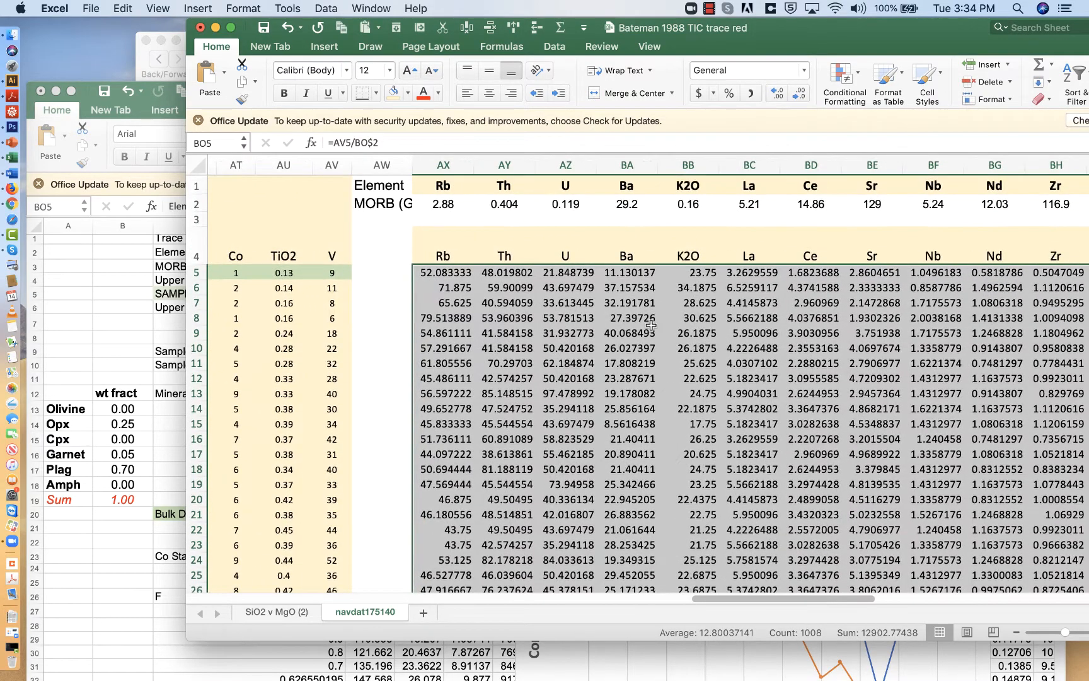
mouse_move(452, 206)
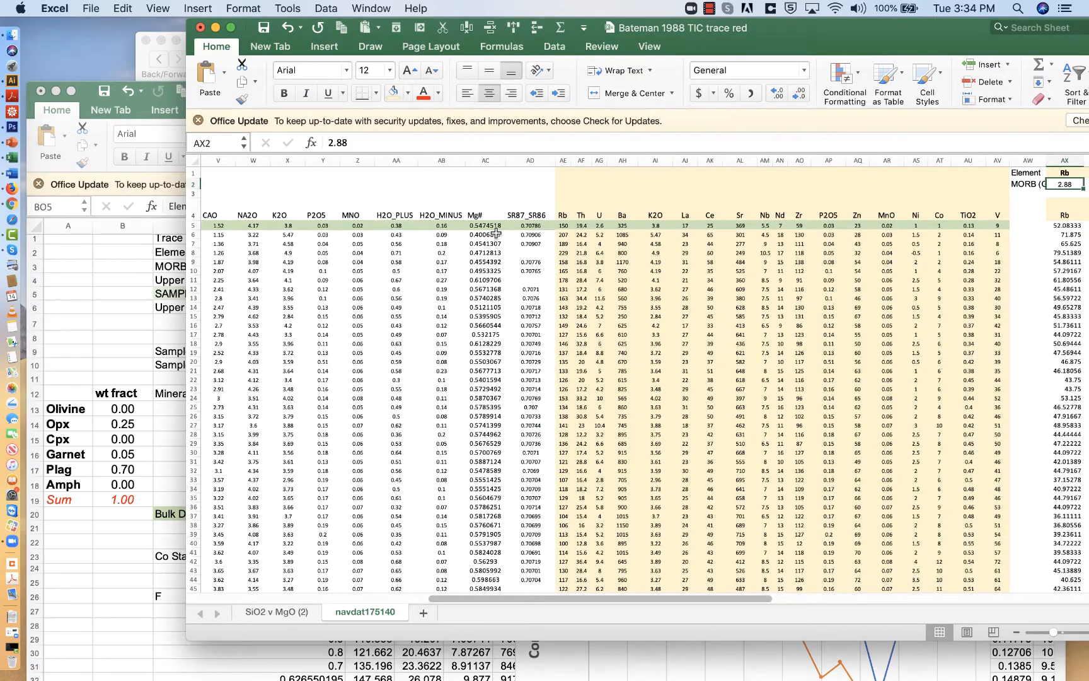
scroll(right, 3)
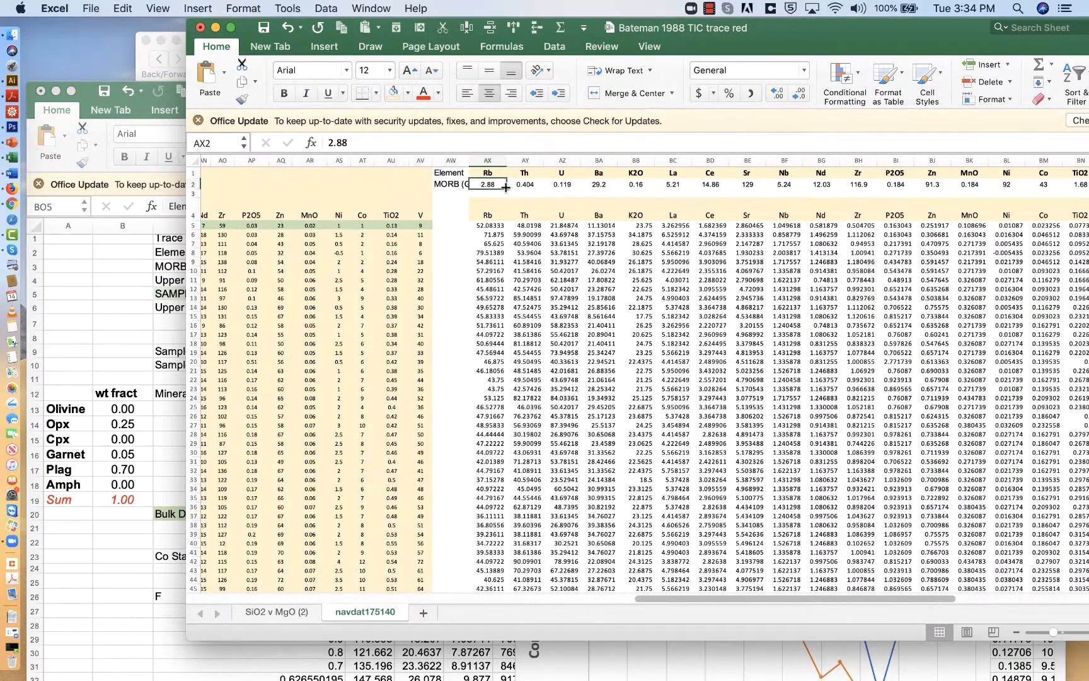
scroll(right, 3)
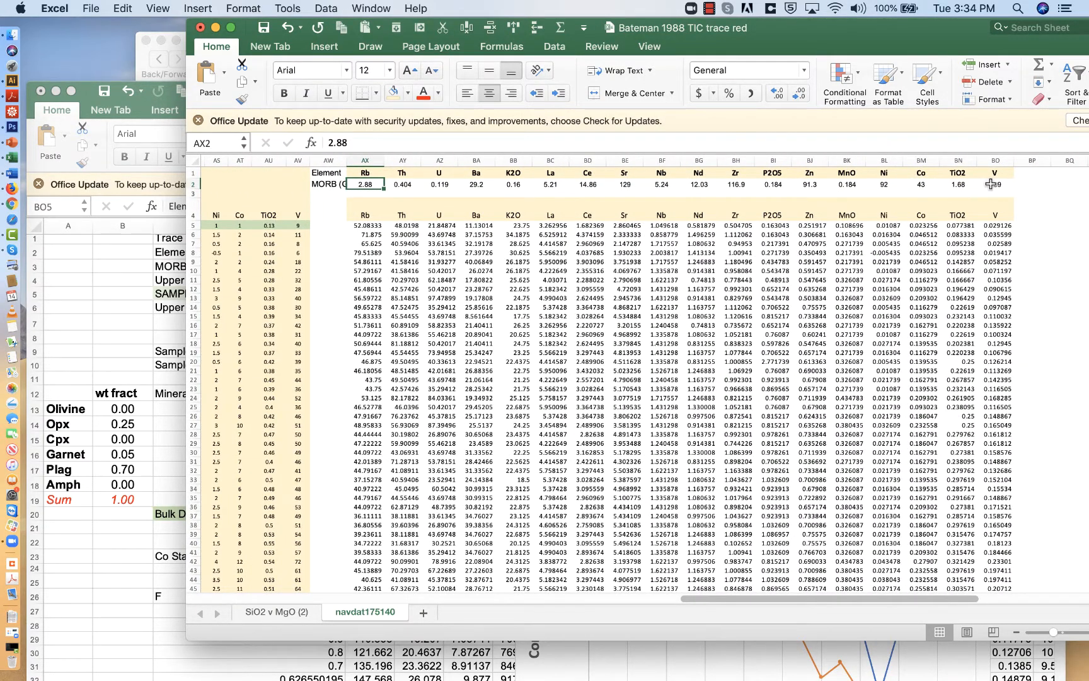
click(364, 184)
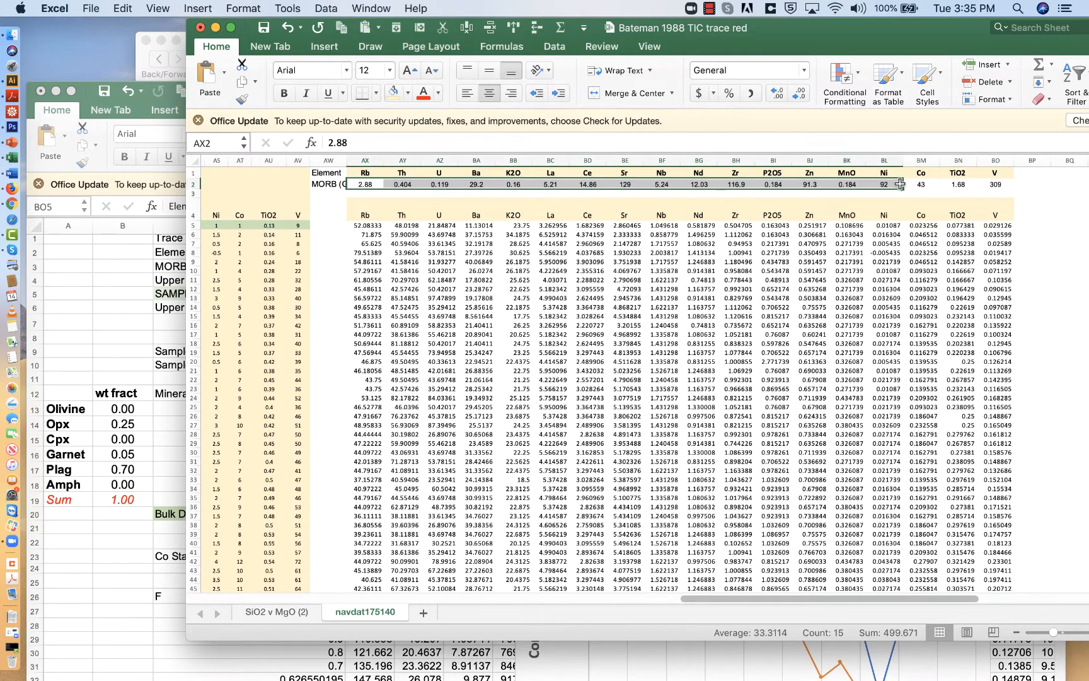
Number the element columns 1 to 18 across AX3:BO3 as a filled series
click(365, 197)
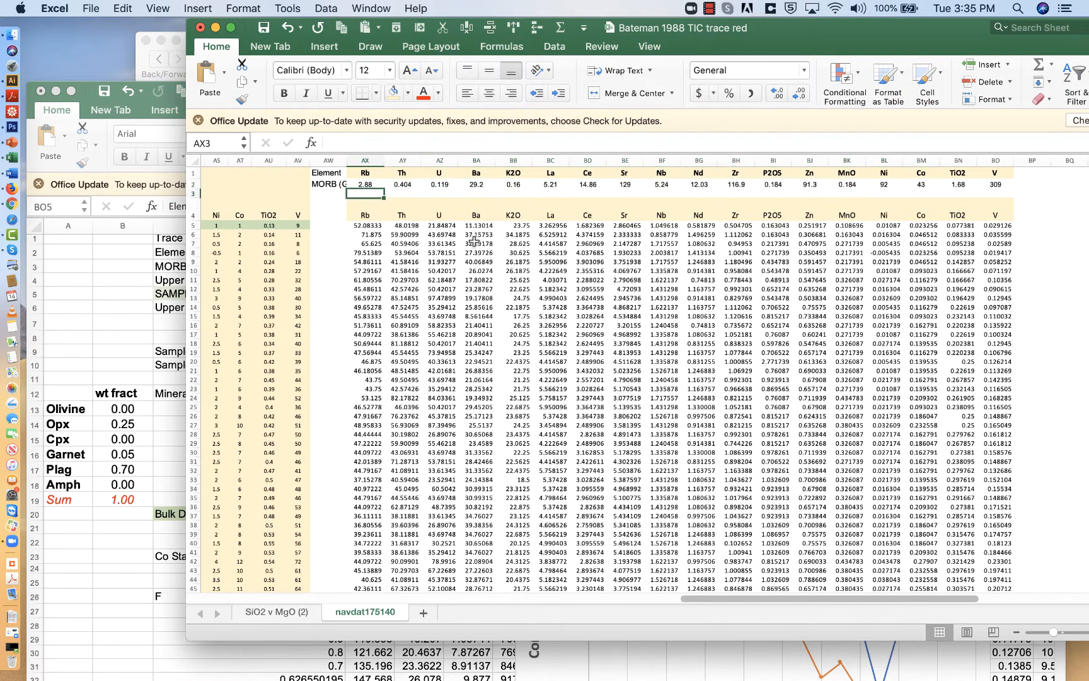
text(1)
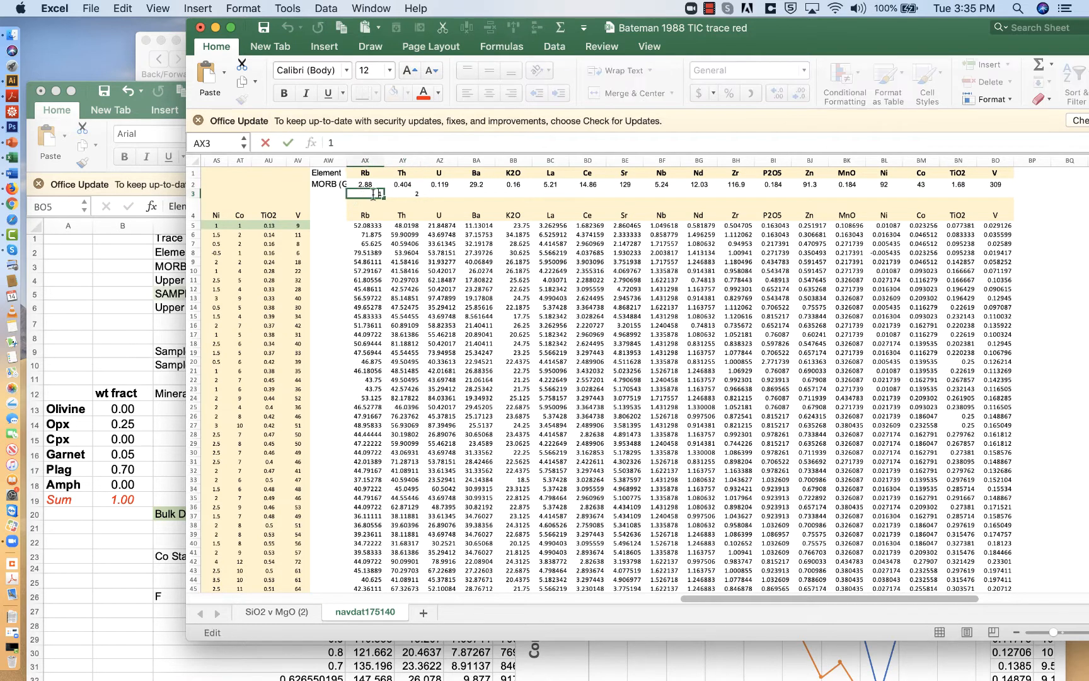
click(401, 192)
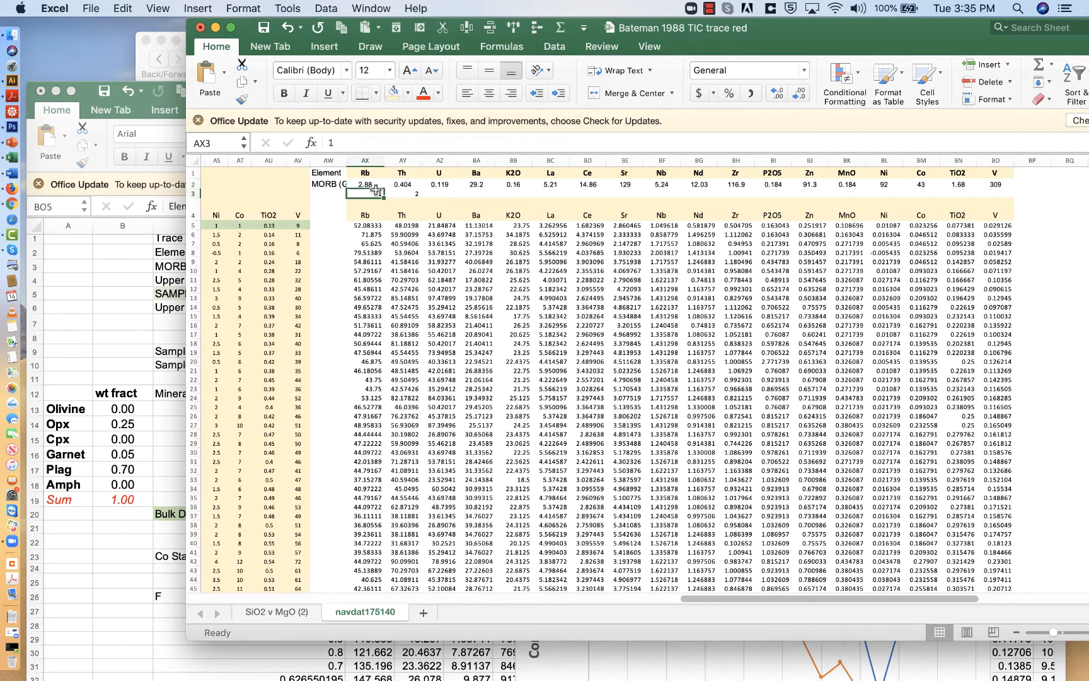
click(401, 185)
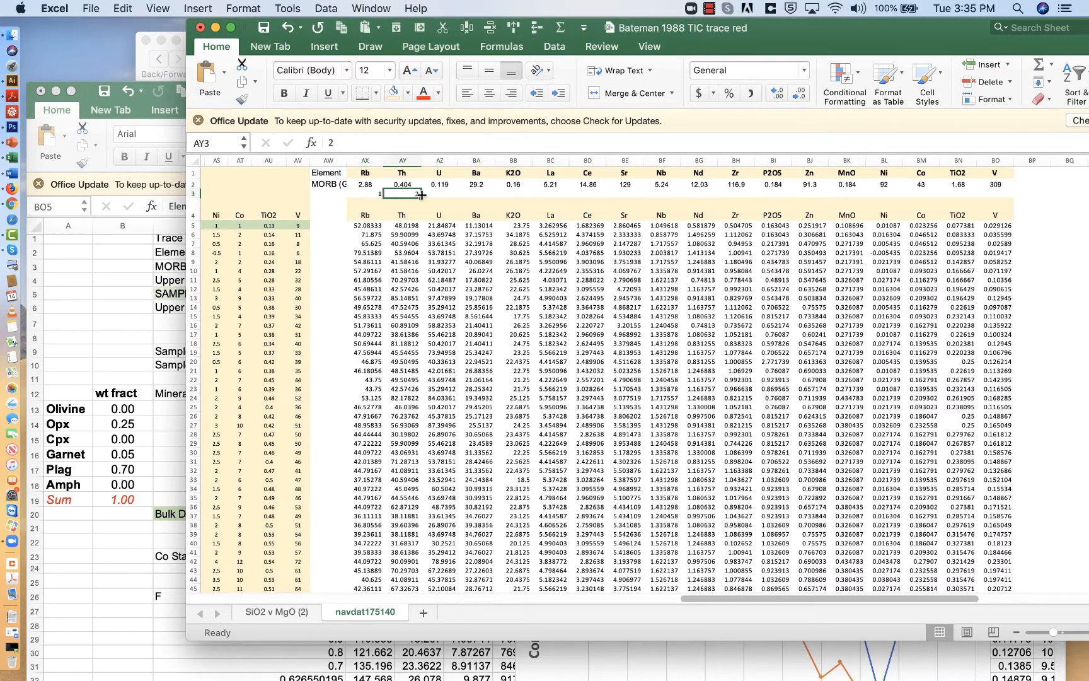
click(365, 193)
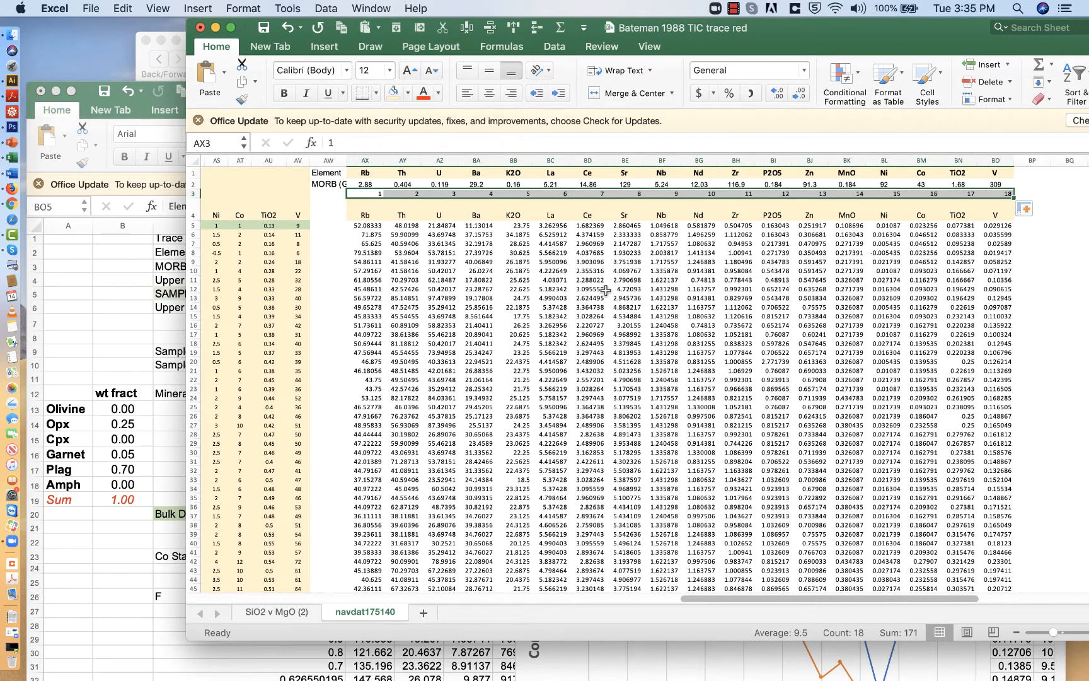
click(365, 225)
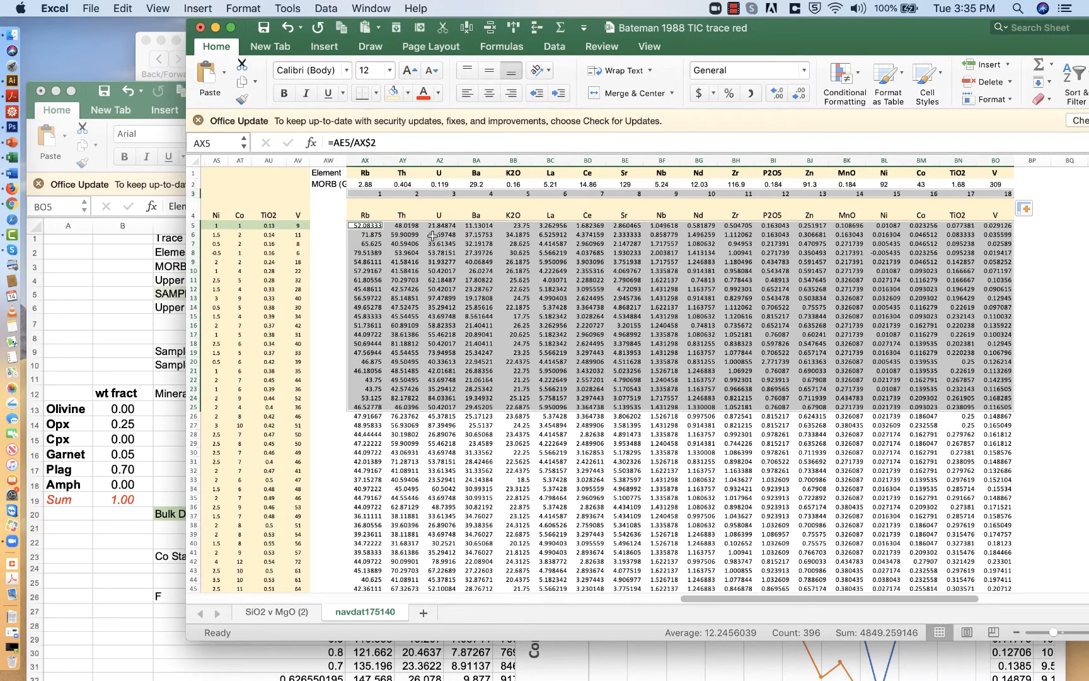
mouse_move(755, 30)
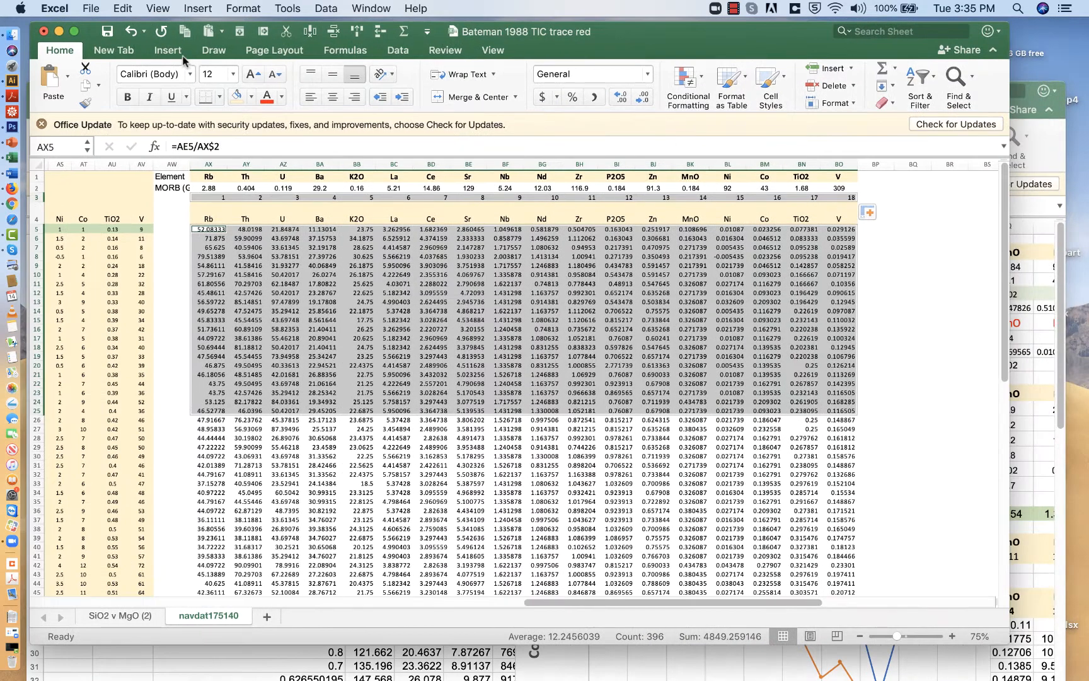
click(168, 49)
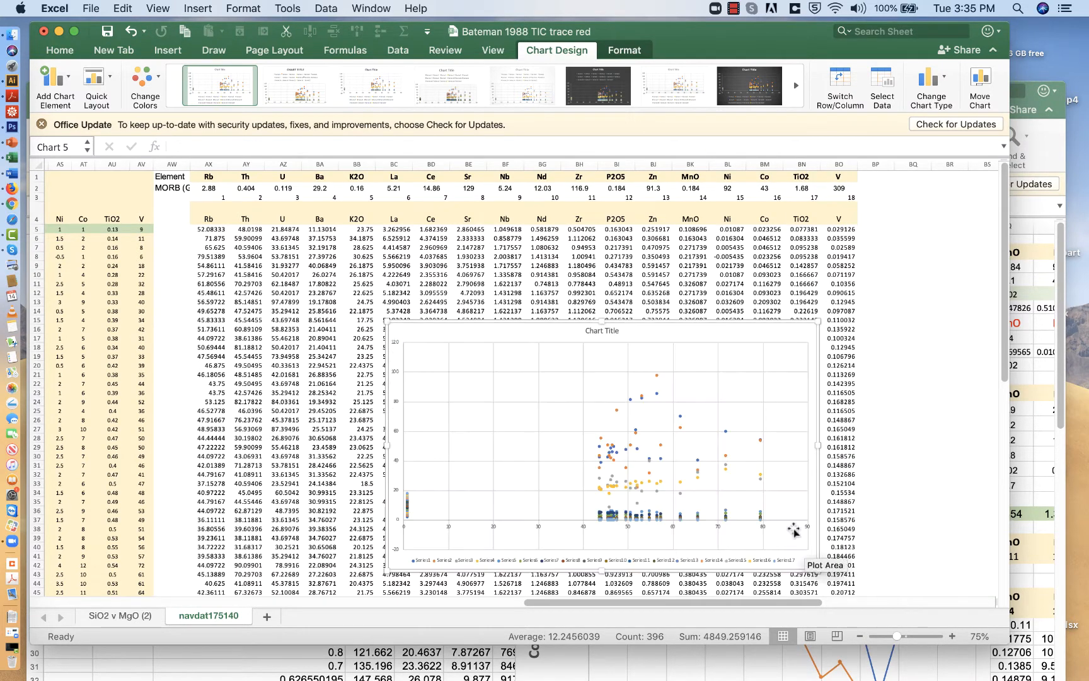
mouse_move(466, 530)
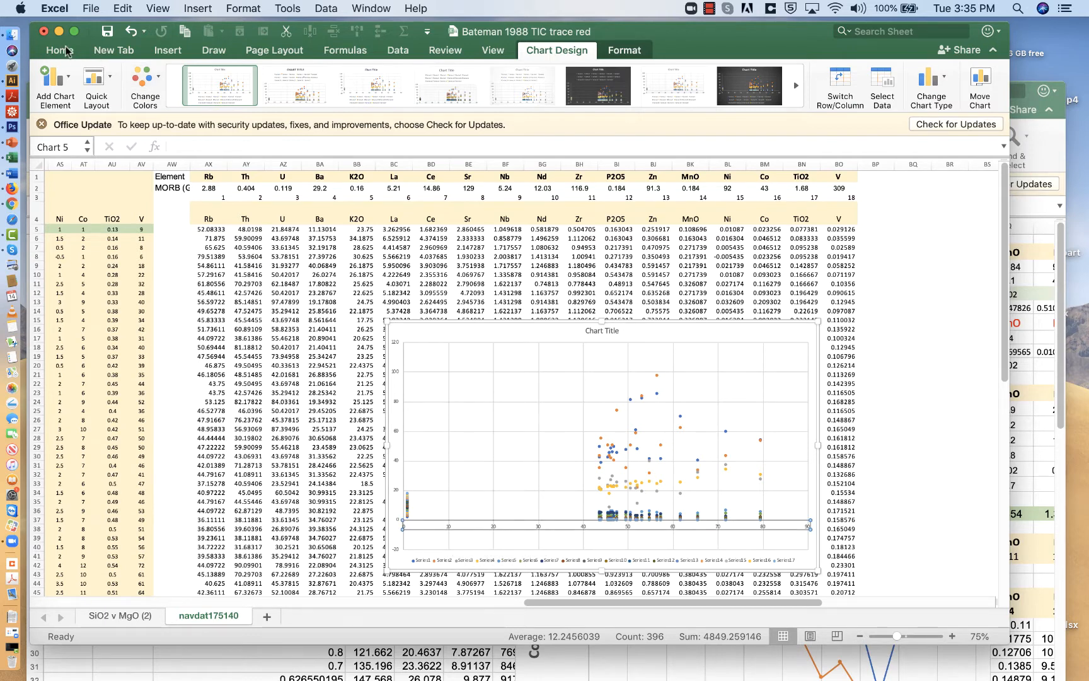
click(233, 73)
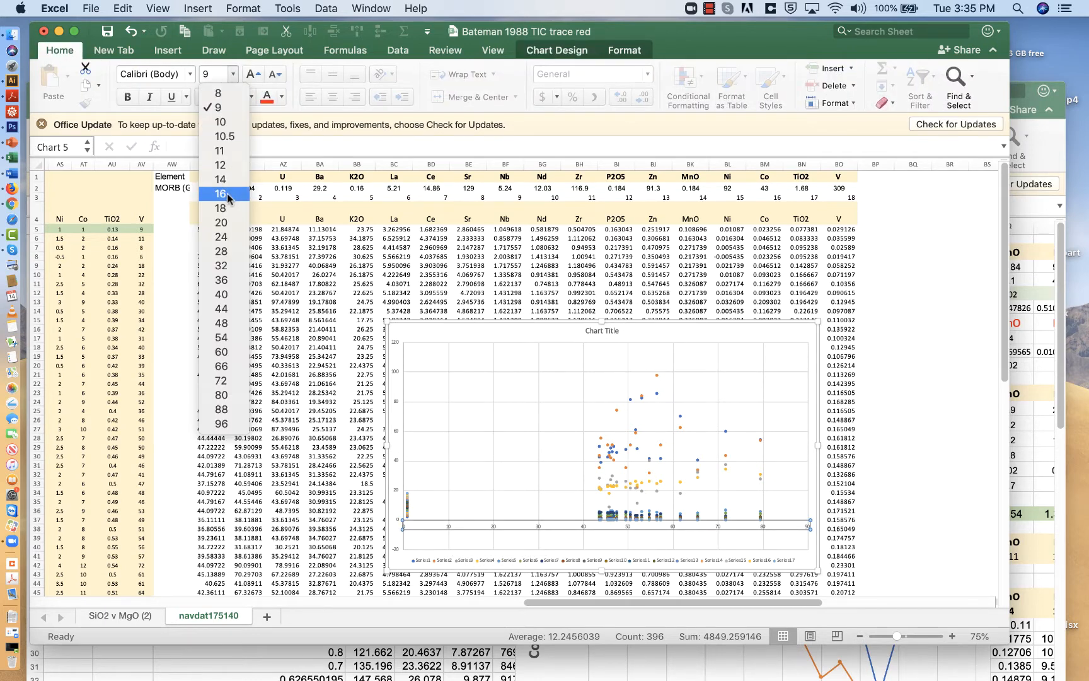
click(221, 208)
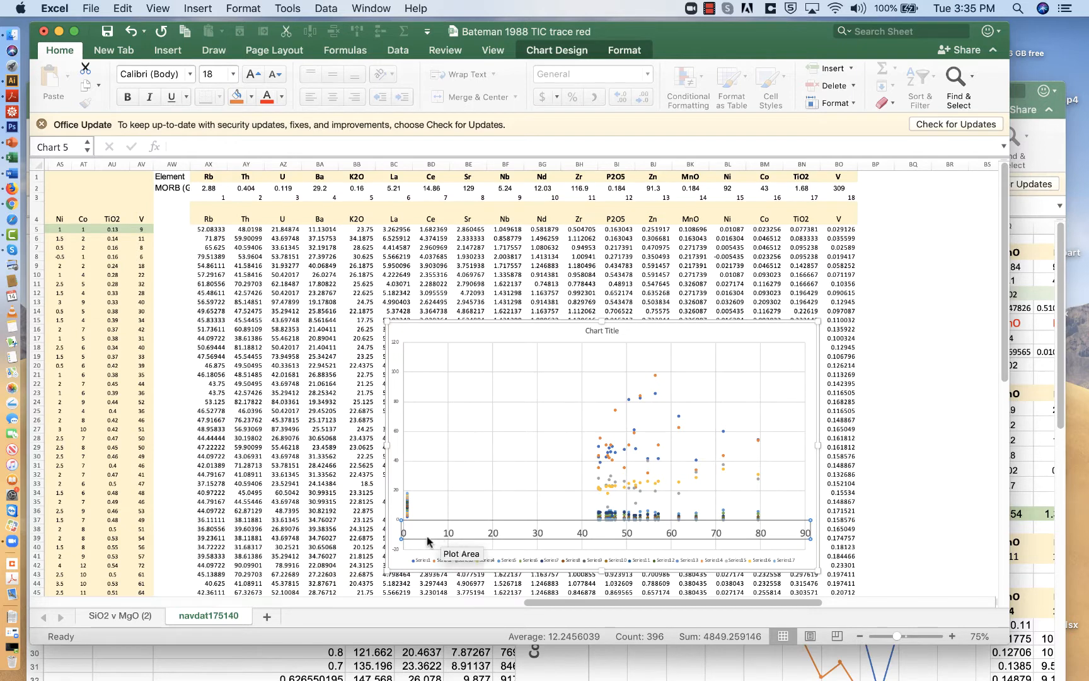
mouse_move(628, 415)
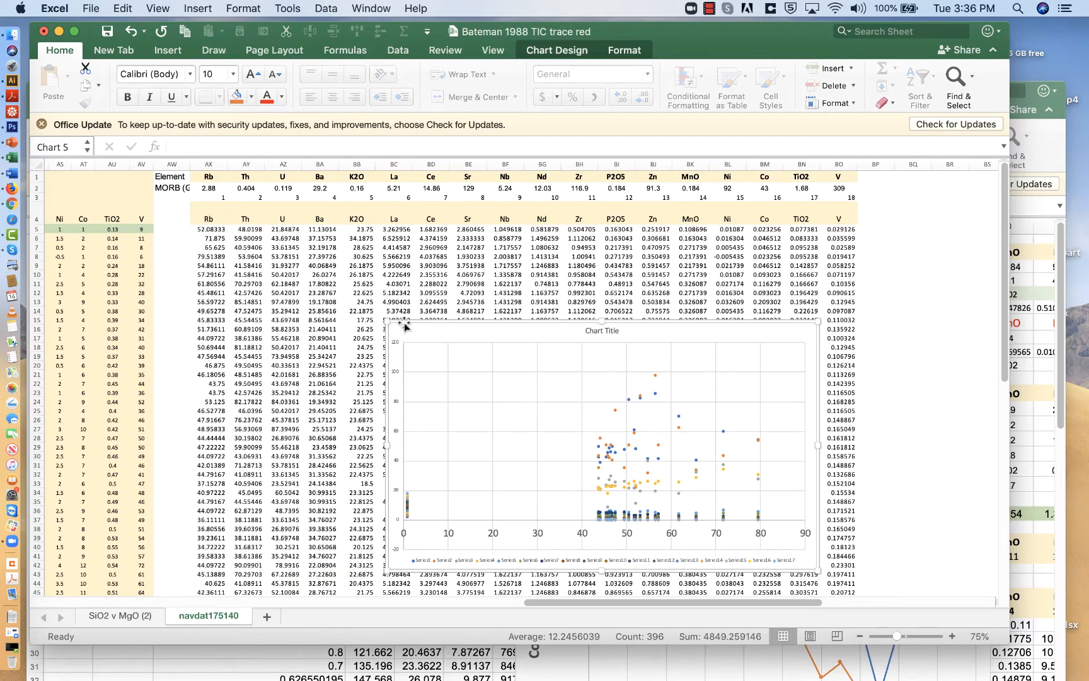
click(208, 230)
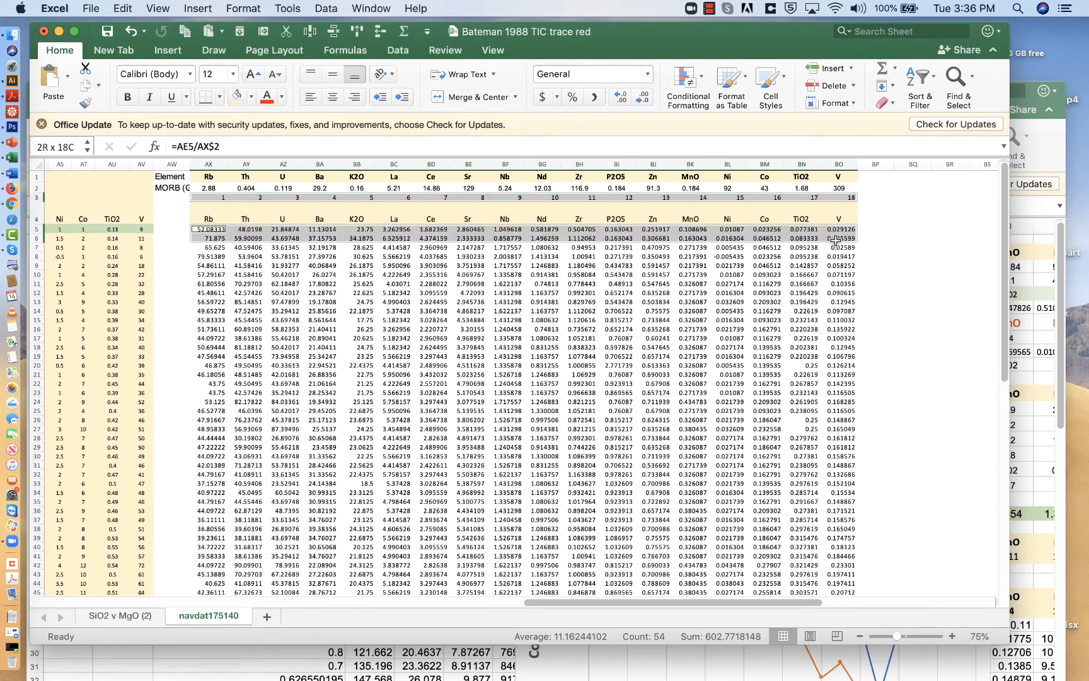
Insert a scatter chart of the first sample's row AX5:BO5 against element numbers AX3:BO3
click(210, 238)
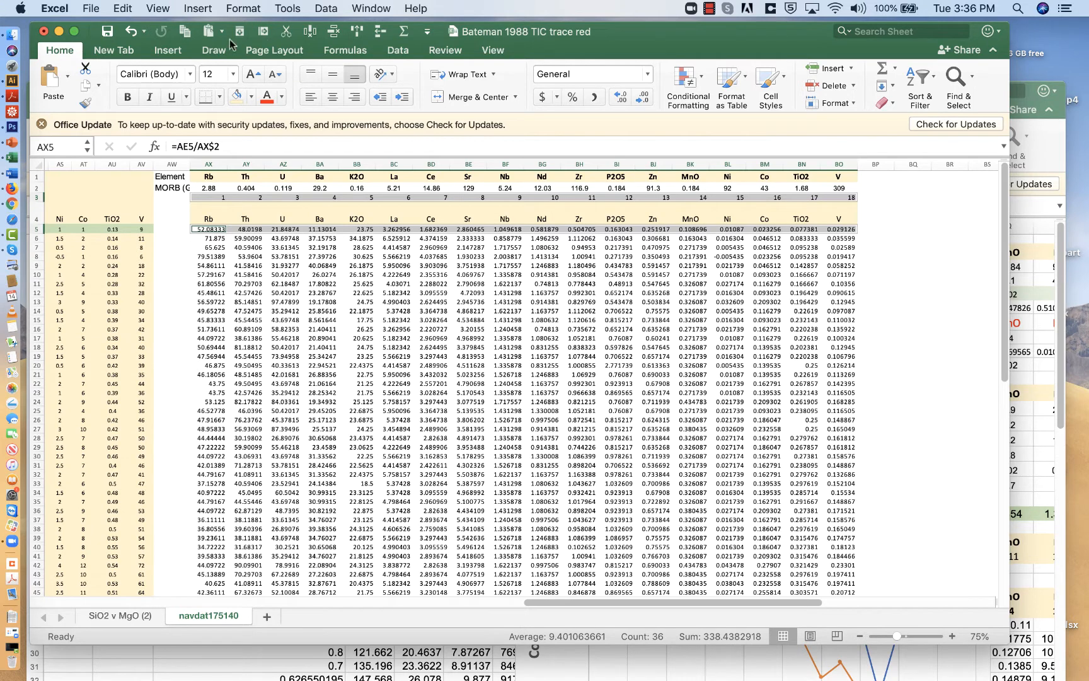
click(166, 49)
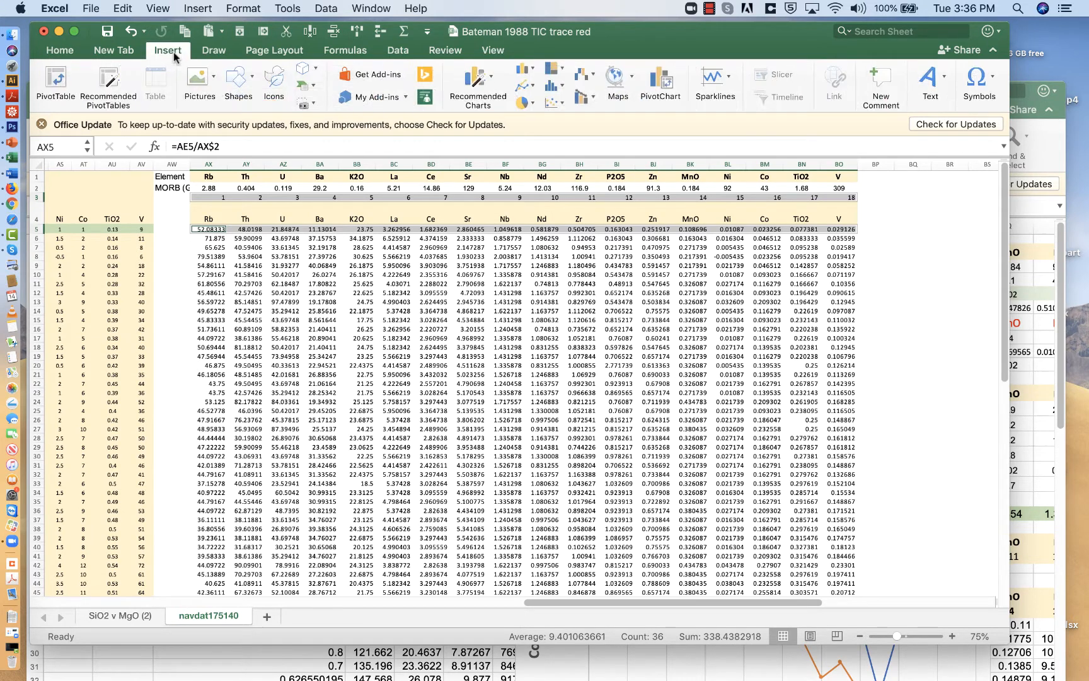
click(551, 80)
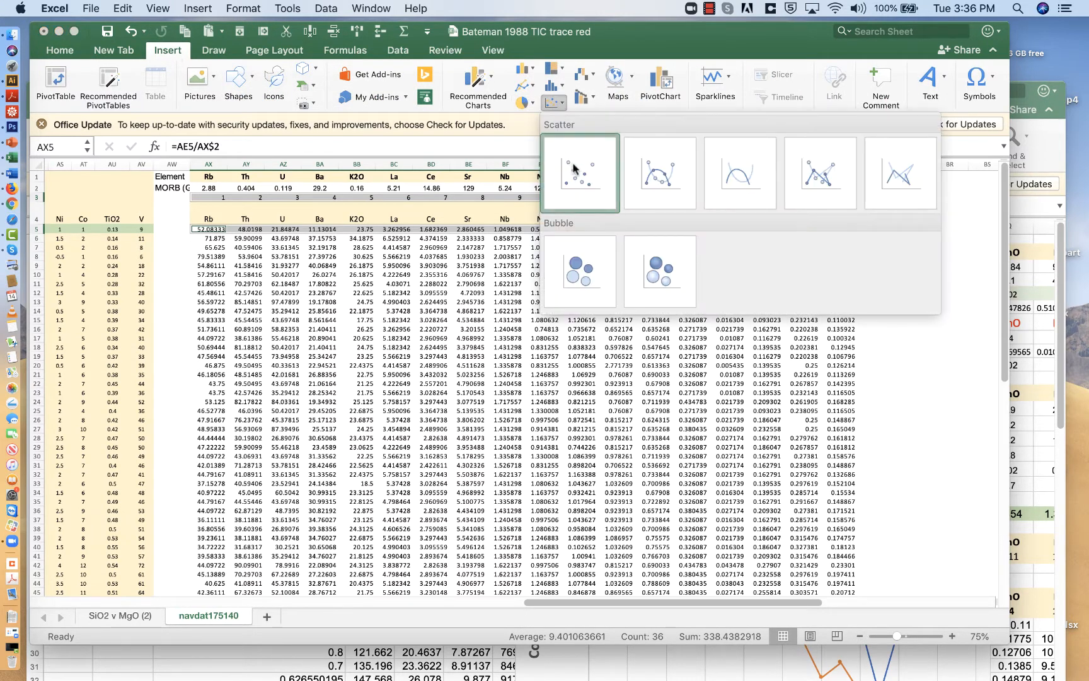
click(580, 172)
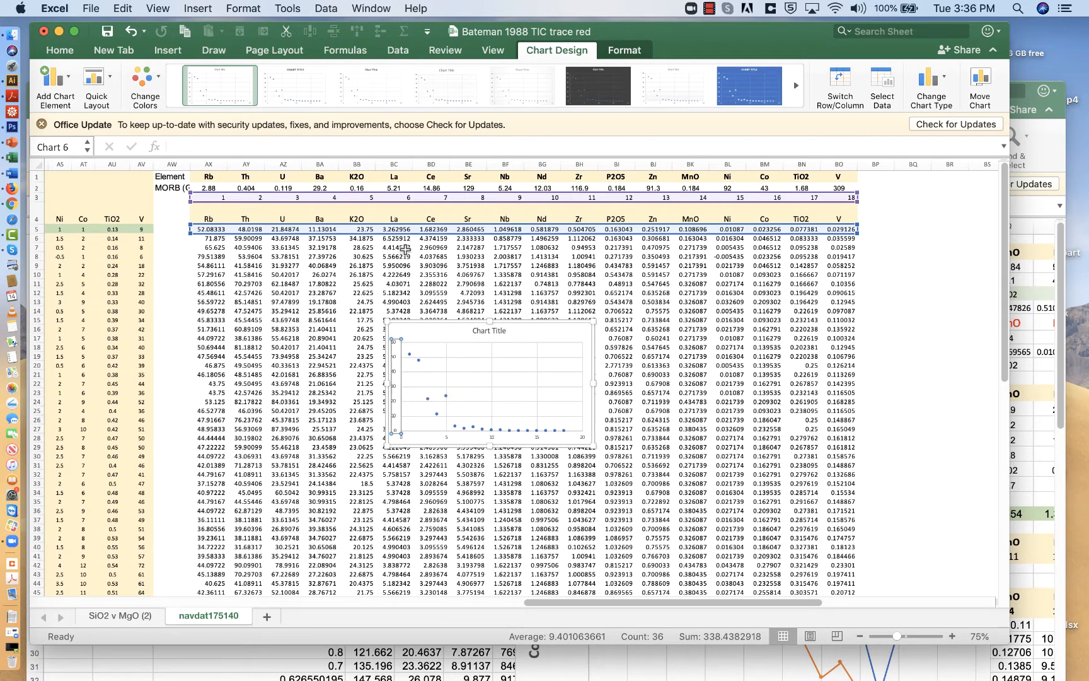
mouse_move(530, 362)
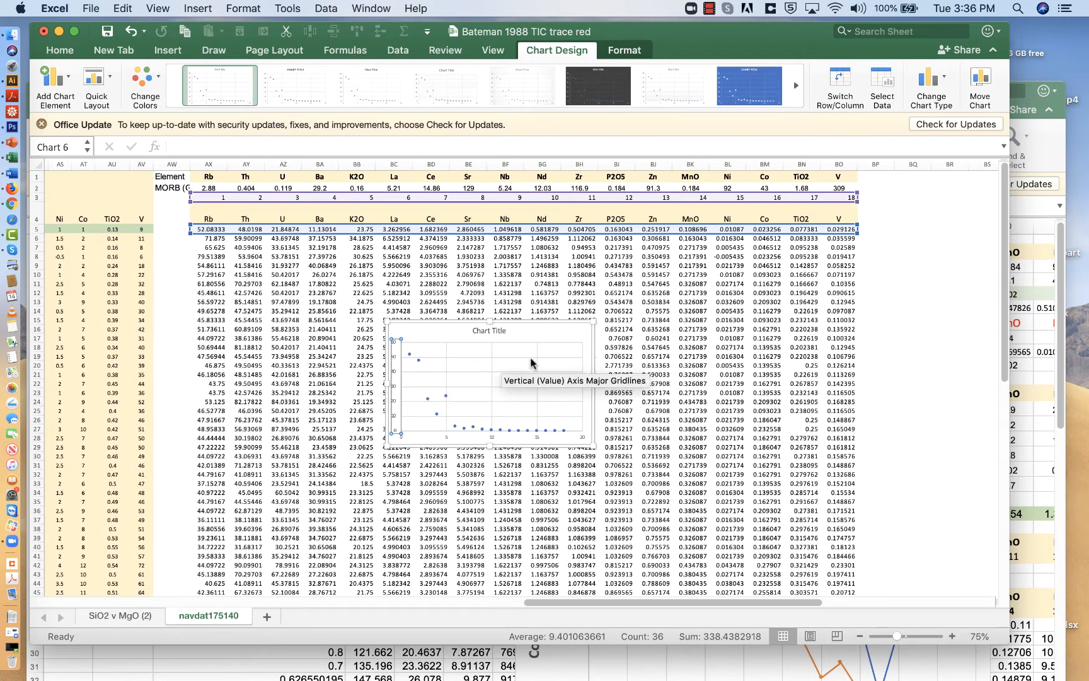
Set the chart's text size to 12
click(60, 49)
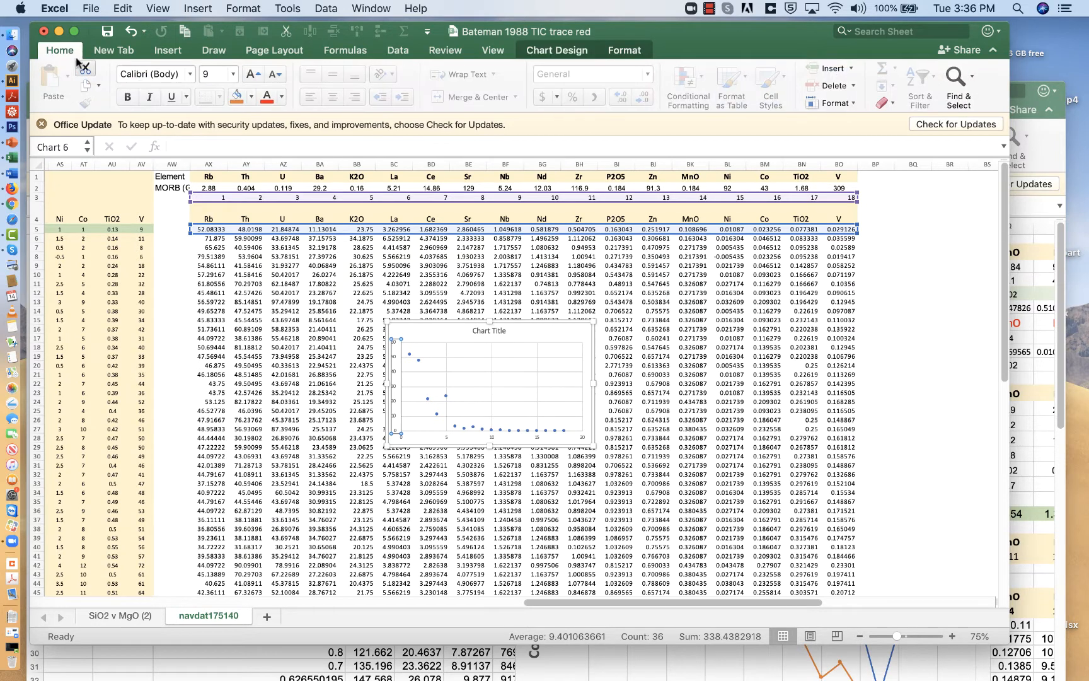
click(233, 73)
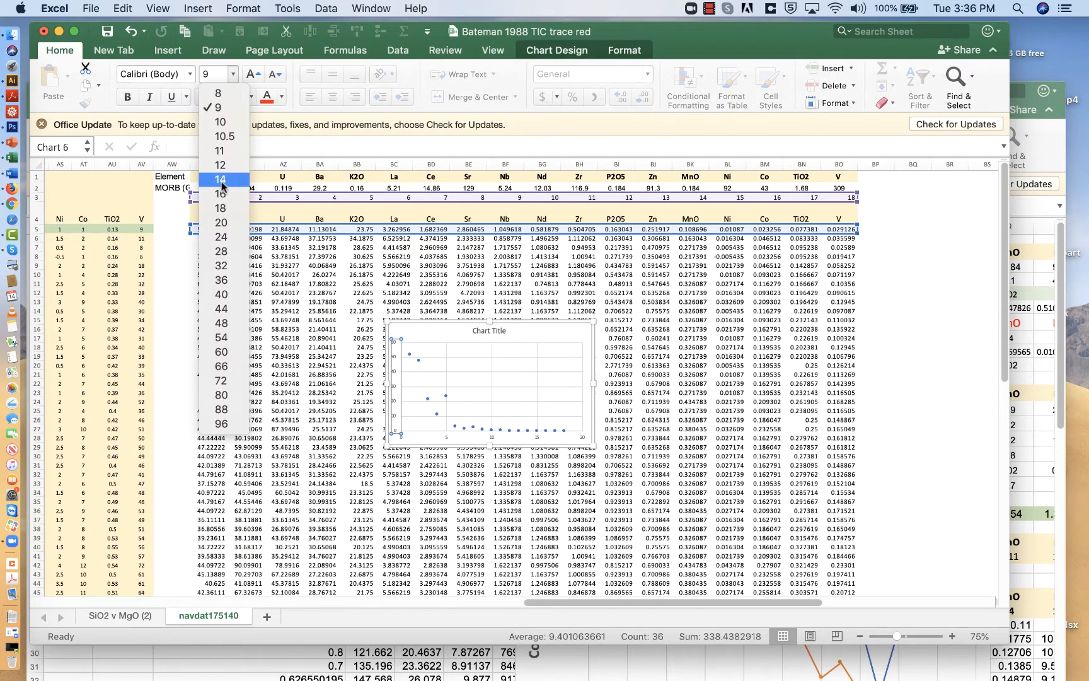
click(220, 179)
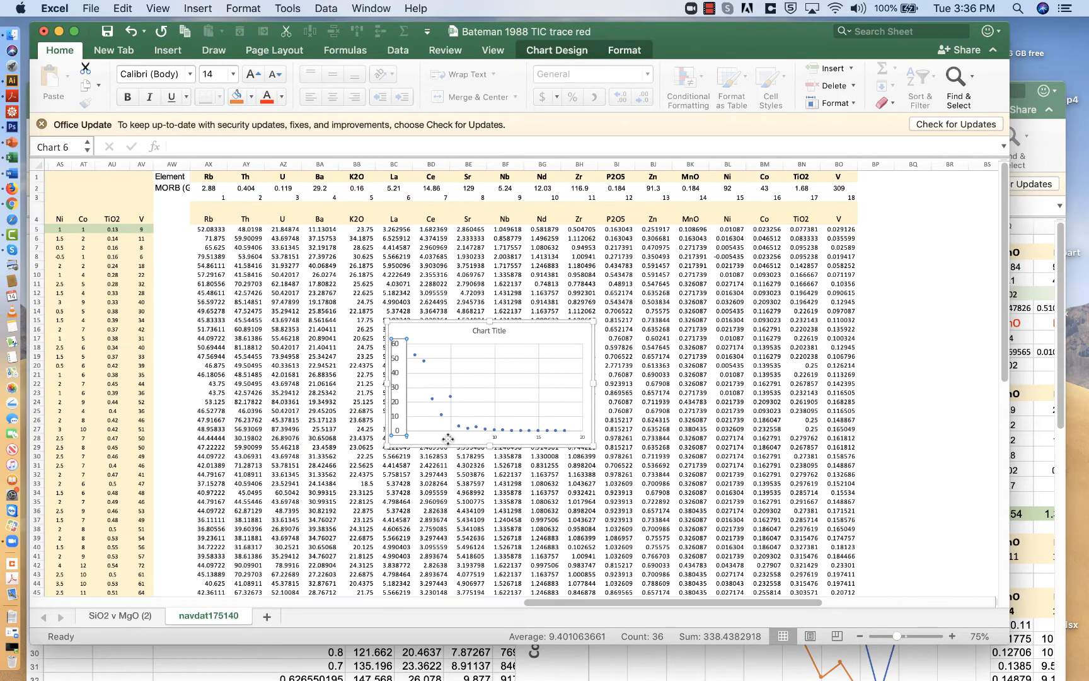
click(235, 74)
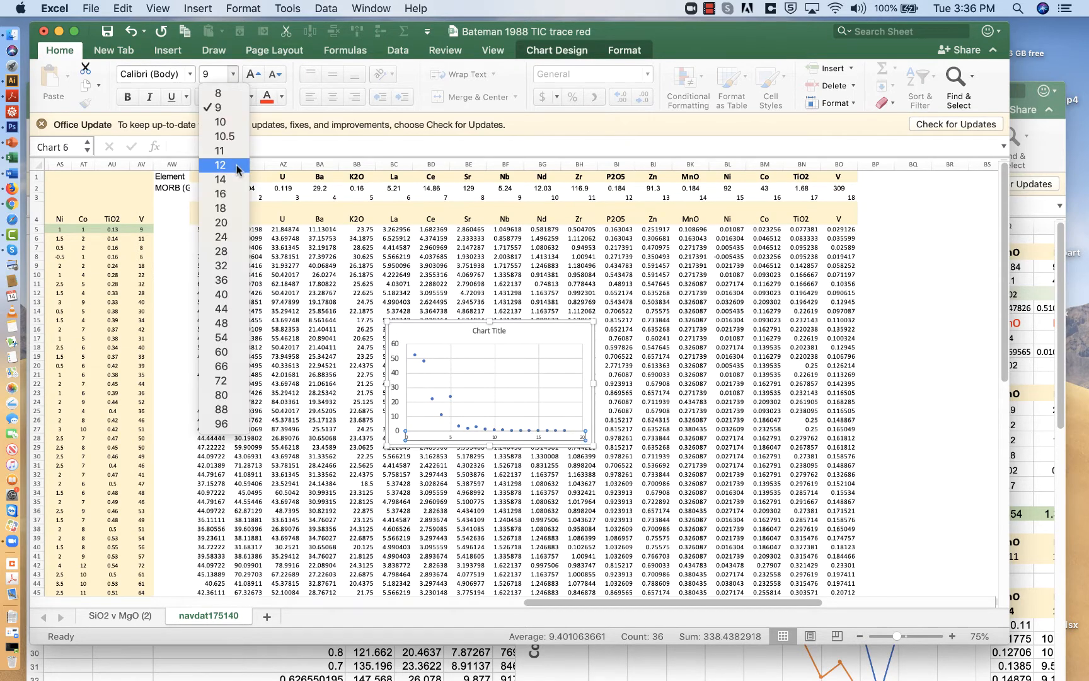
click(220, 179)
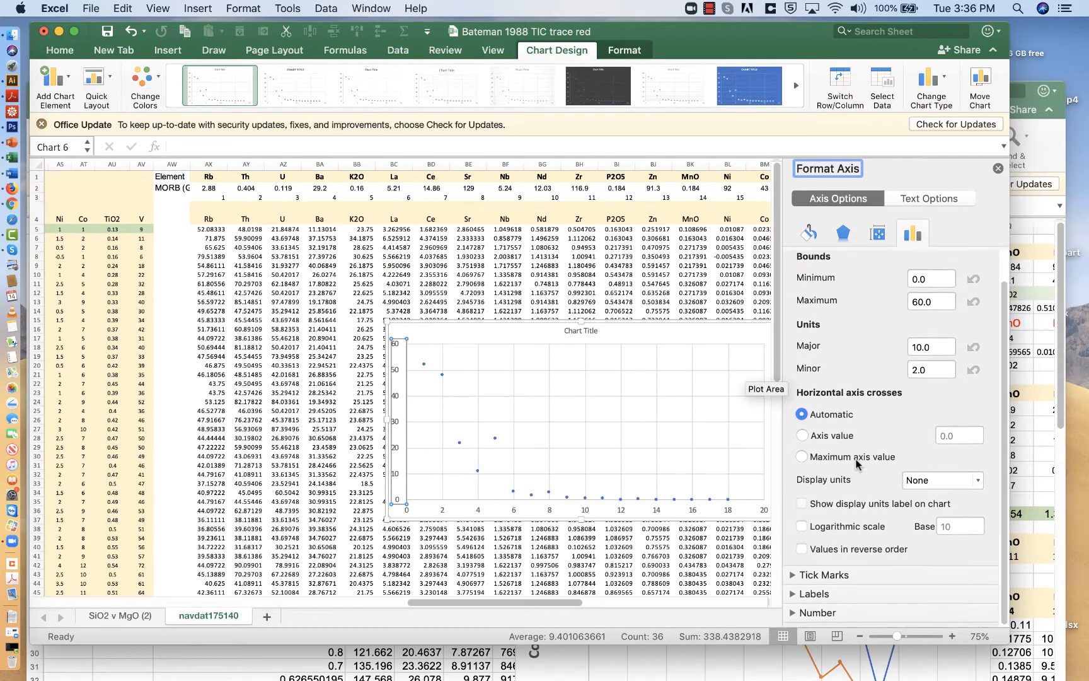
Make the vertical axis logarithmic, draw a solid line, and cross the horizontal axis at 0.001
click(802, 530)
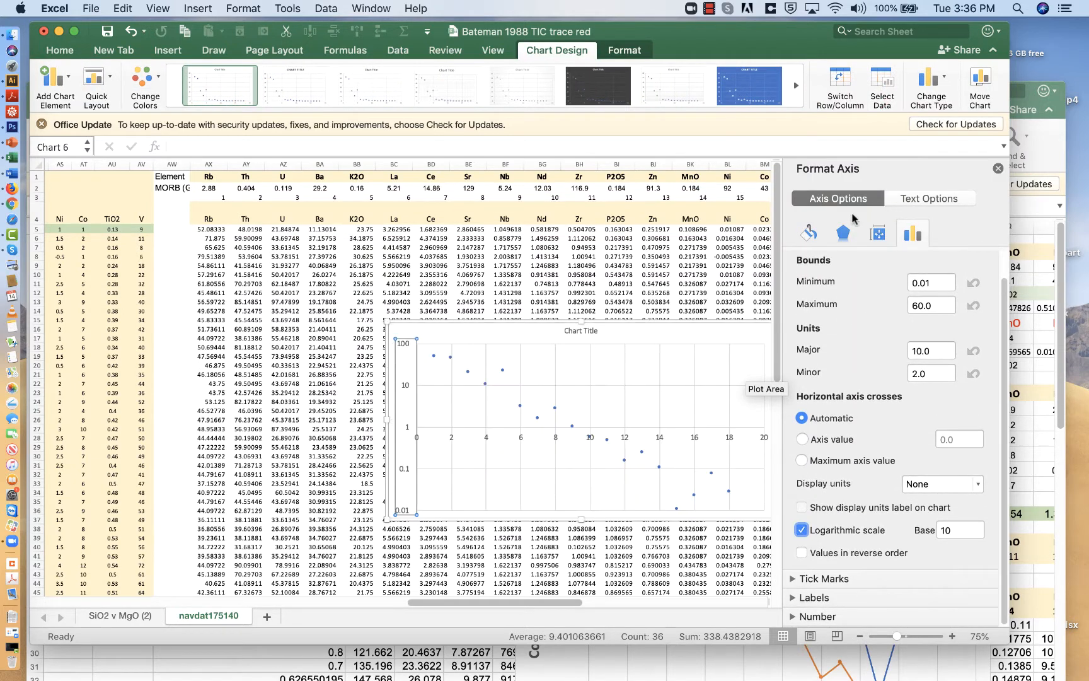
mouse_move(592, 336)
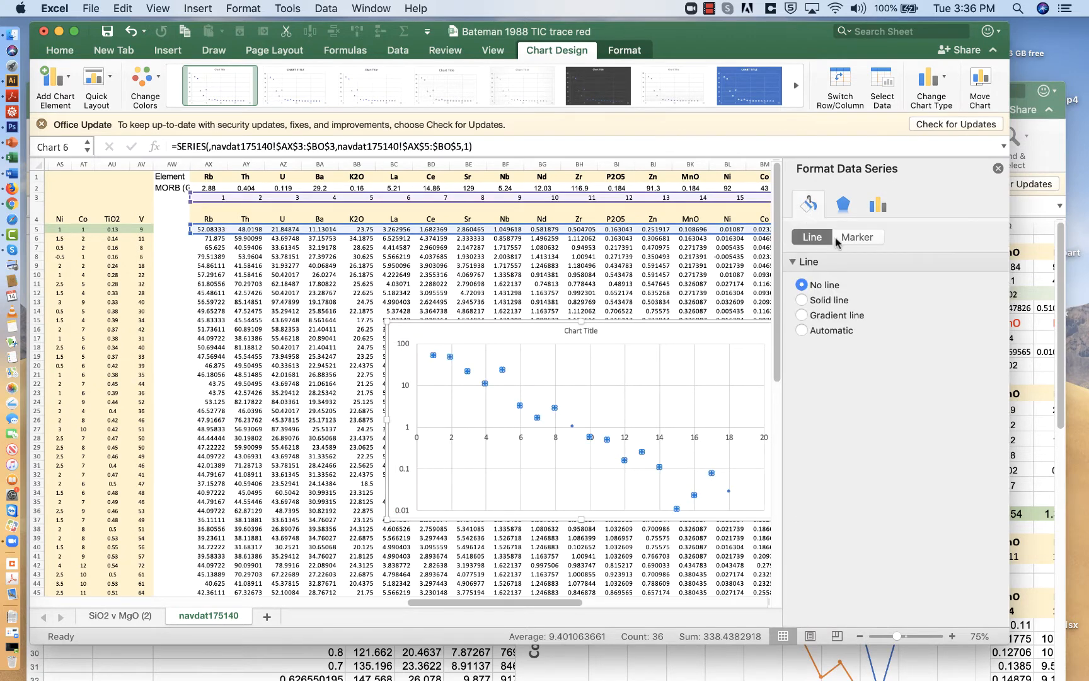
click(803, 299)
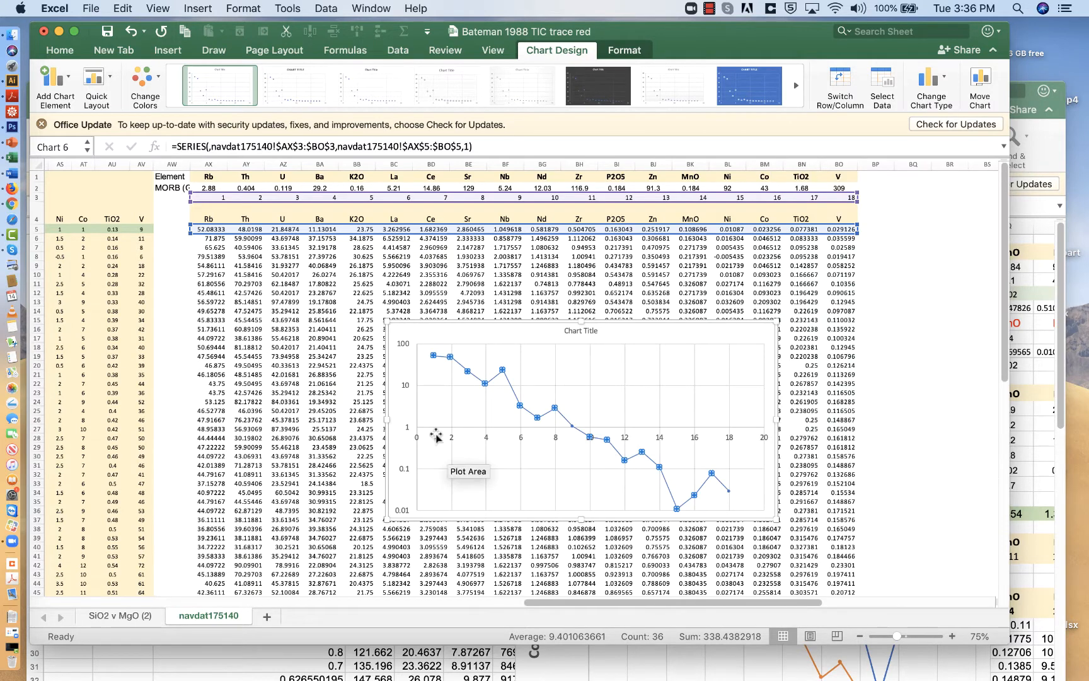
mouse_move(430, 448)
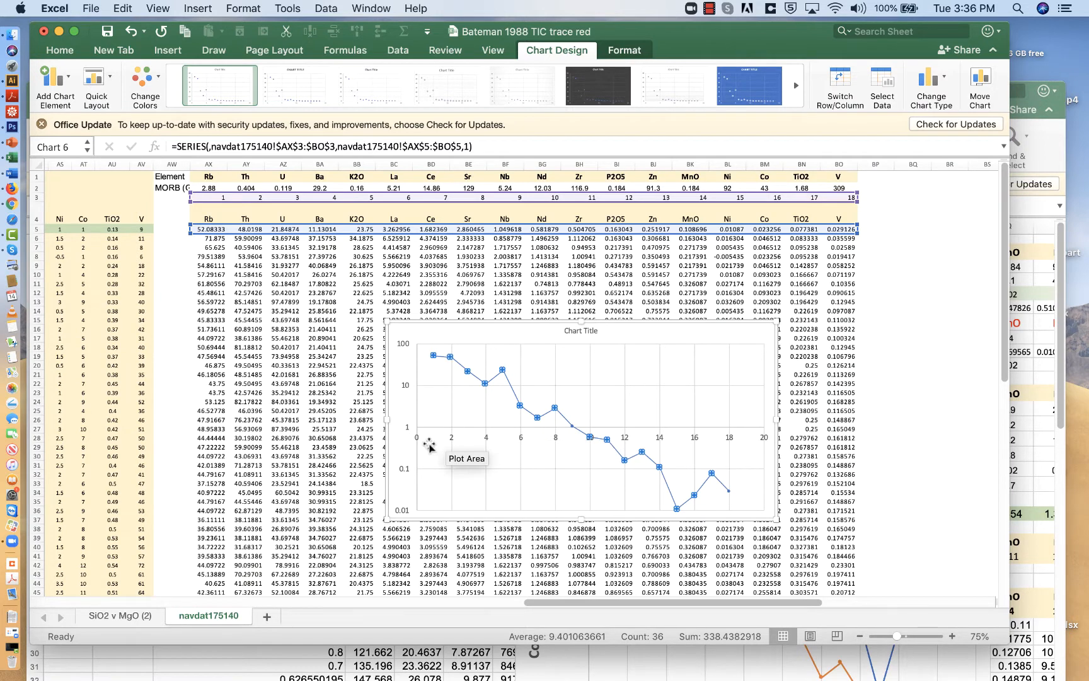
mouse_move(457, 499)
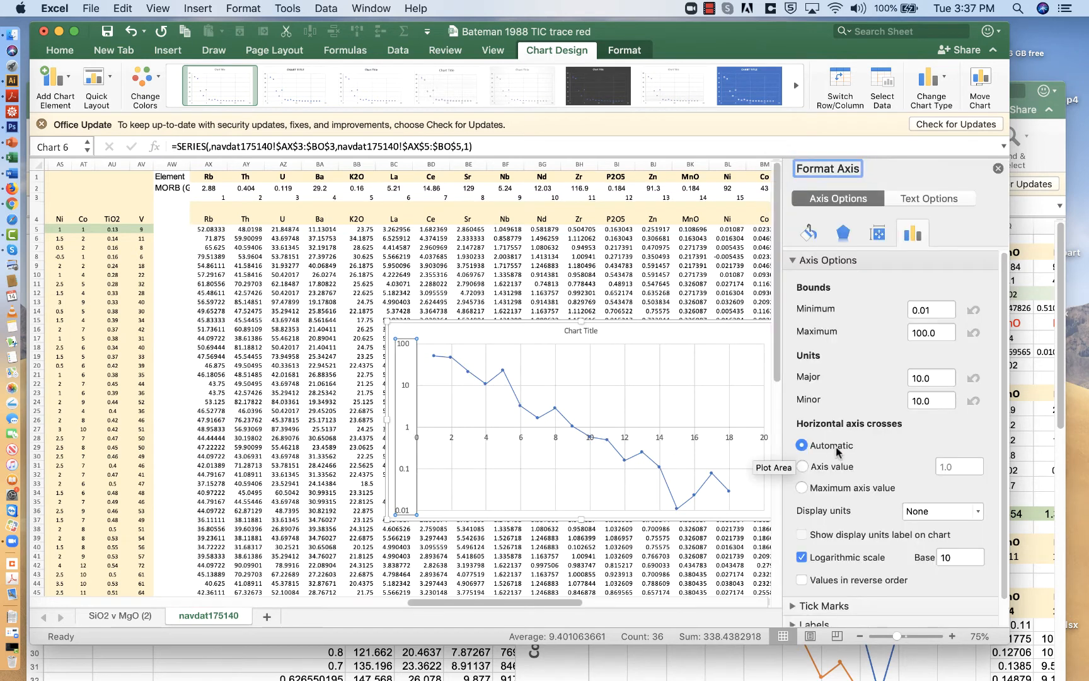
click(802, 466)
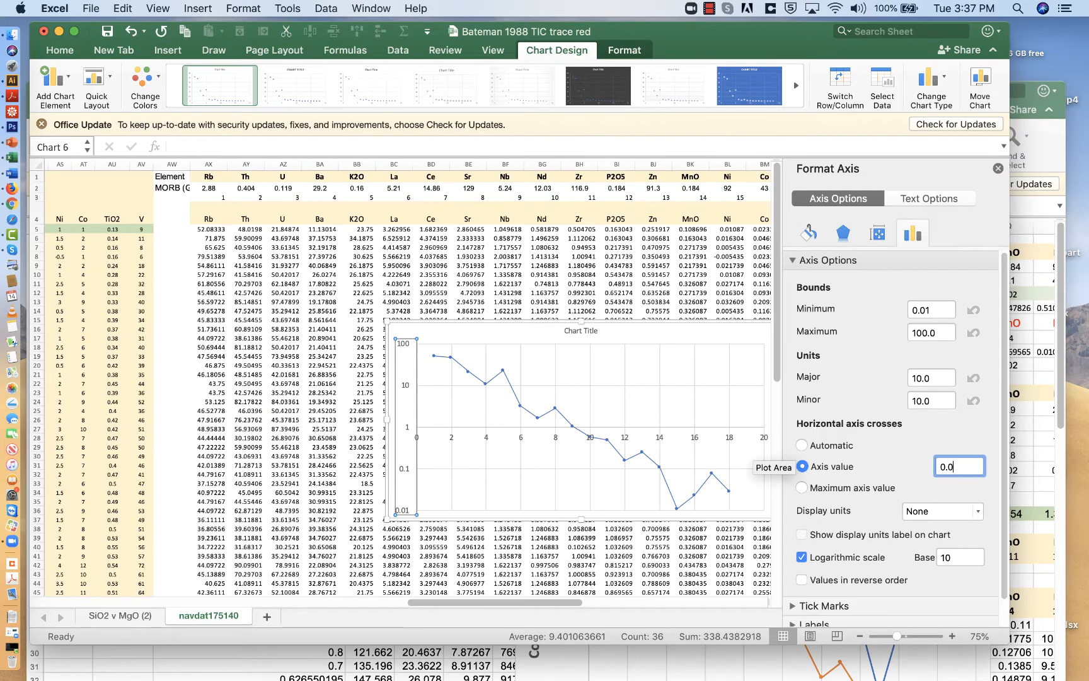
text(0.001)
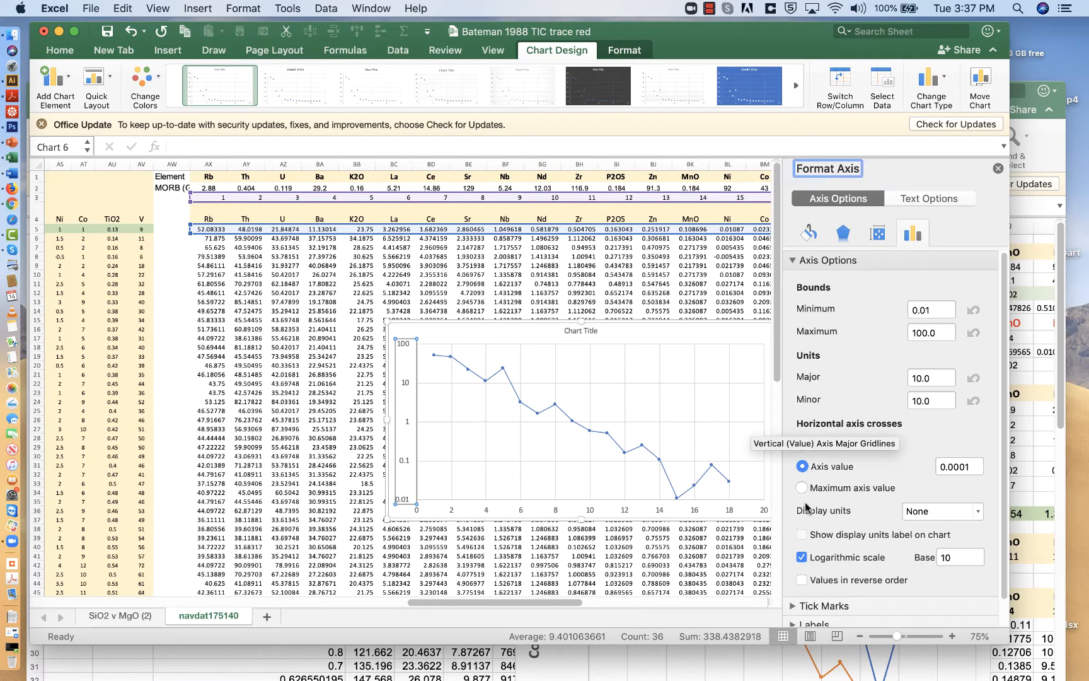
click(959, 466)
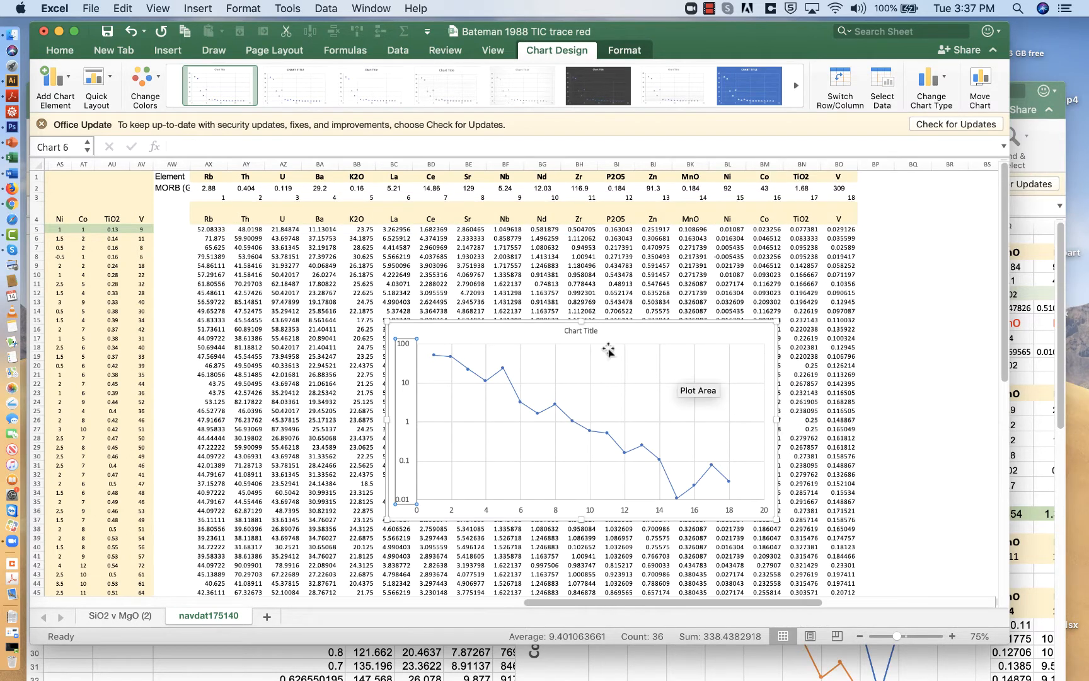
mouse_move(526, 325)
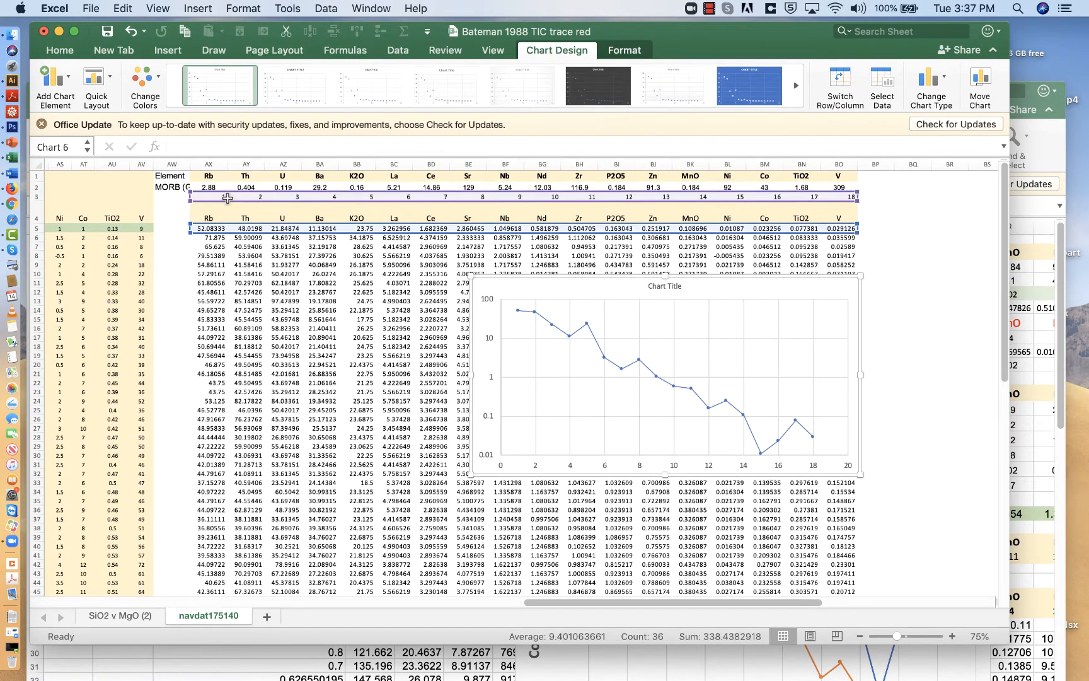
Paste the second sample's normalised row into the chart as a new series
click(209, 197)
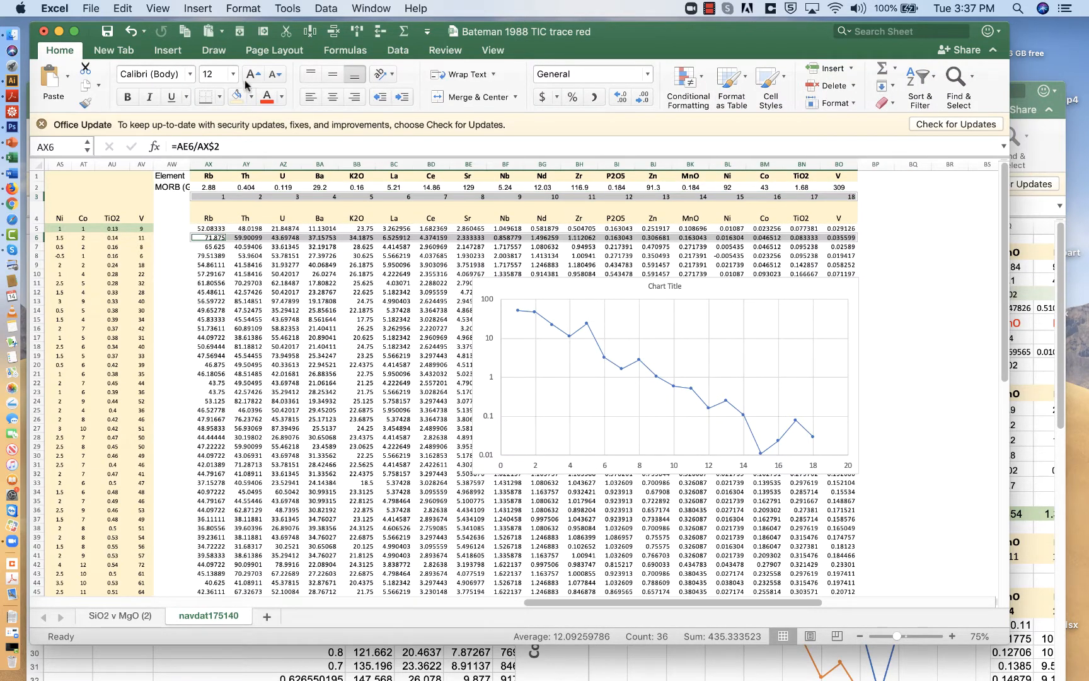
click(663, 375)
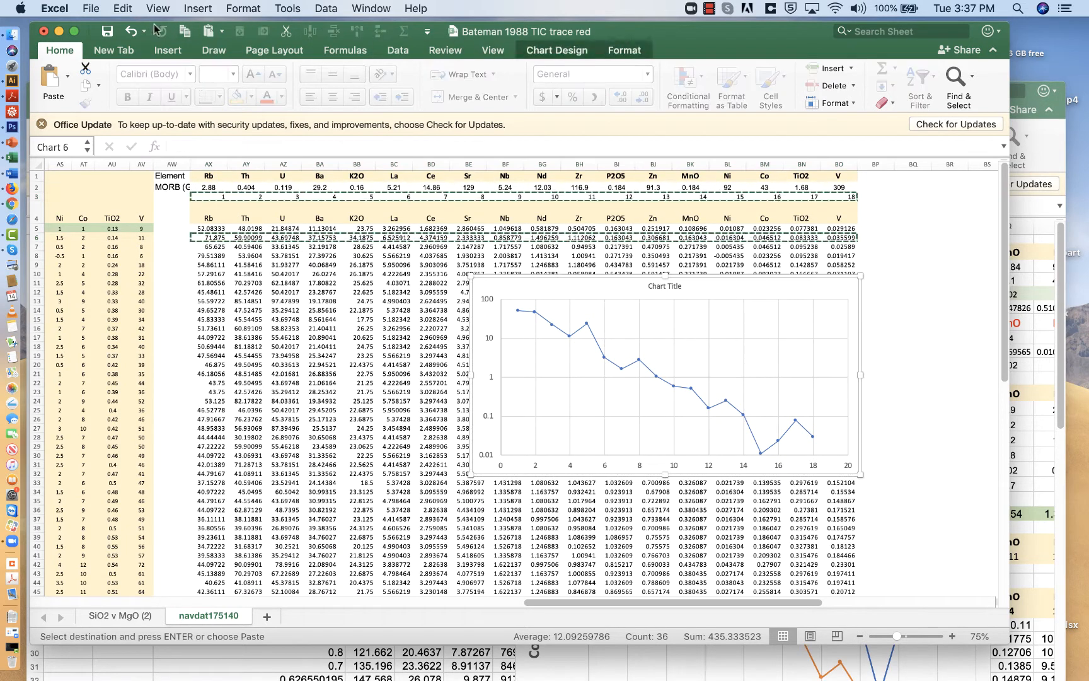
click(122, 8)
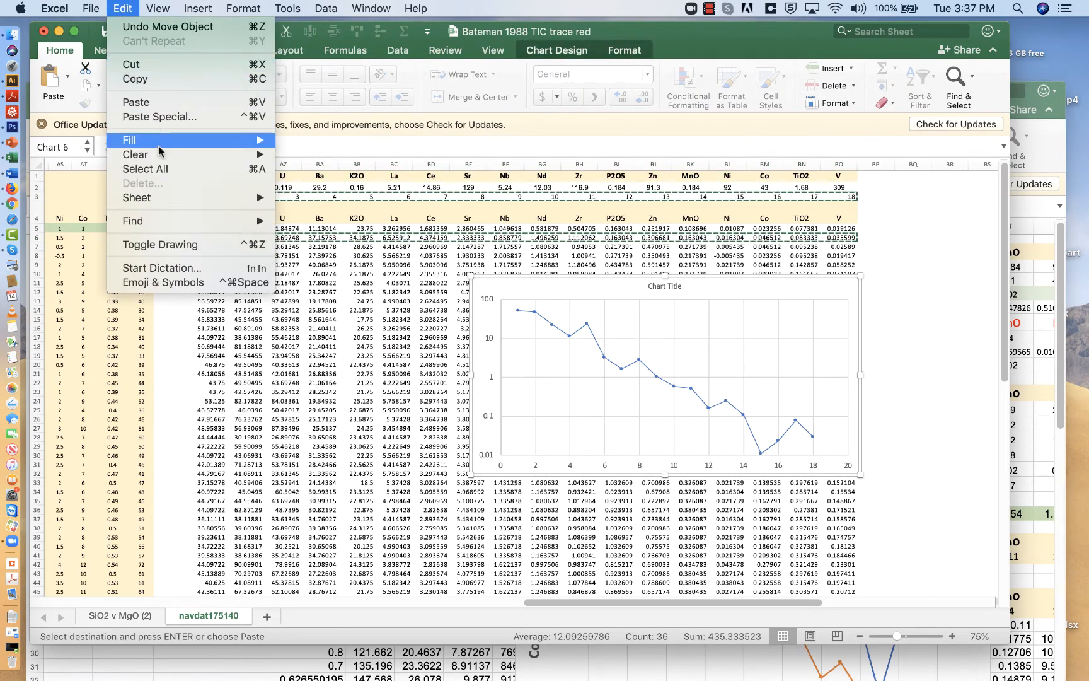
click(159, 117)
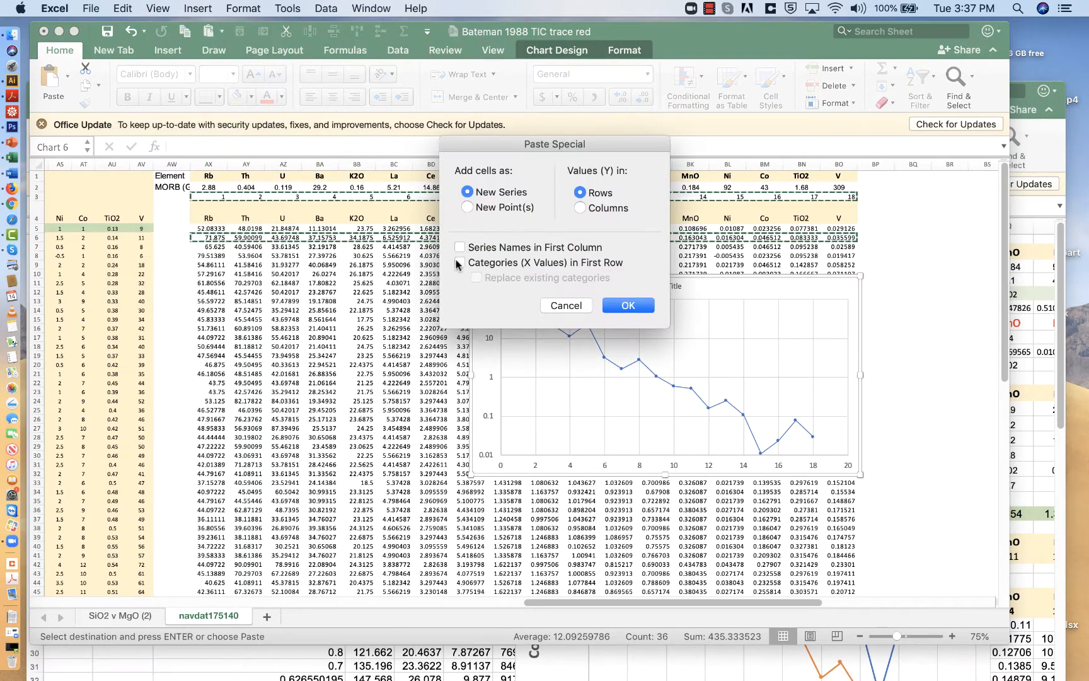
click(626, 305)
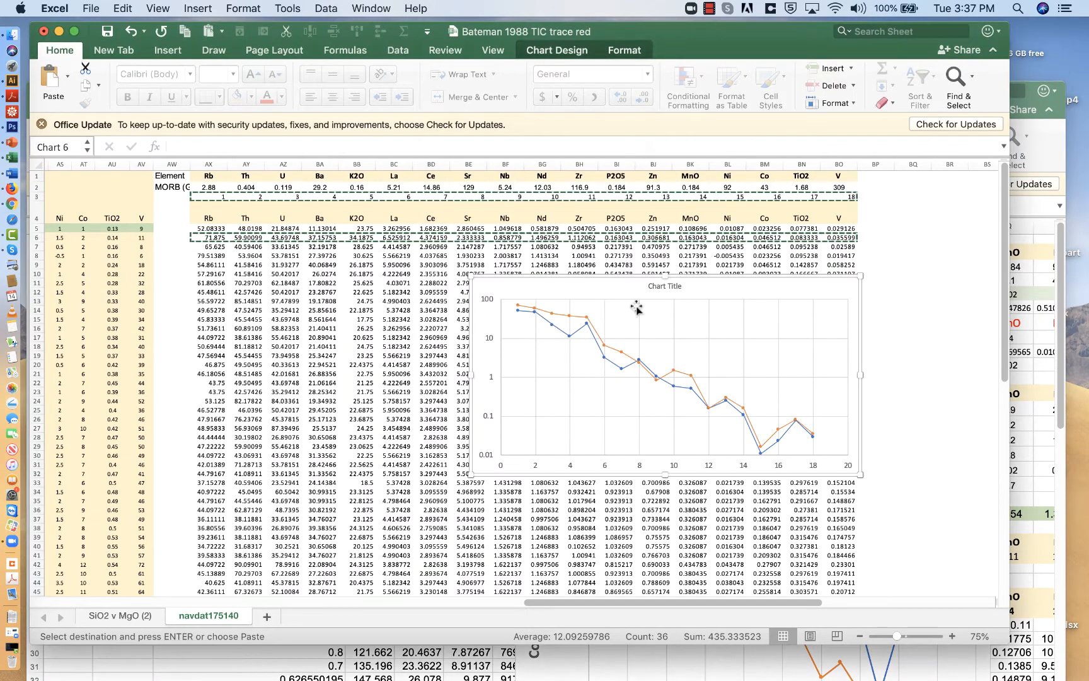
Paste the third sample's normalised row into the chart as another new series
click(210, 196)
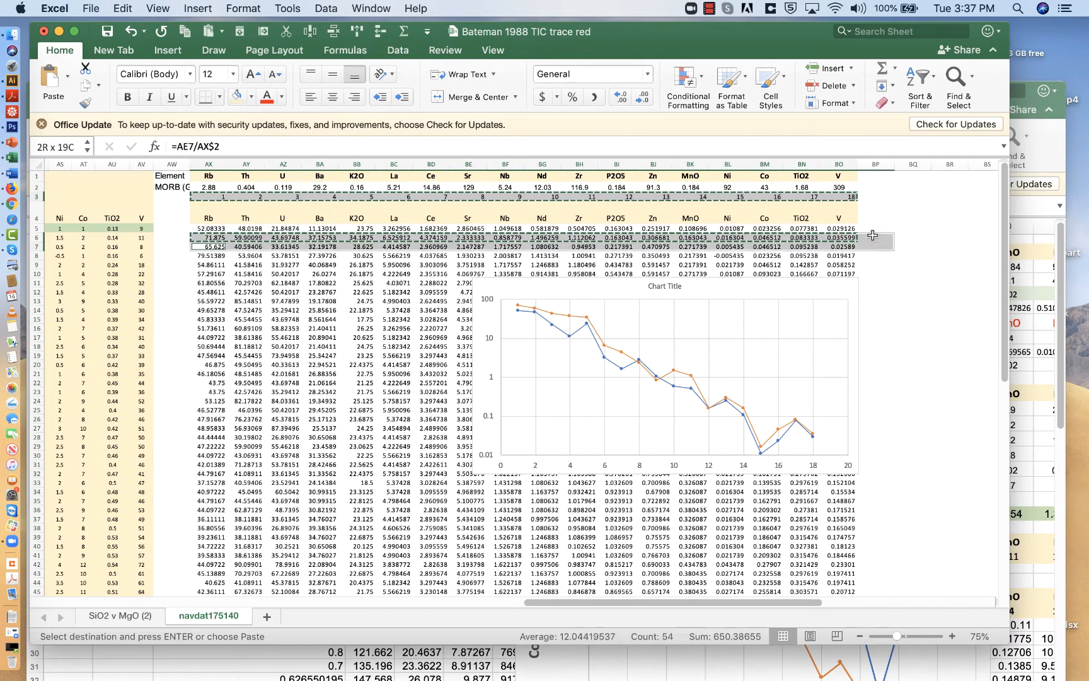
click(211, 246)
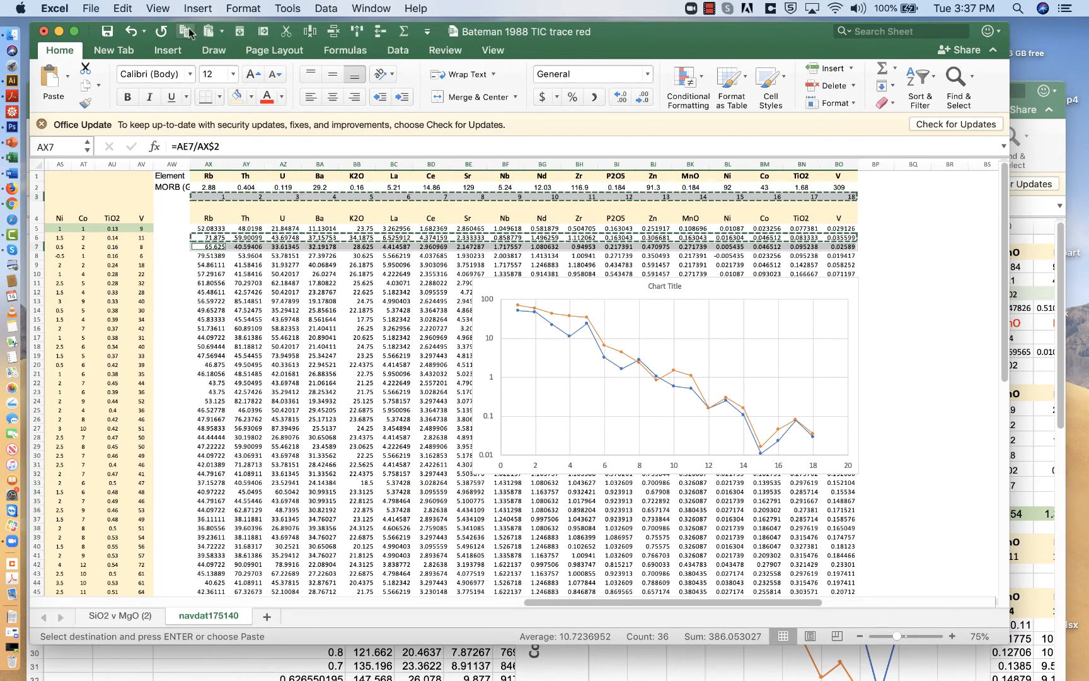
click(664, 375)
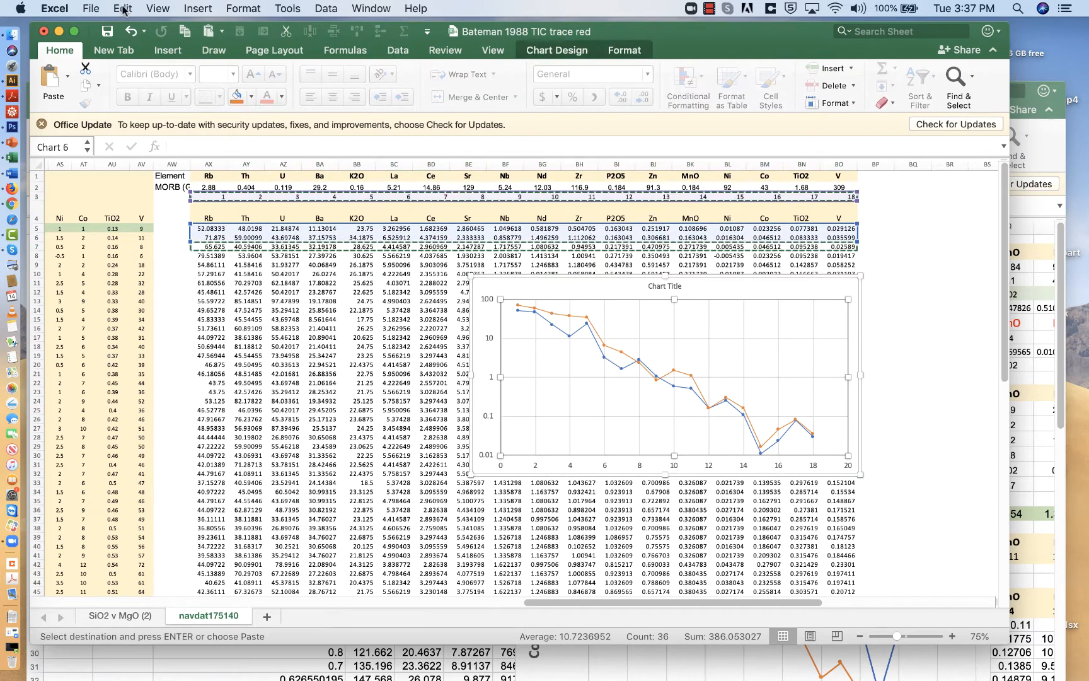
click(122, 8)
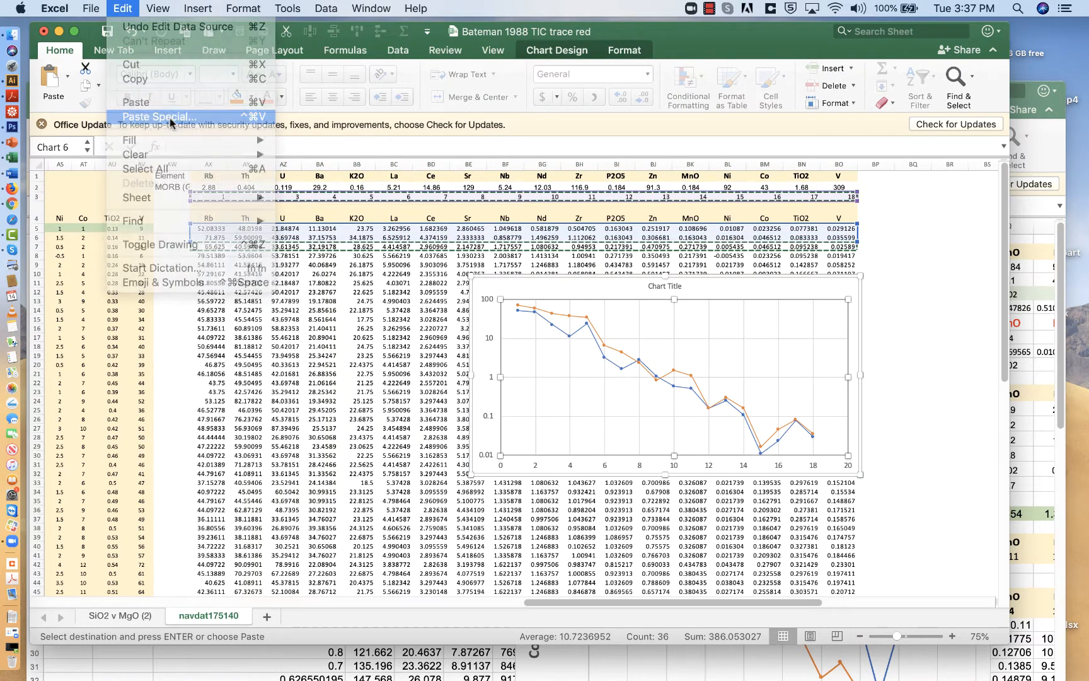
click(159, 116)
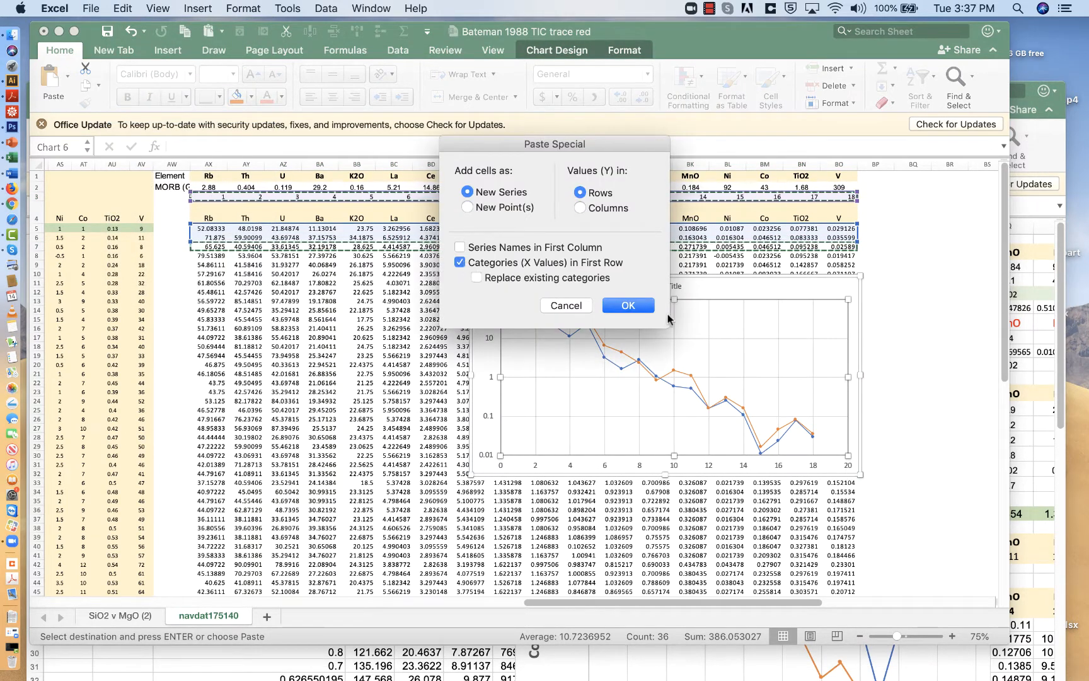
click(627, 306)
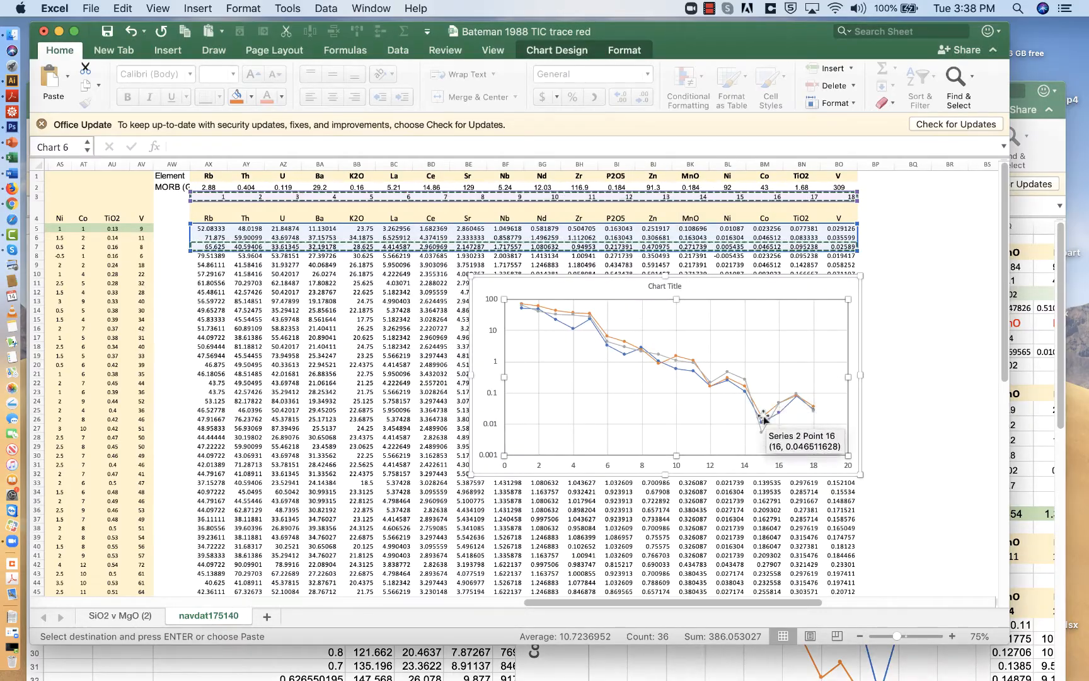
scroll(down, 3)
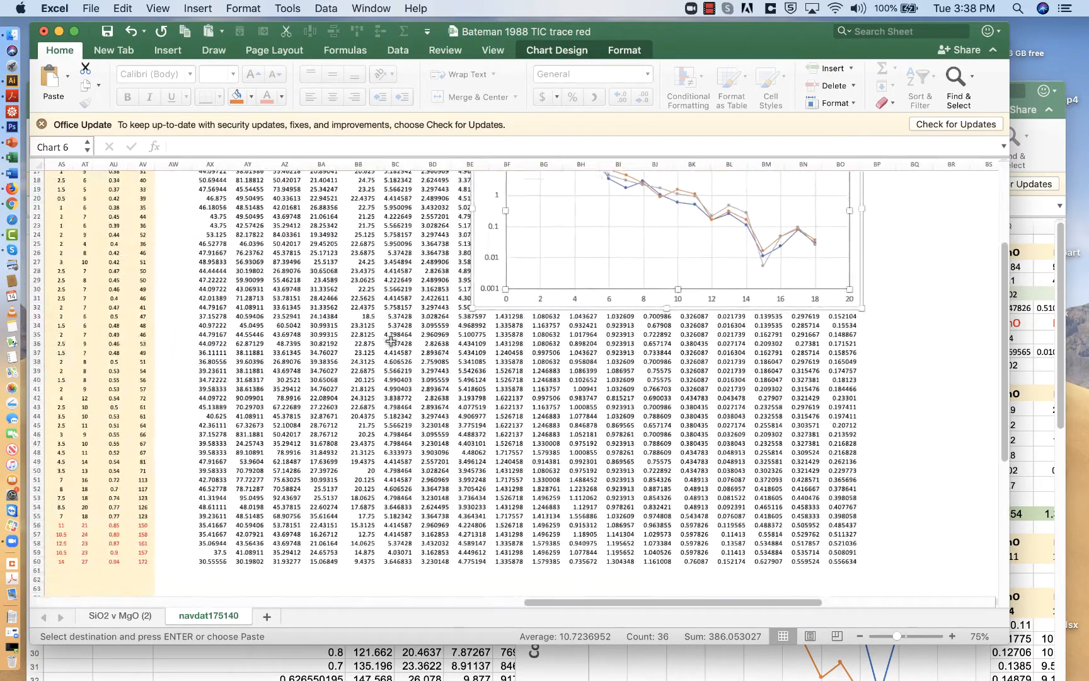
click(35, 442)
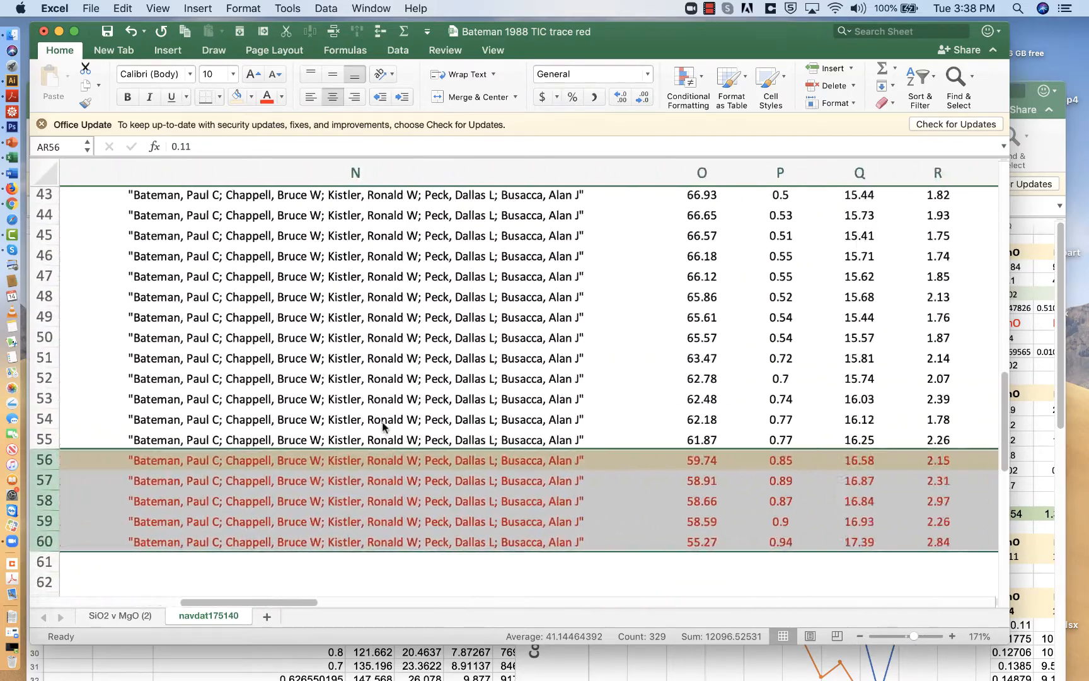
scroll(right, 3)
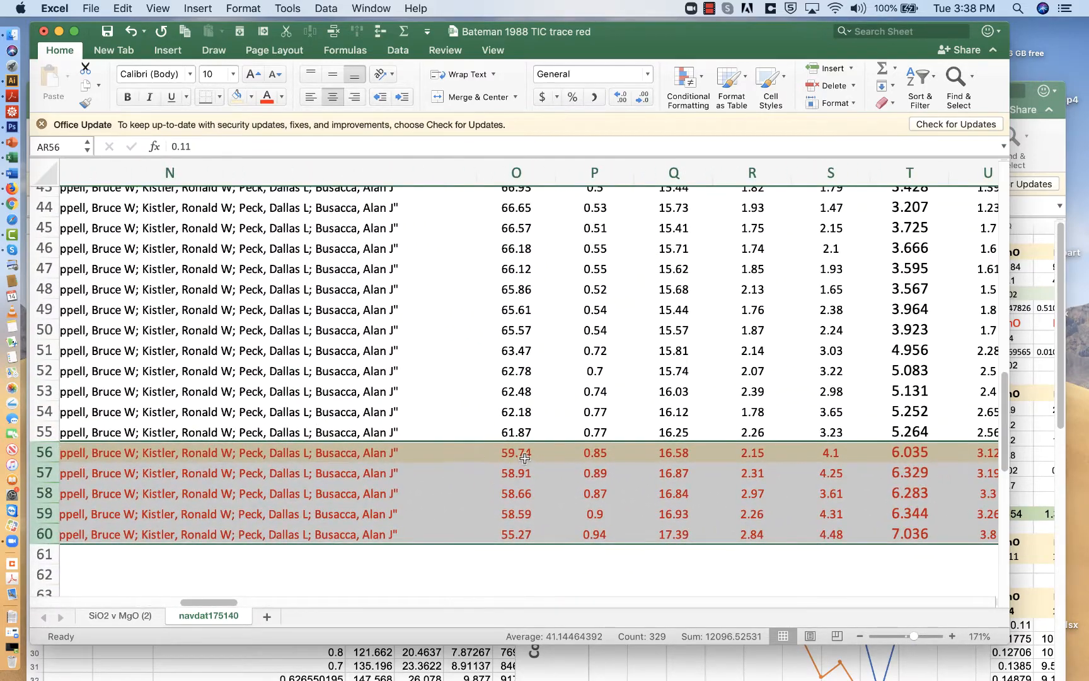
click(516, 452)
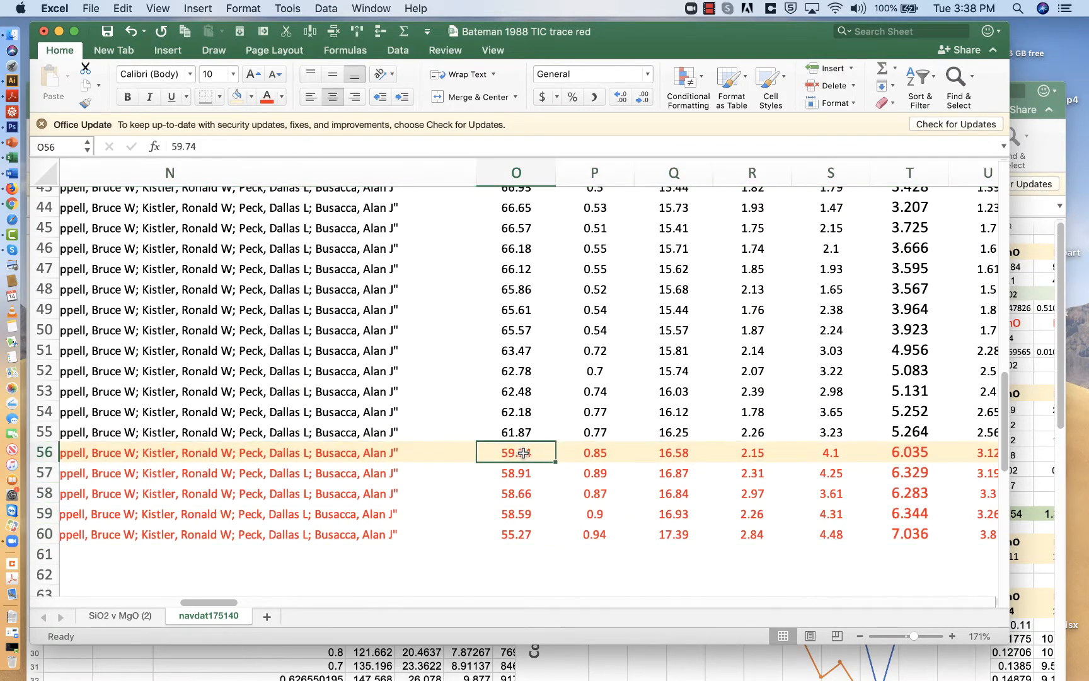
scroll(down, 3)
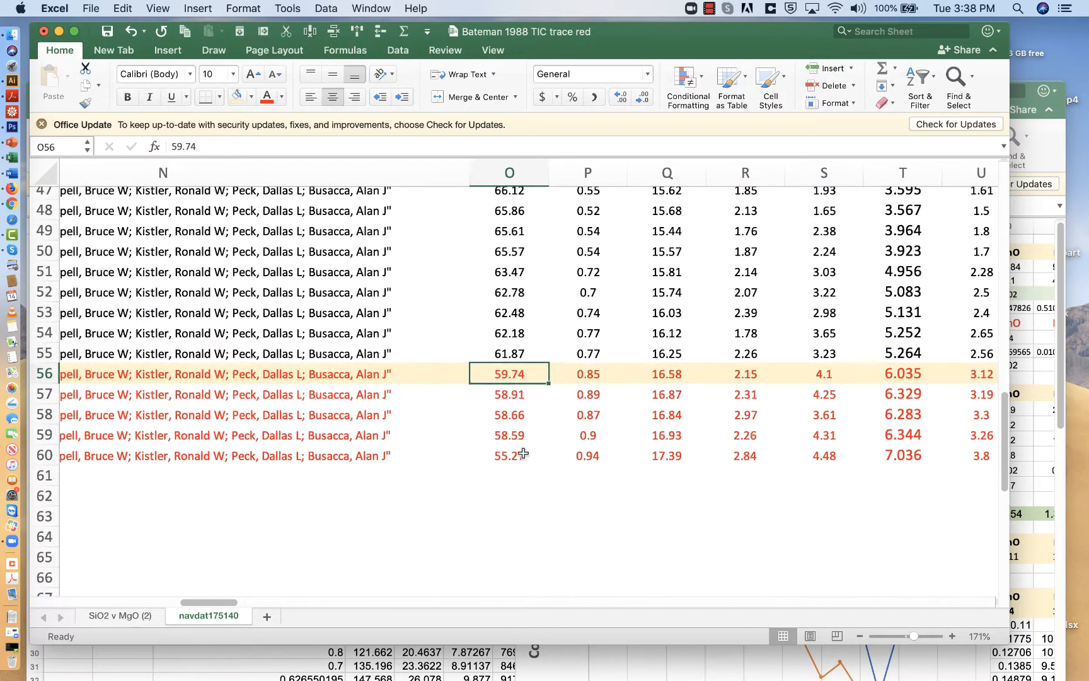
scroll(right, 3)
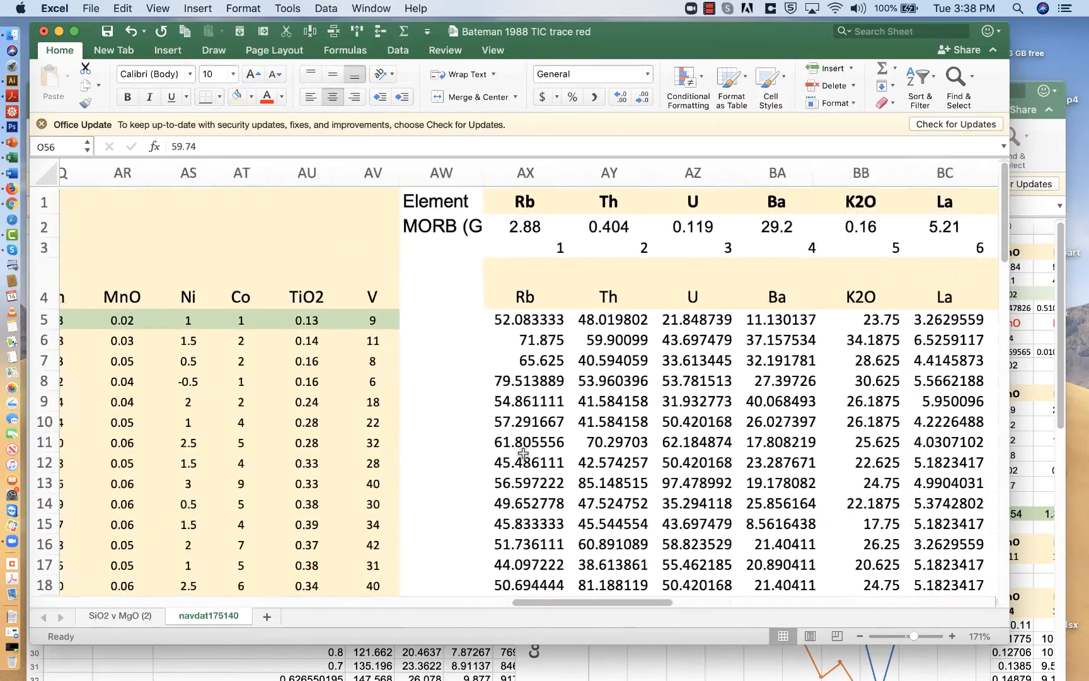
scroll(right, 3)
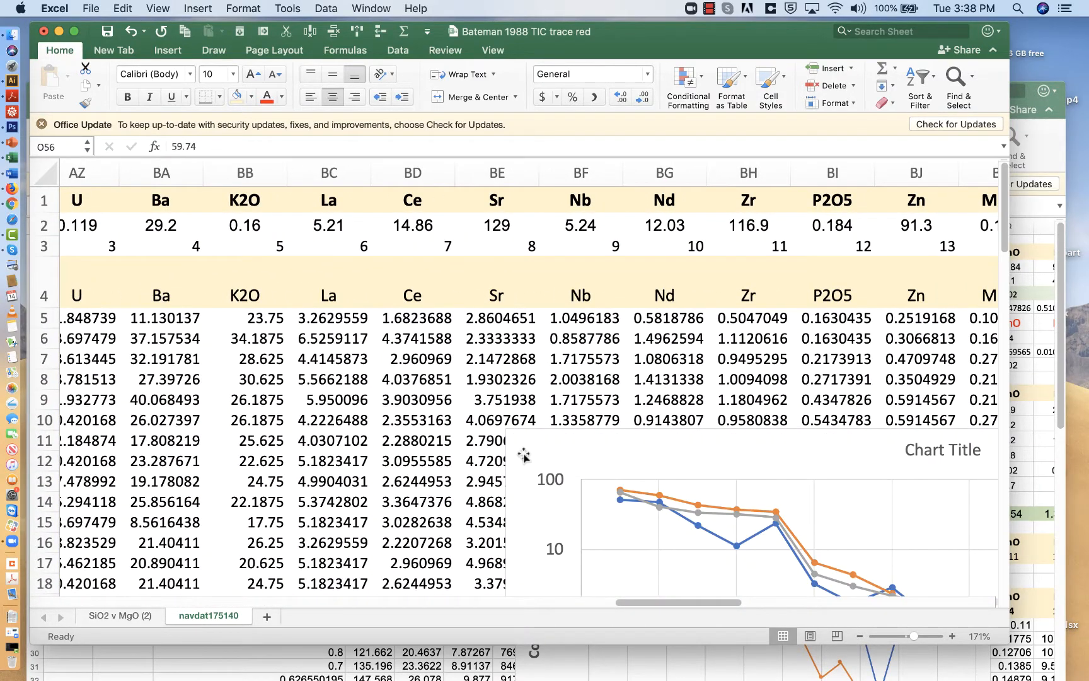
scroll(left, 3)
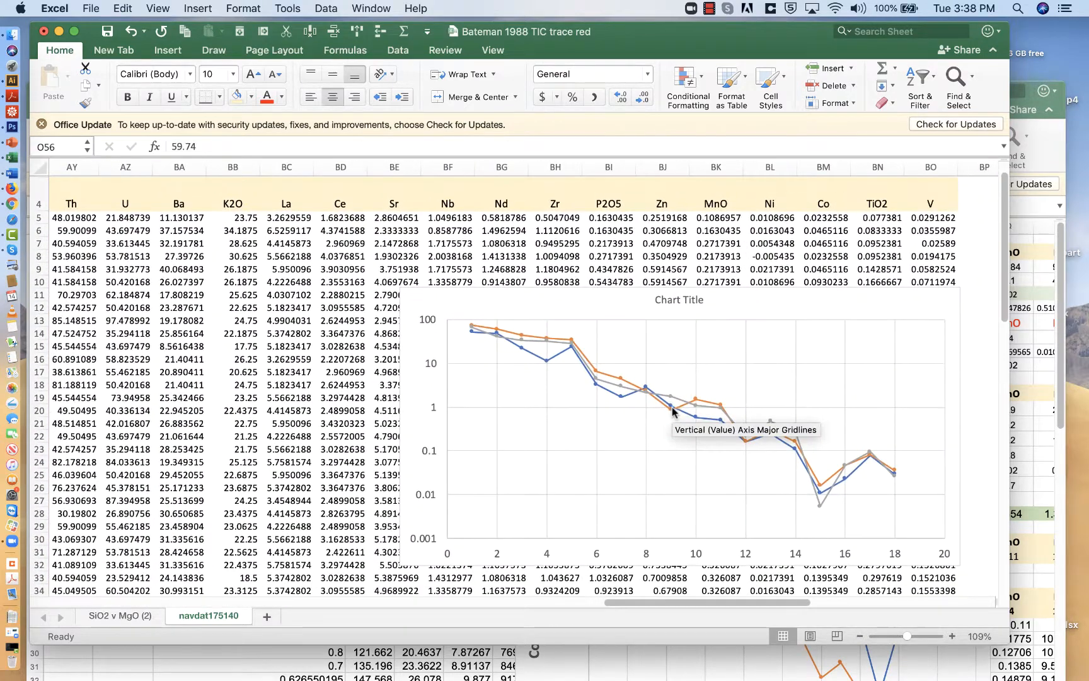
mouse_move(837, 448)
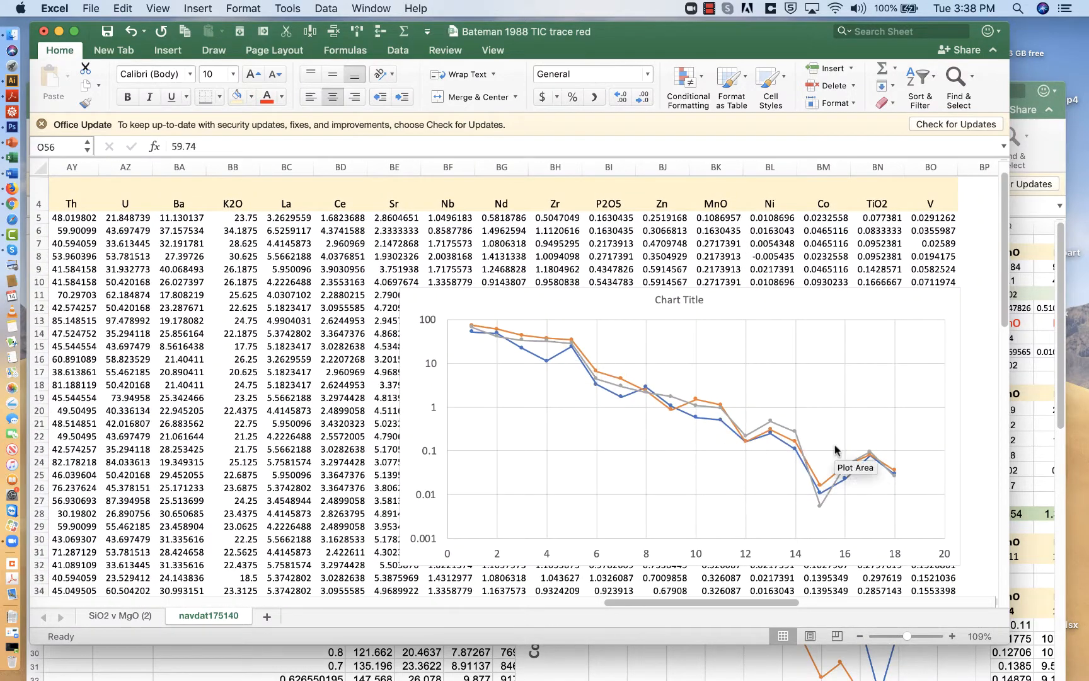
mouse_move(598, 375)
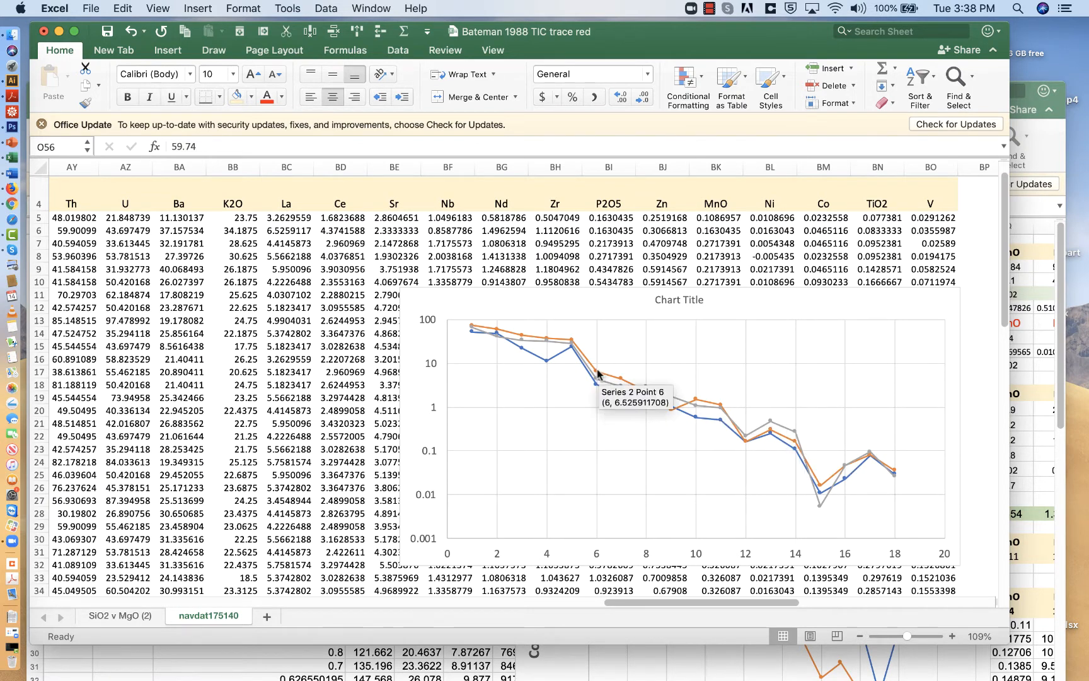
click(597, 370)
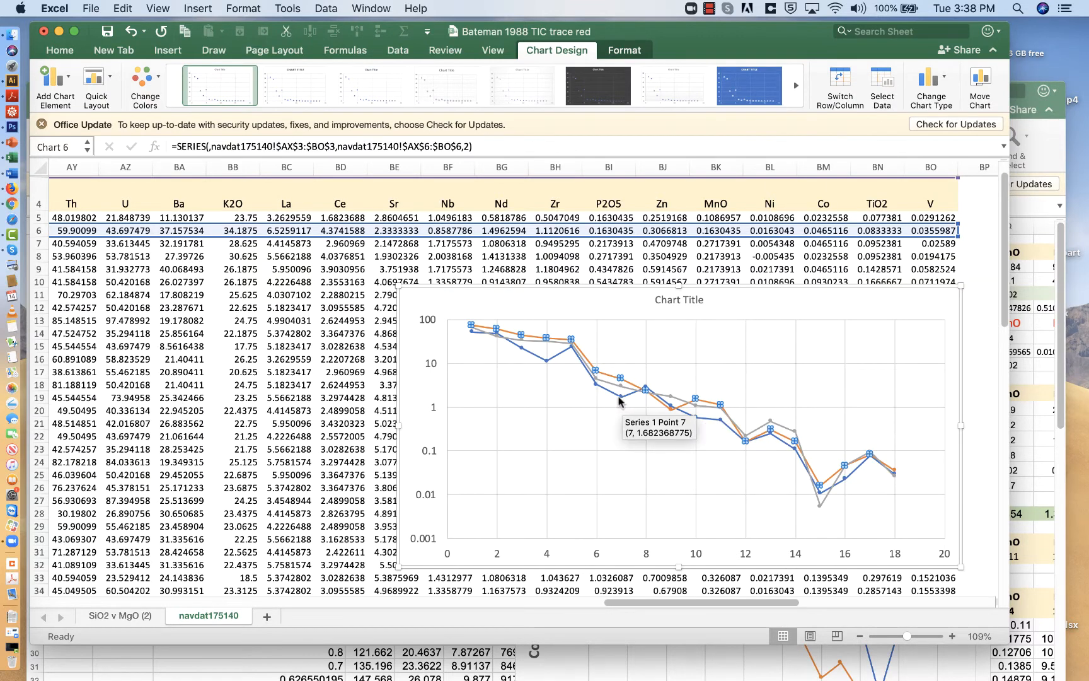
mouse_move(665, 459)
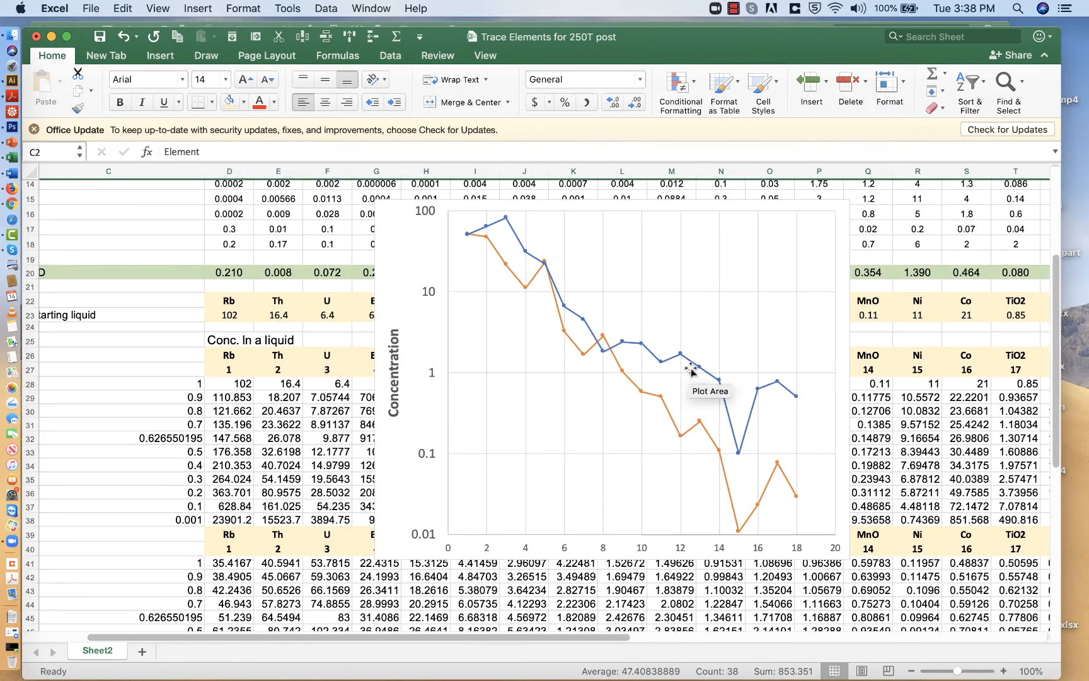
click(691, 368)
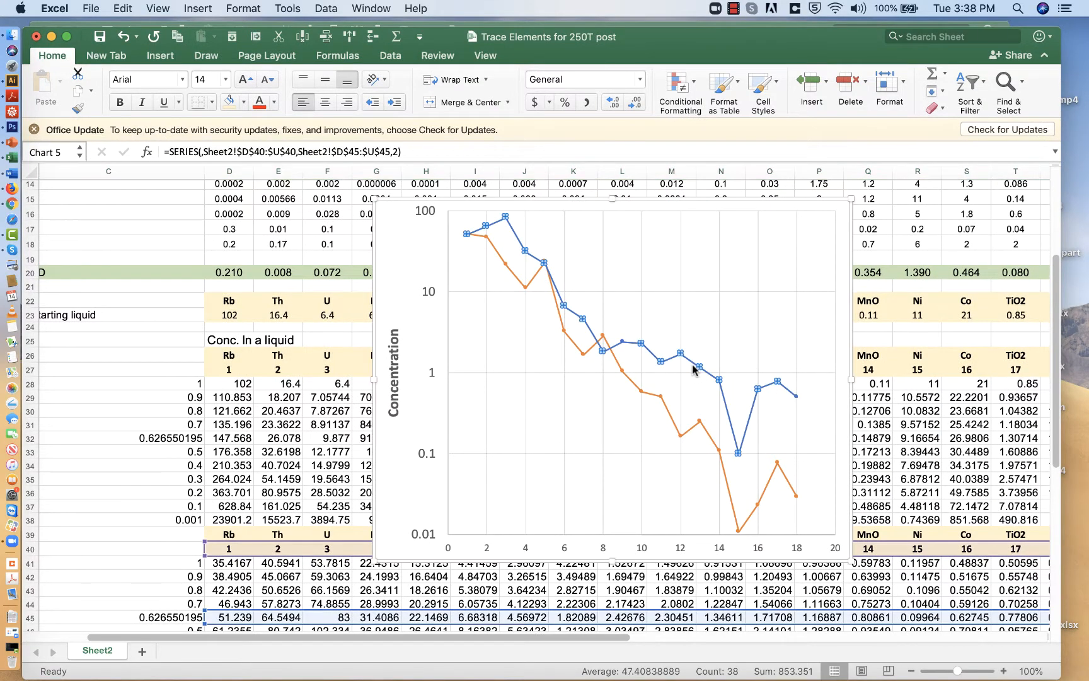
double_click(693, 369)
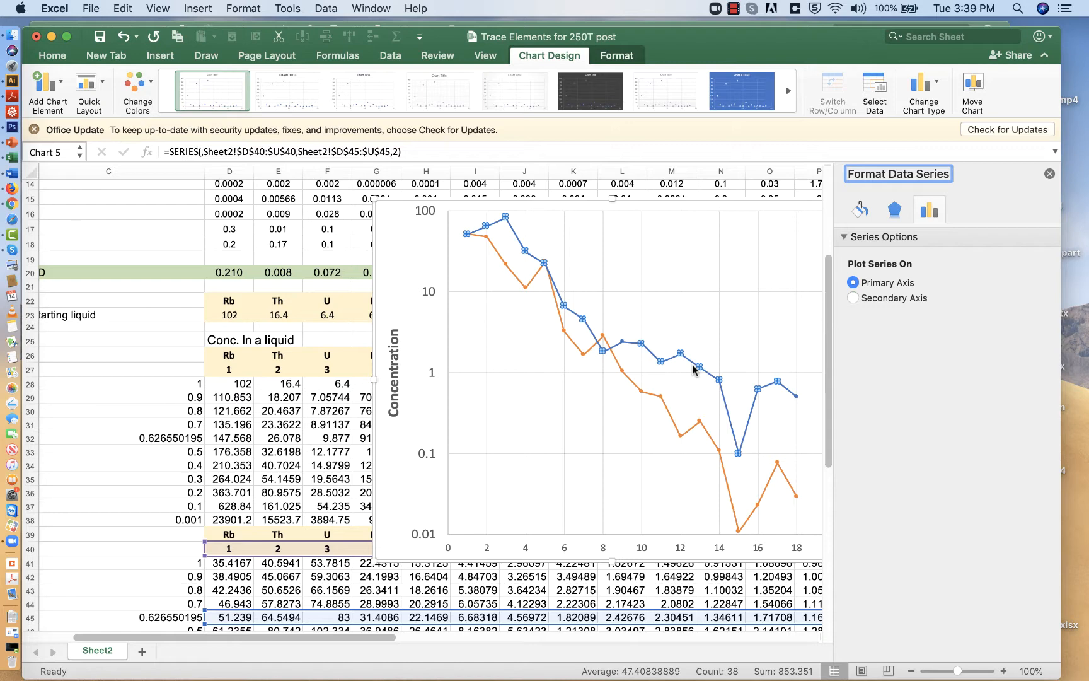
mouse_move(695, 370)
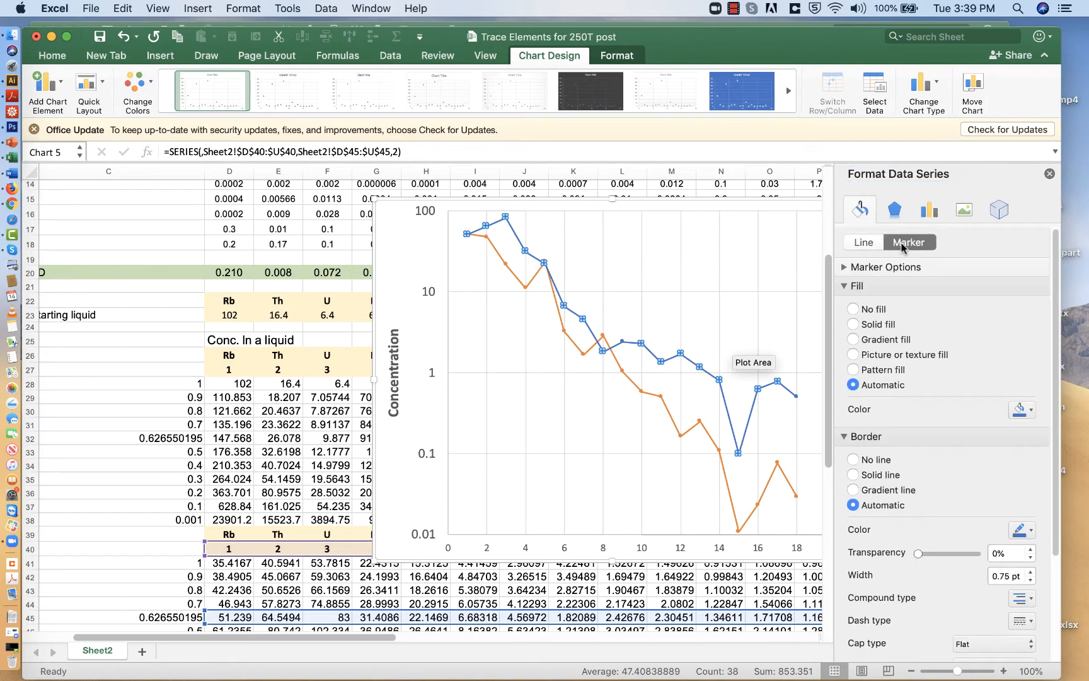
click(886, 266)
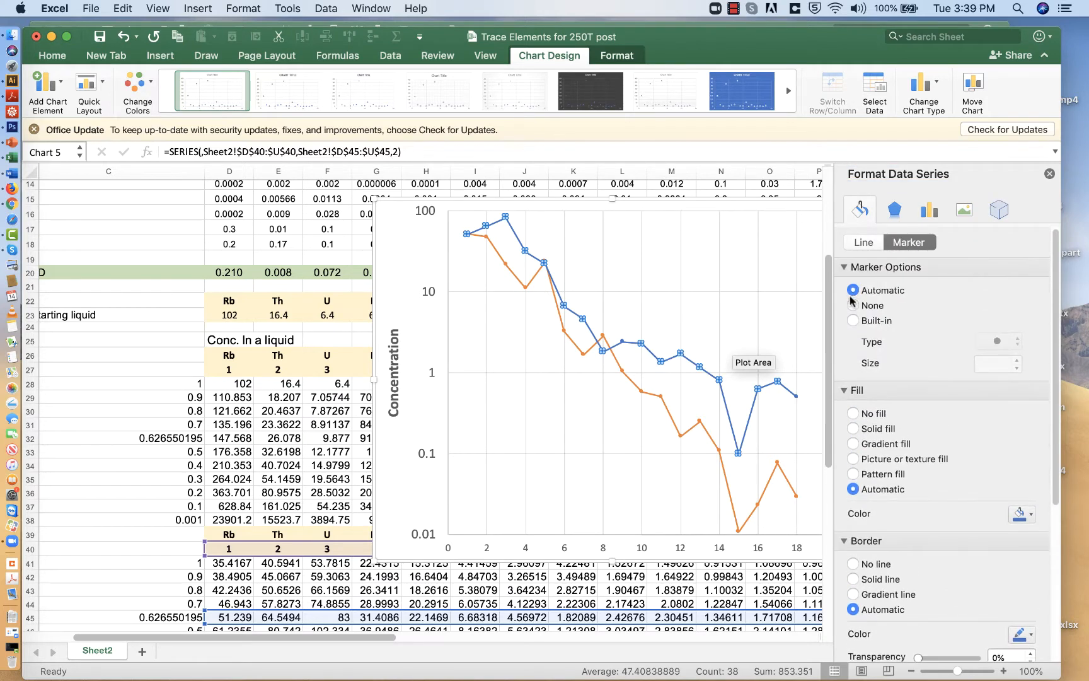
click(853, 305)
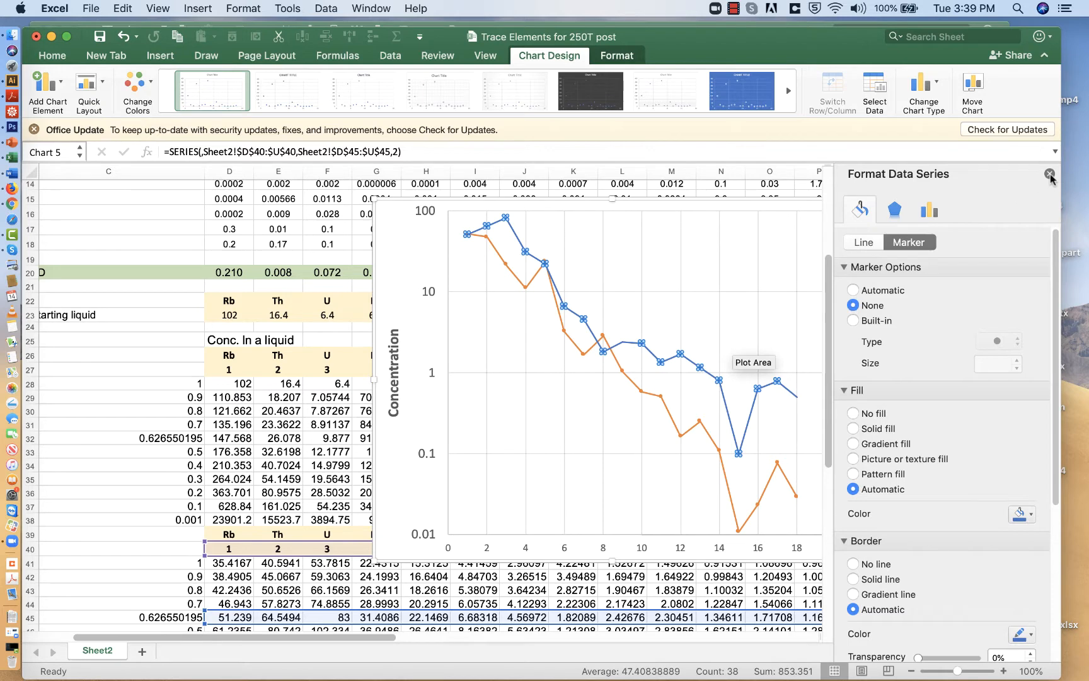
click(1050, 174)
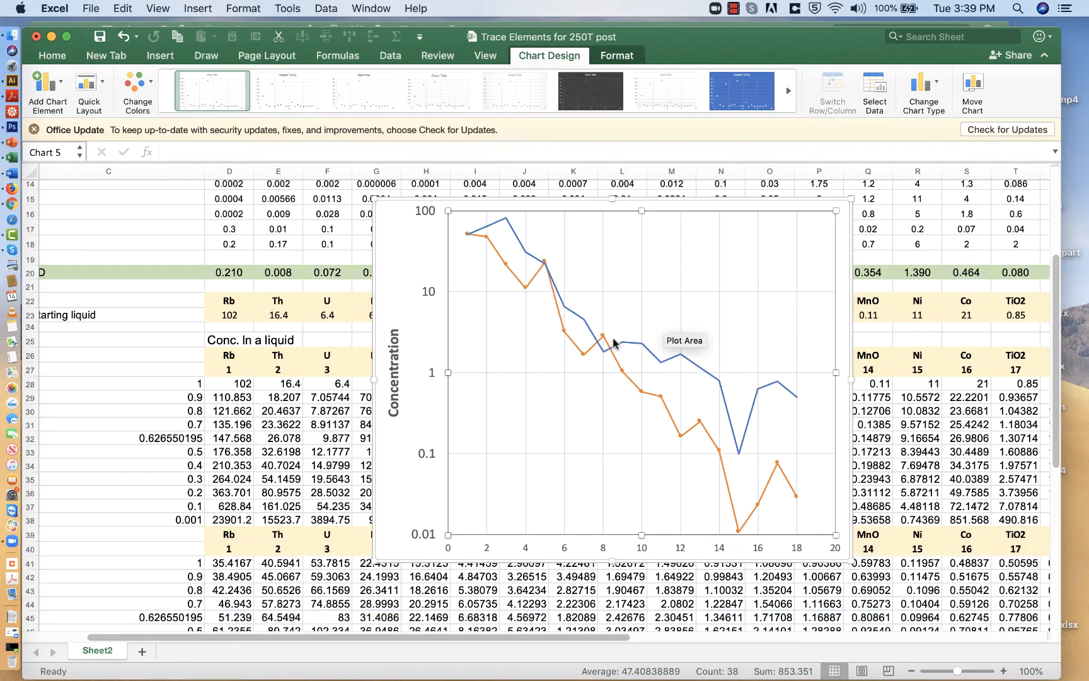
click(604, 340)
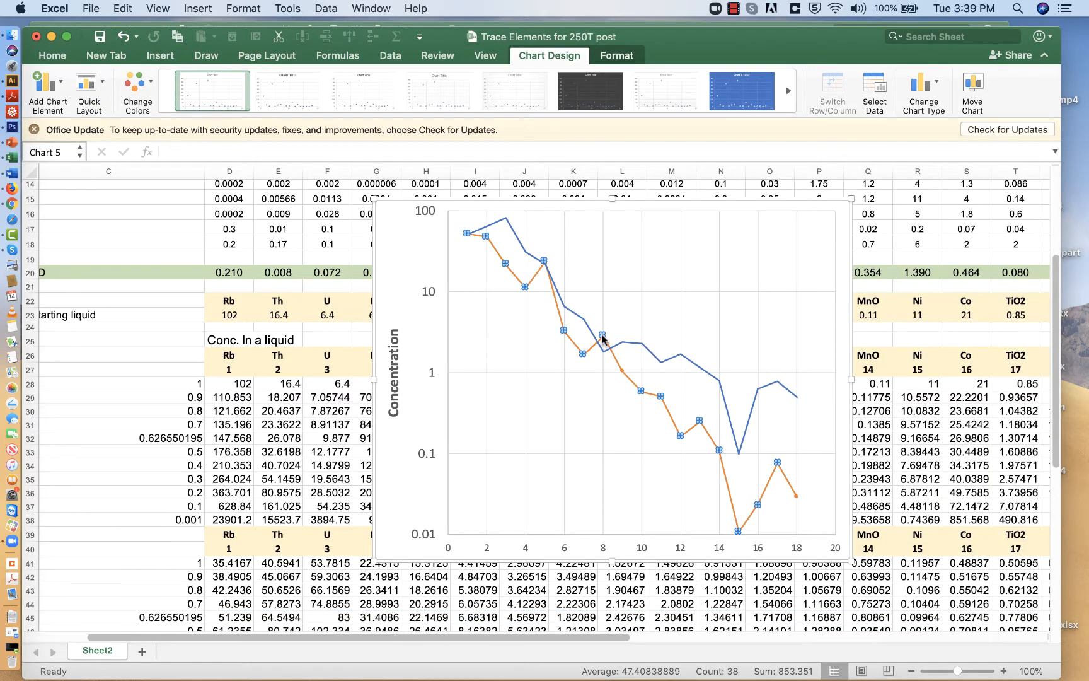
double_click(602, 334)
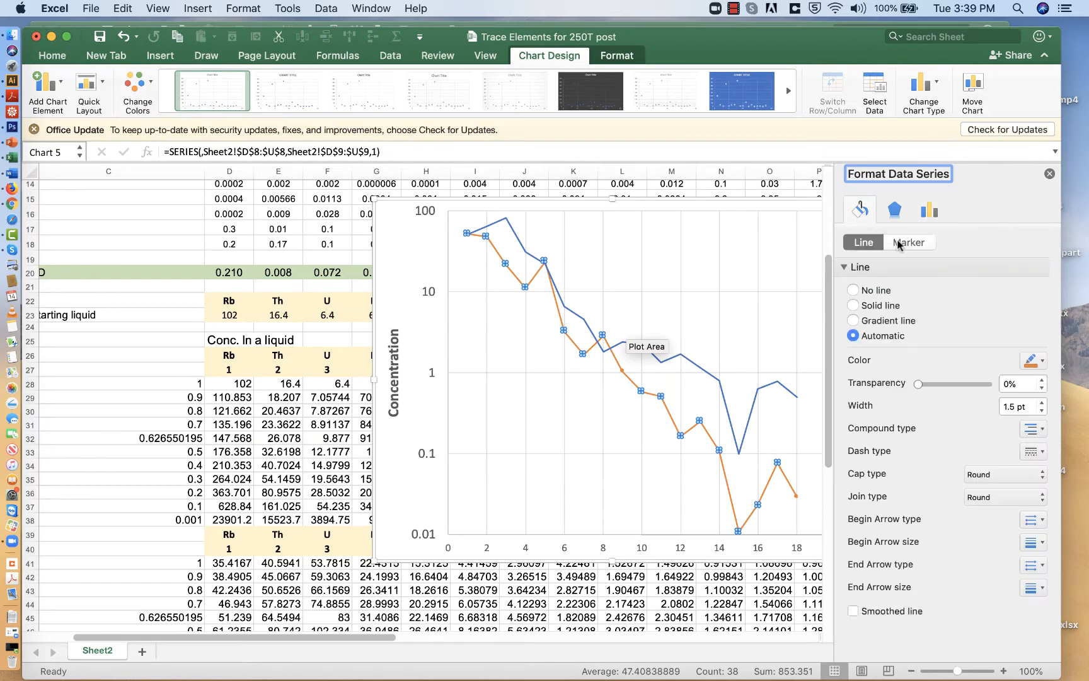
click(909, 242)
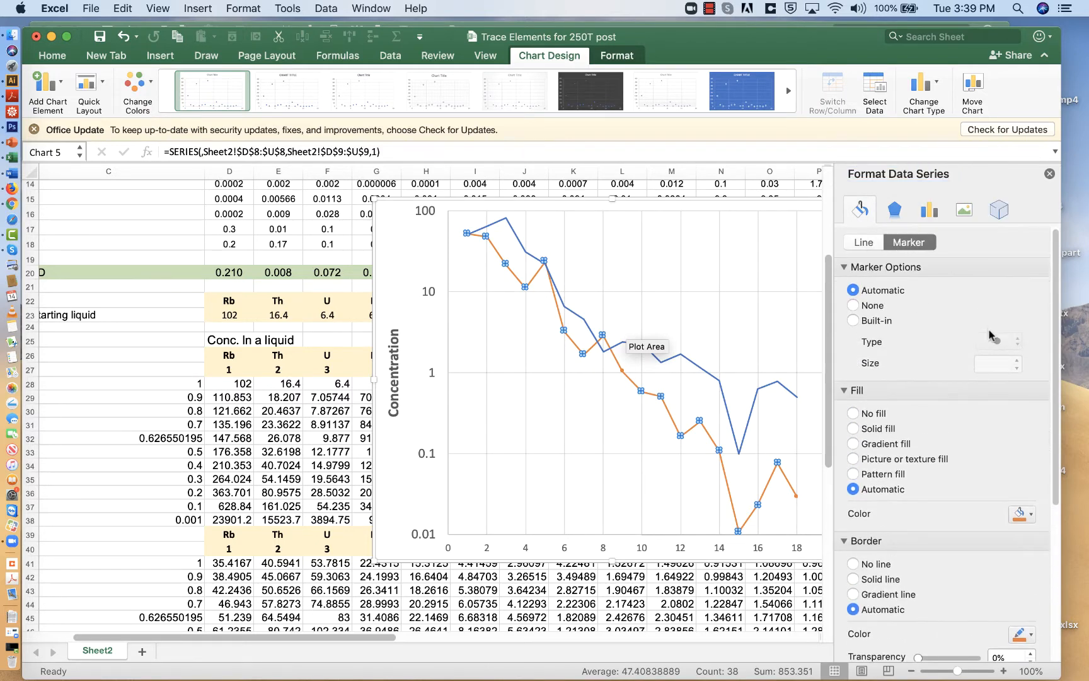
click(852, 320)
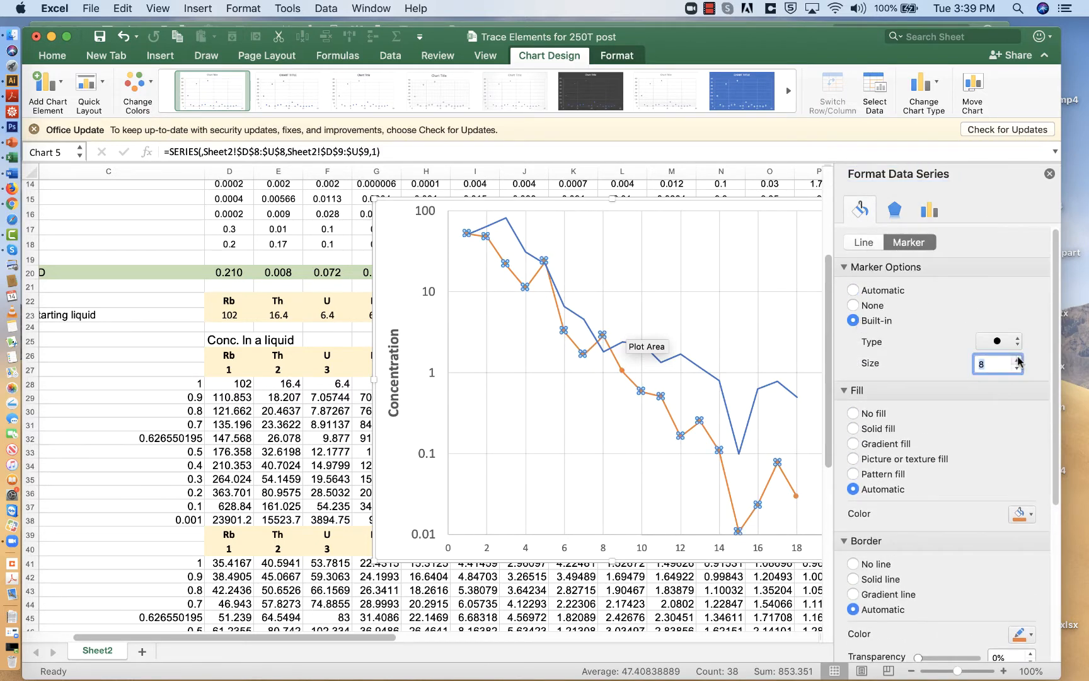
click(1016, 359)
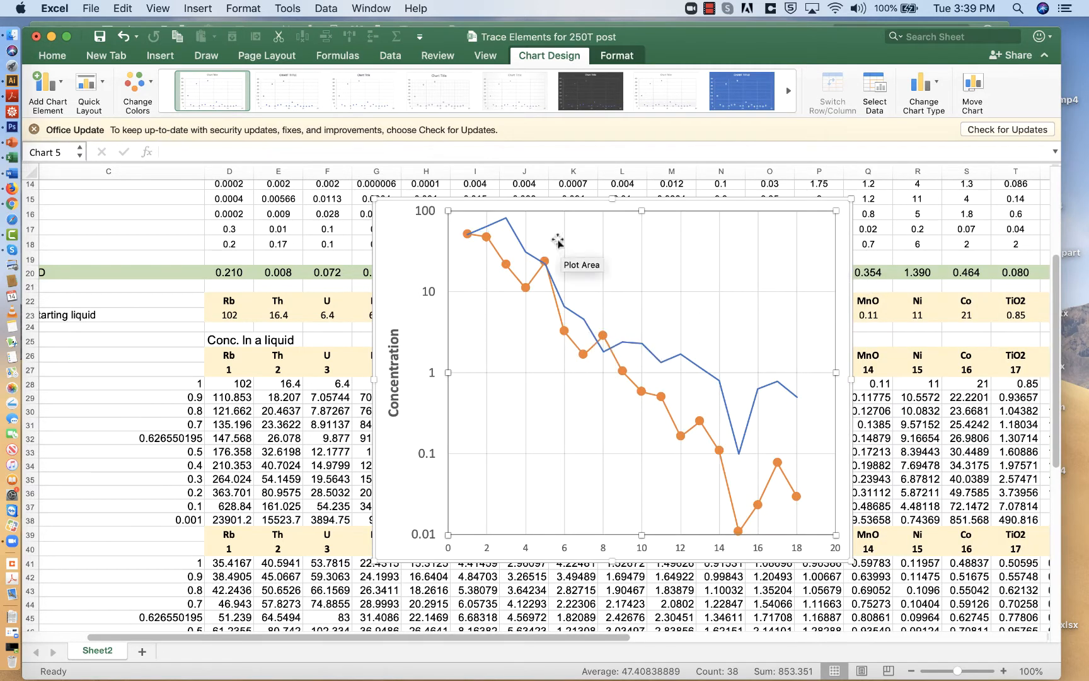
mouse_move(604, 358)
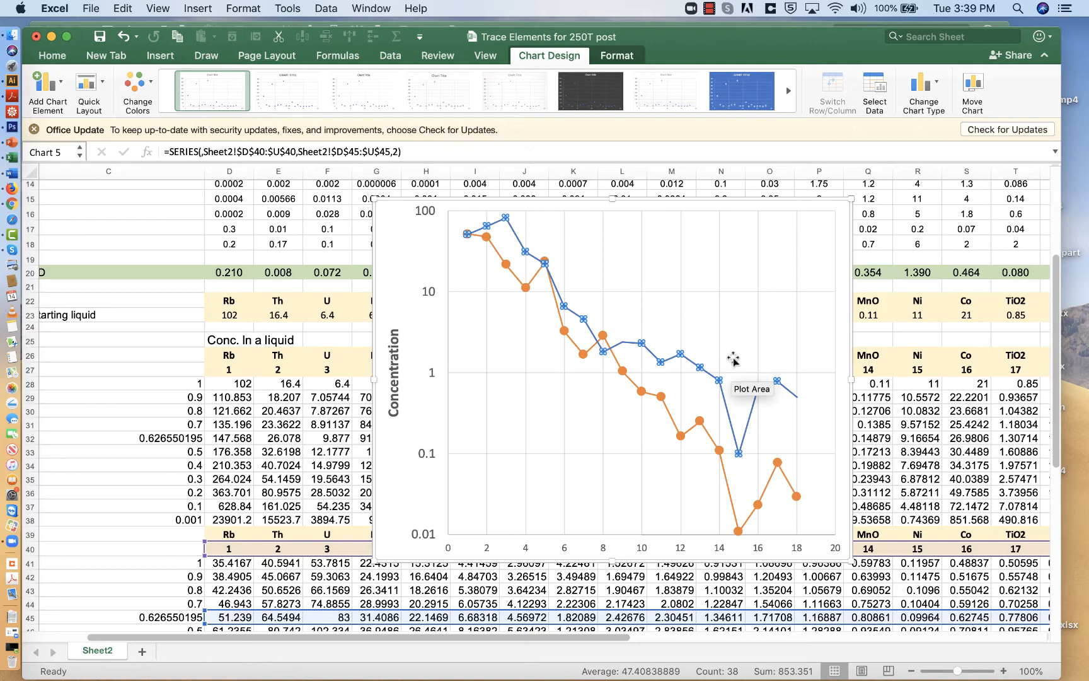
mouse_move(625, 371)
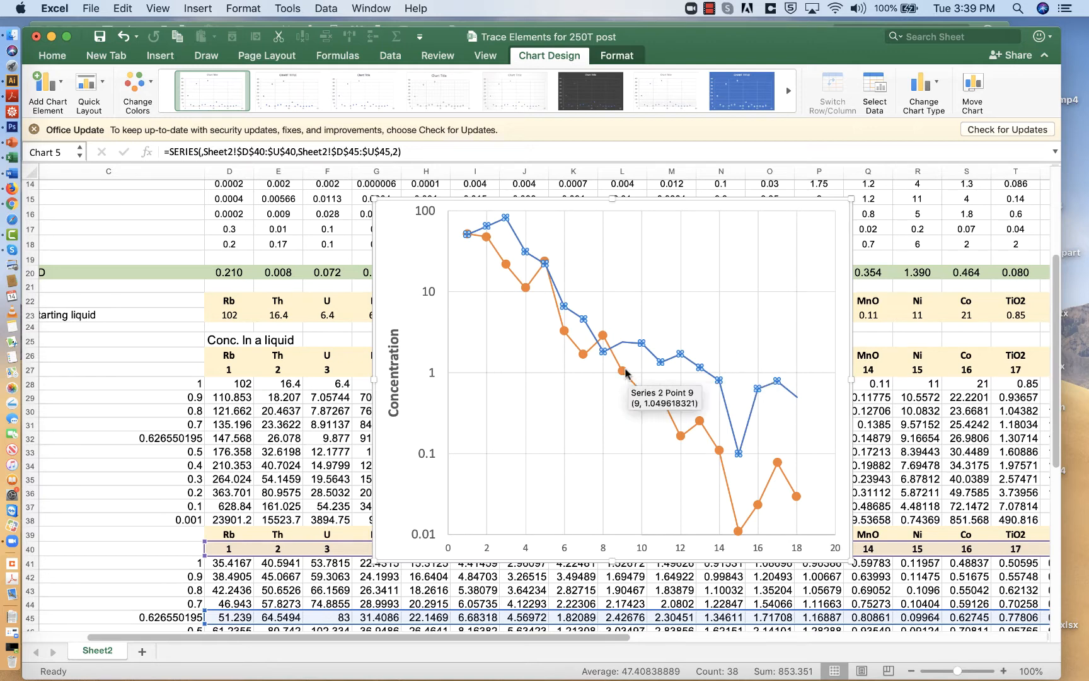
scroll(up, 3)
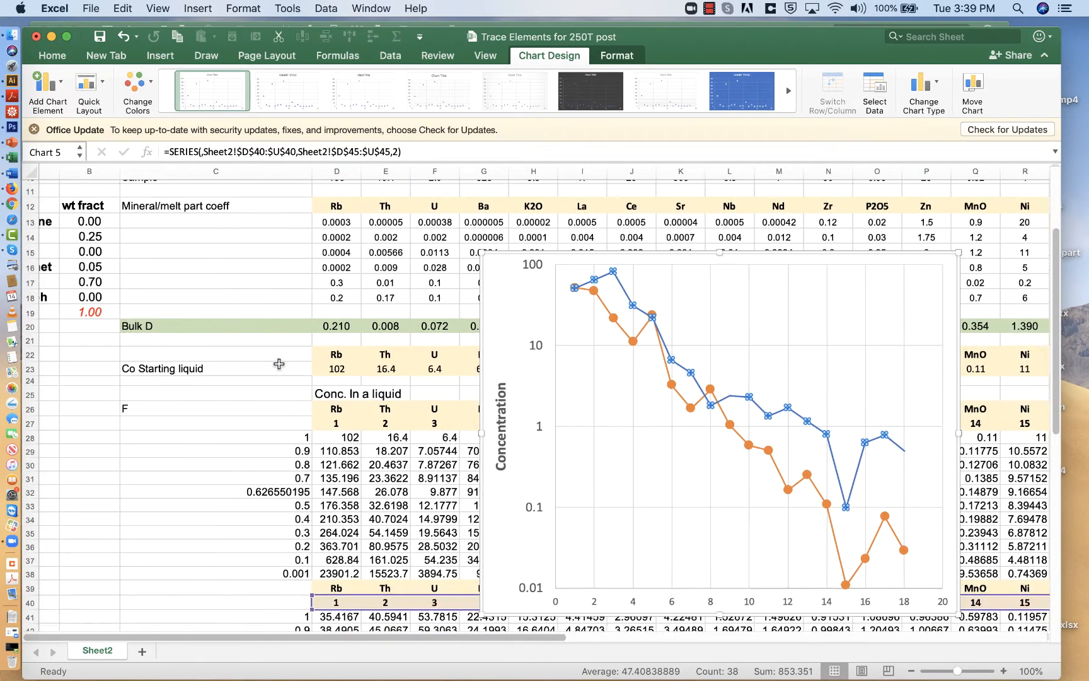
mouse_move(832, 505)
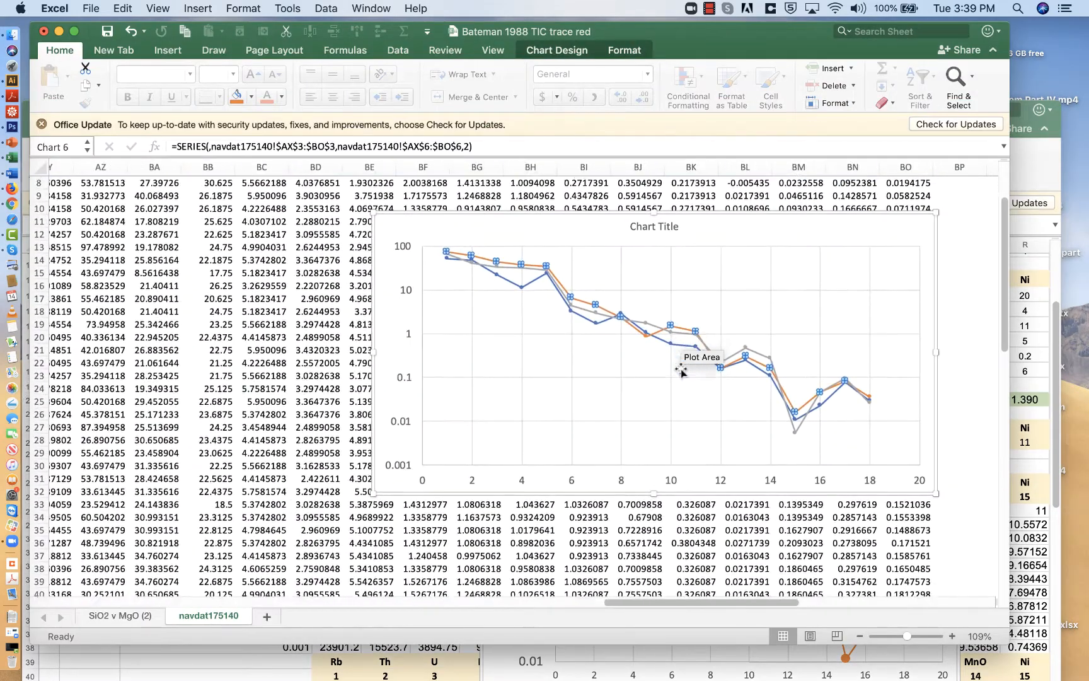
Select row 49's normalised sample values (AX49:BO49) in the Bateman 1988 workbook
scroll(up, 3)
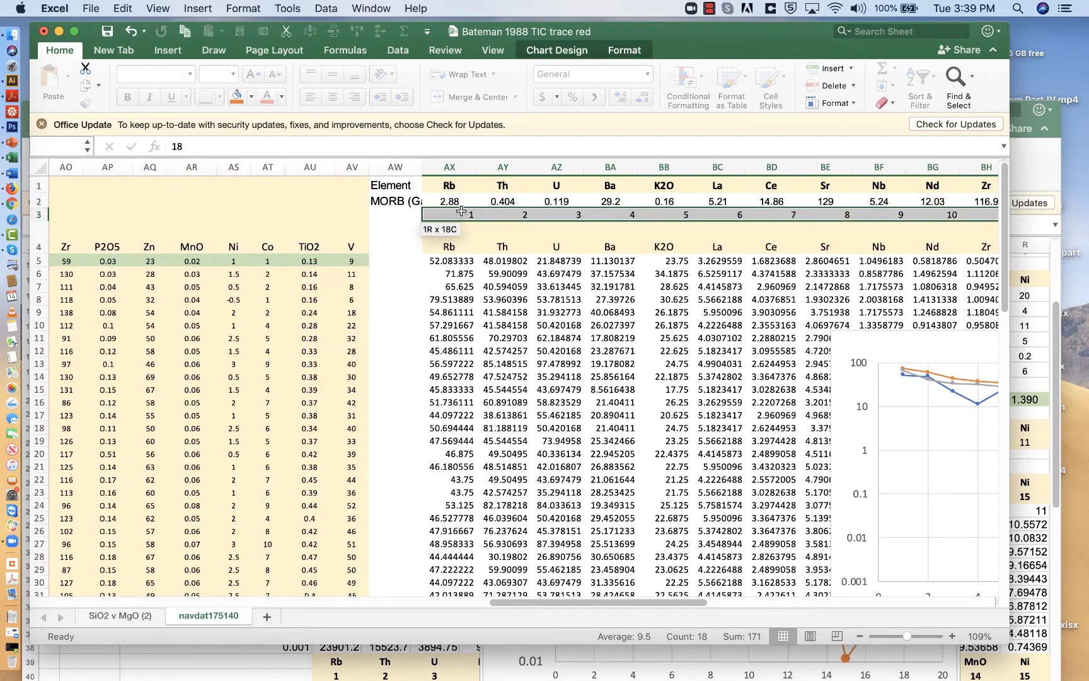
scroll(down, 3)
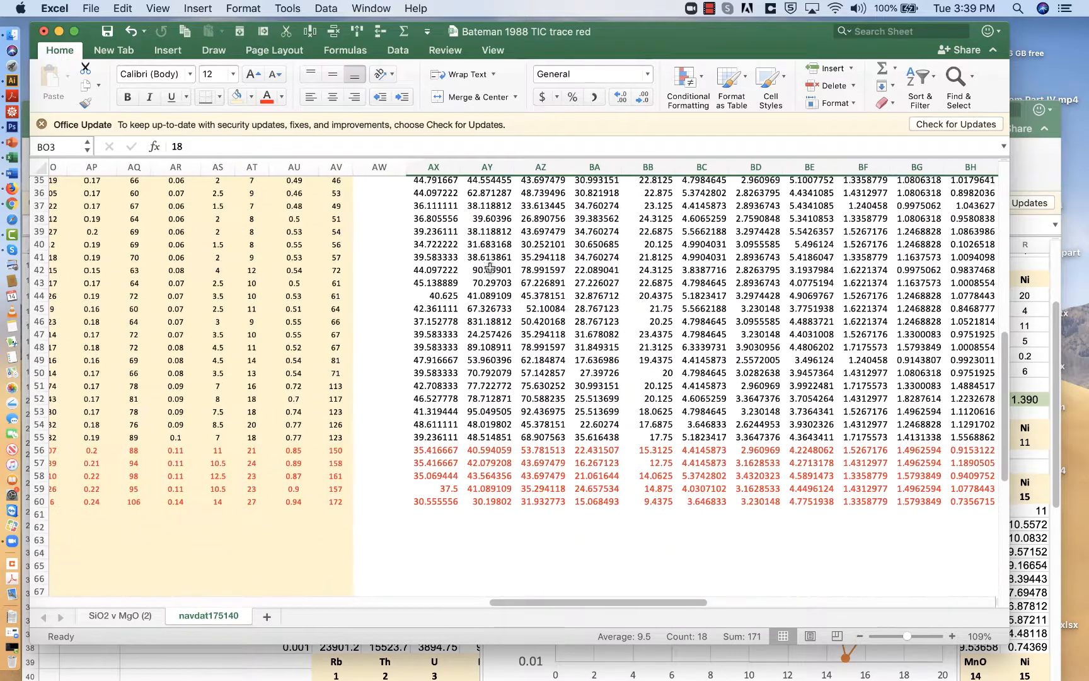
click(433, 360)
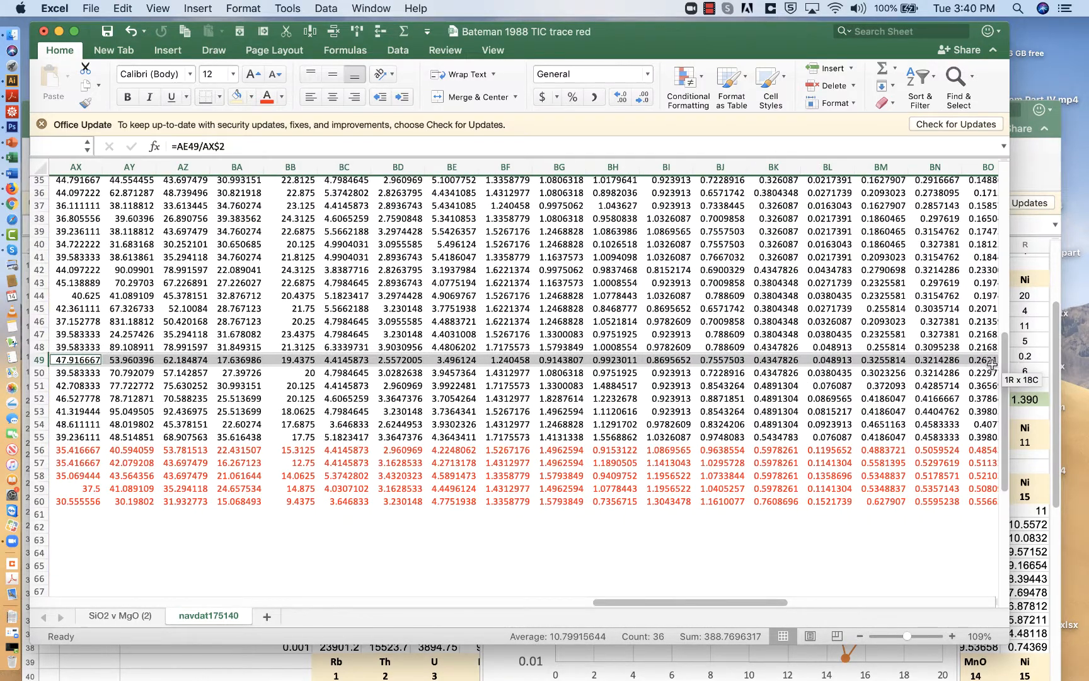
scroll(right, 3)
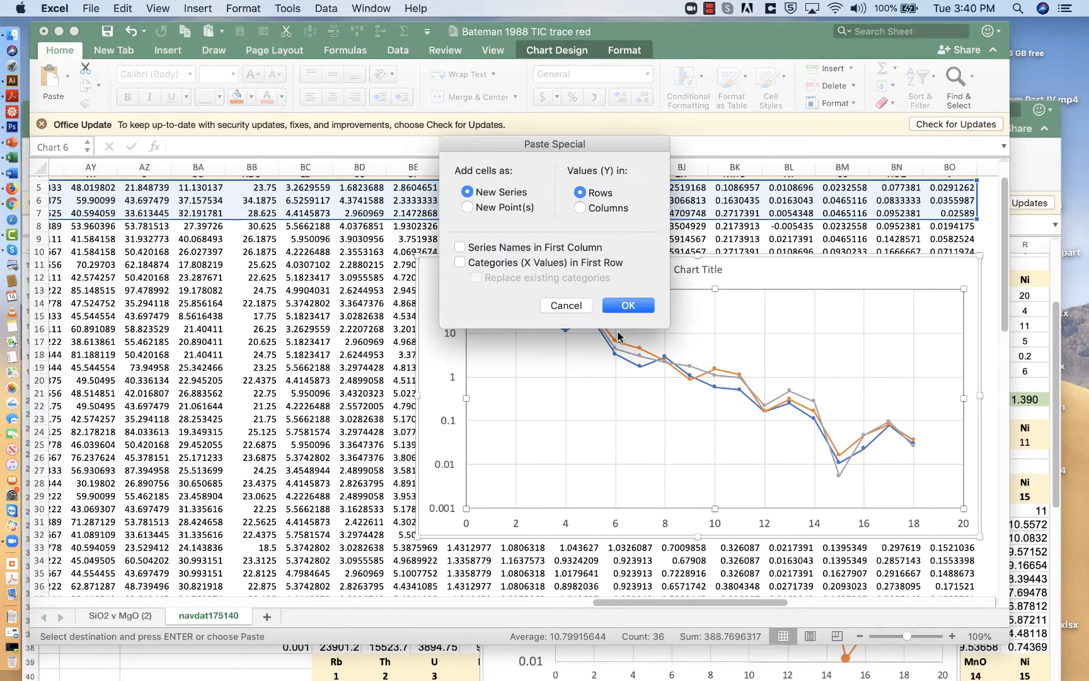
Paste row 49 into the spider chart as a new series with values in rows
click(626, 305)
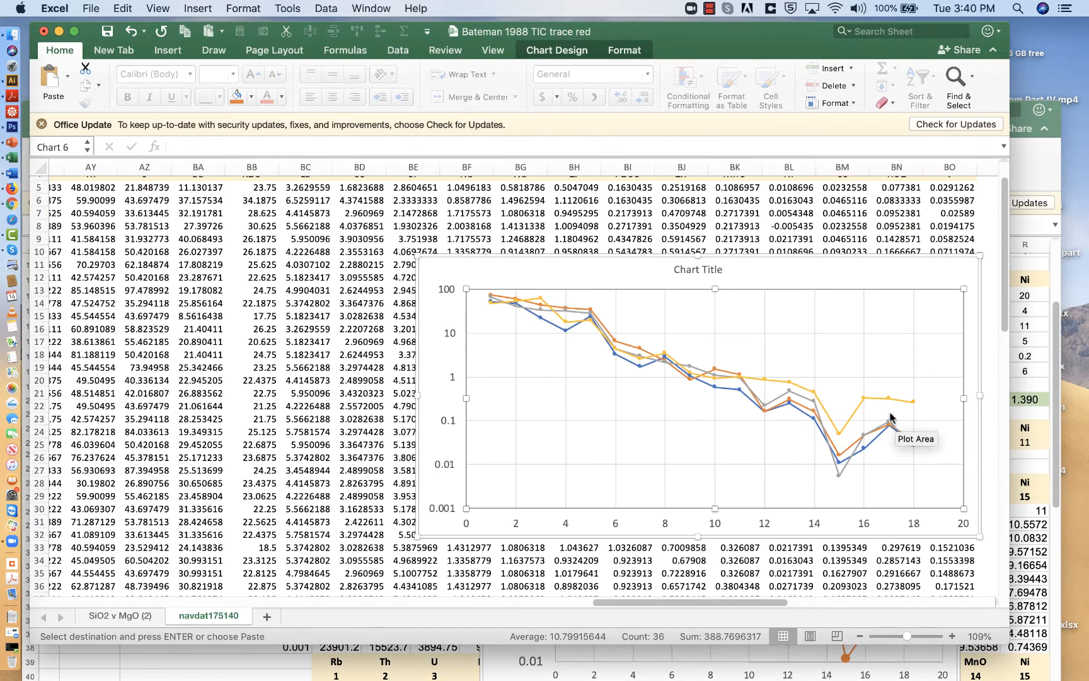
mouse_move(862, 405)
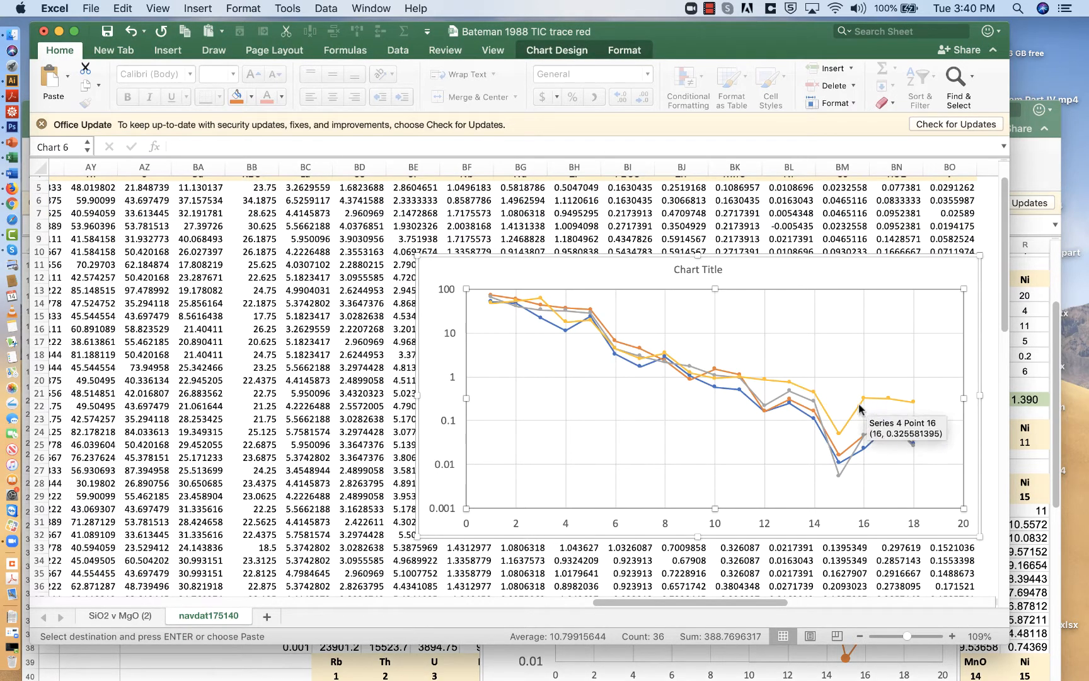
mouse_move(874, 402)
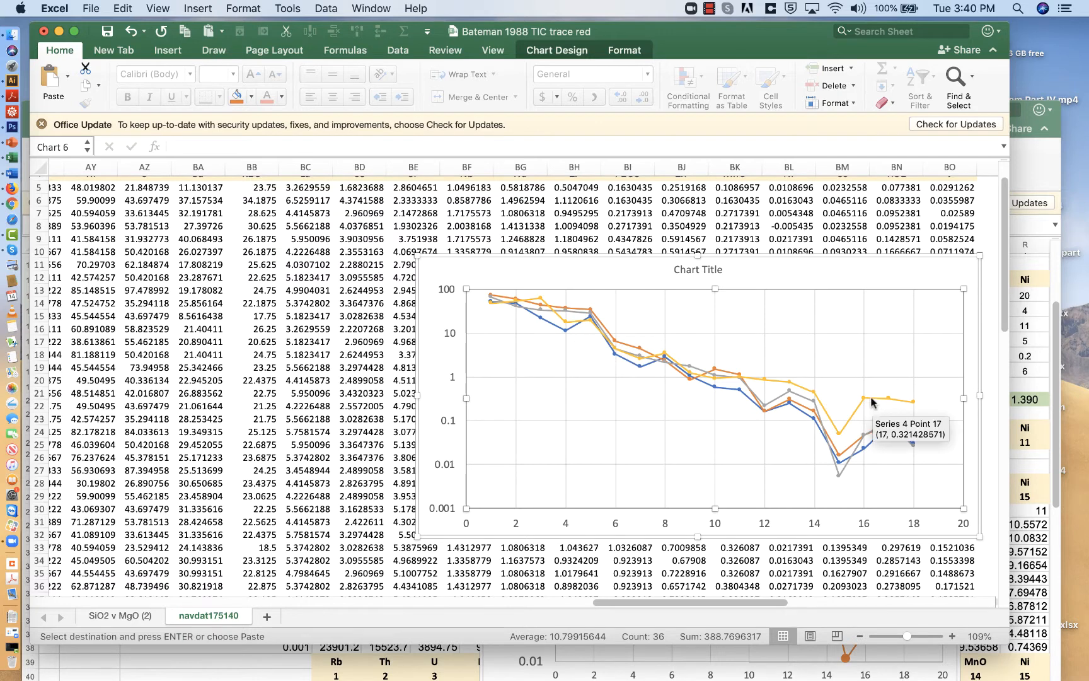
mouse_move(789, 388)
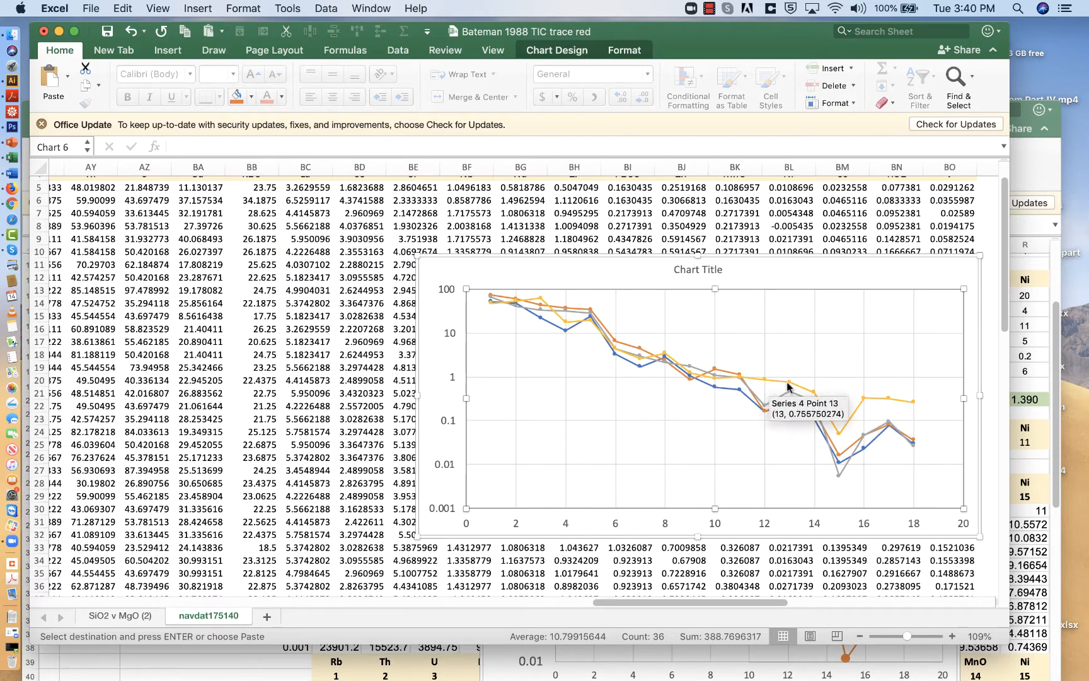
mouse_move(819, 380)
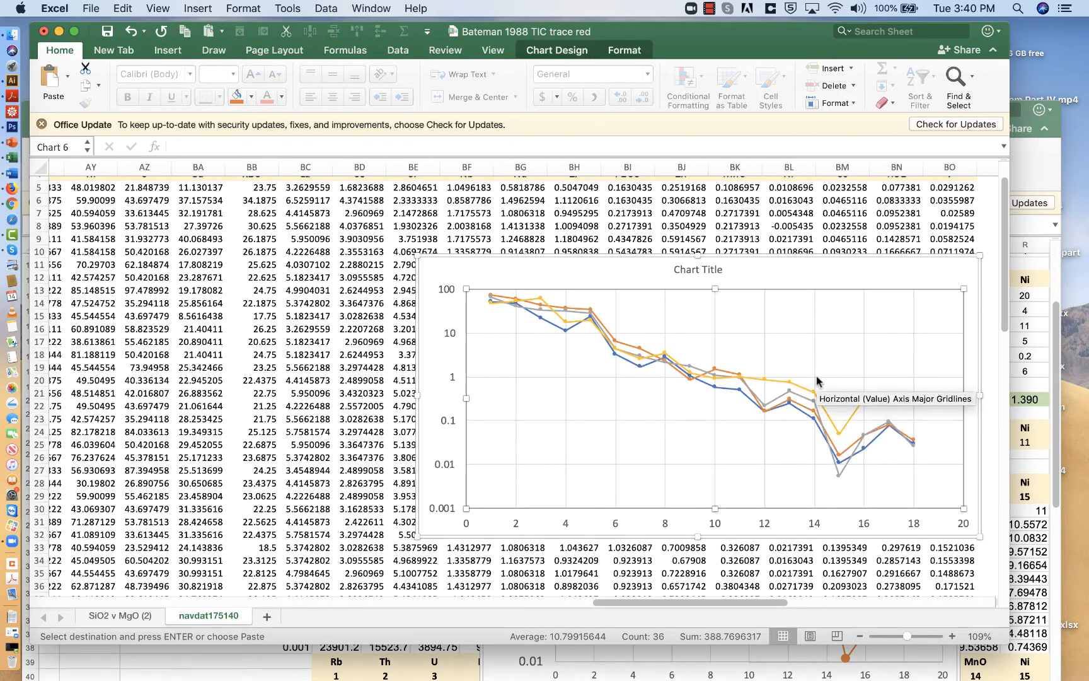
mouse_move(710, 389)
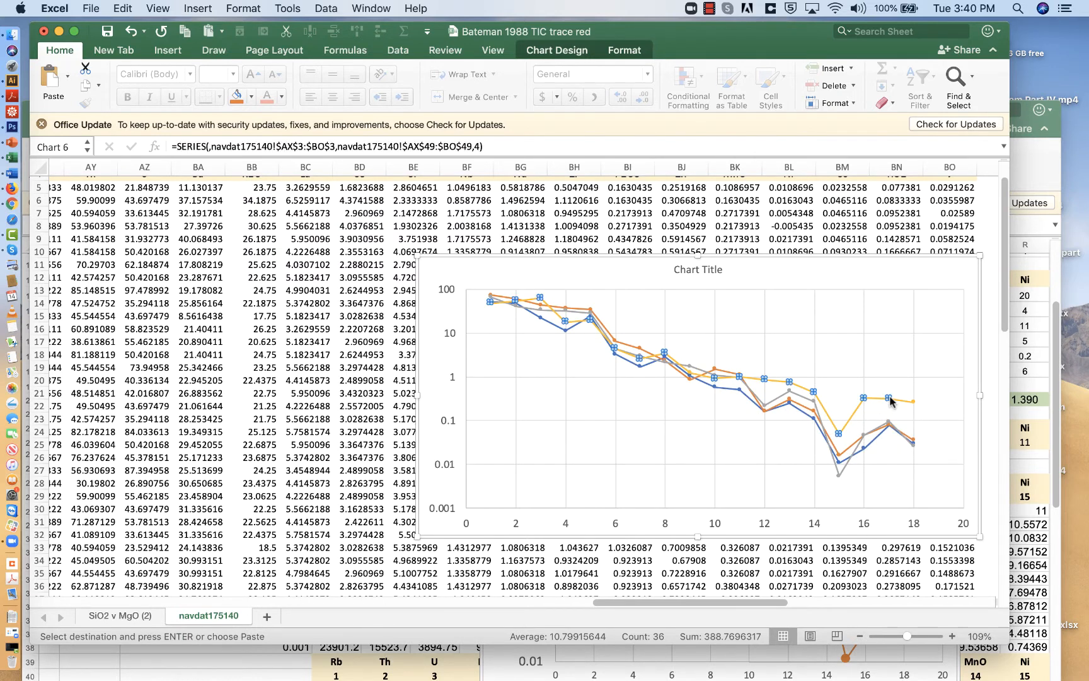
mouse_move(646, 427)
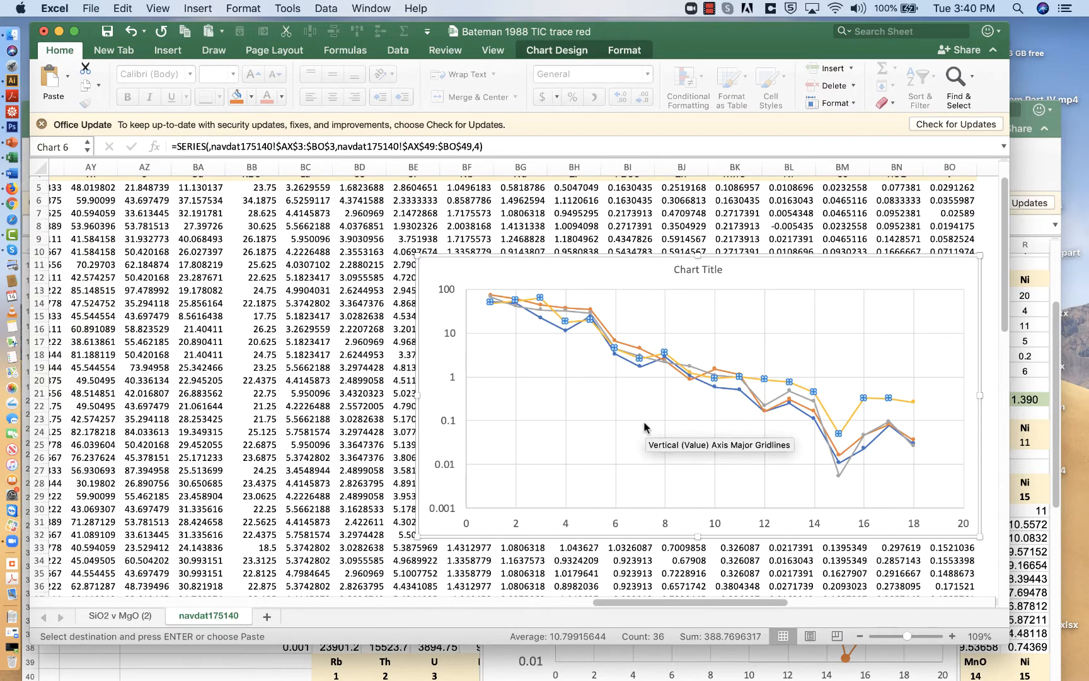
mouse_move(604, 328)
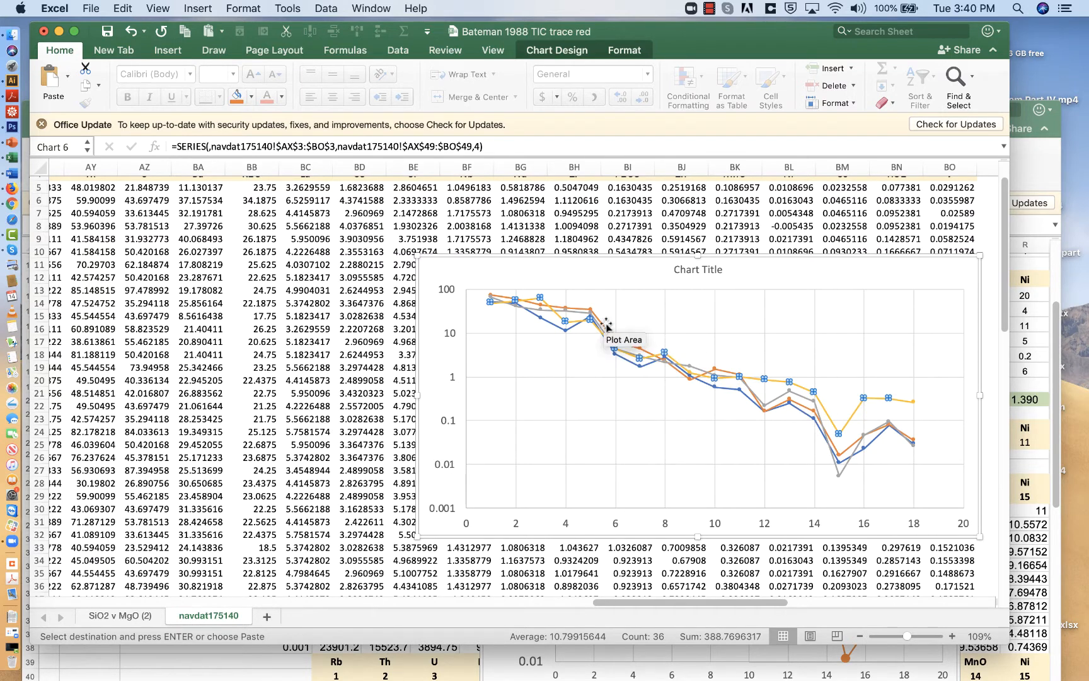
mouse_move(599, 340)
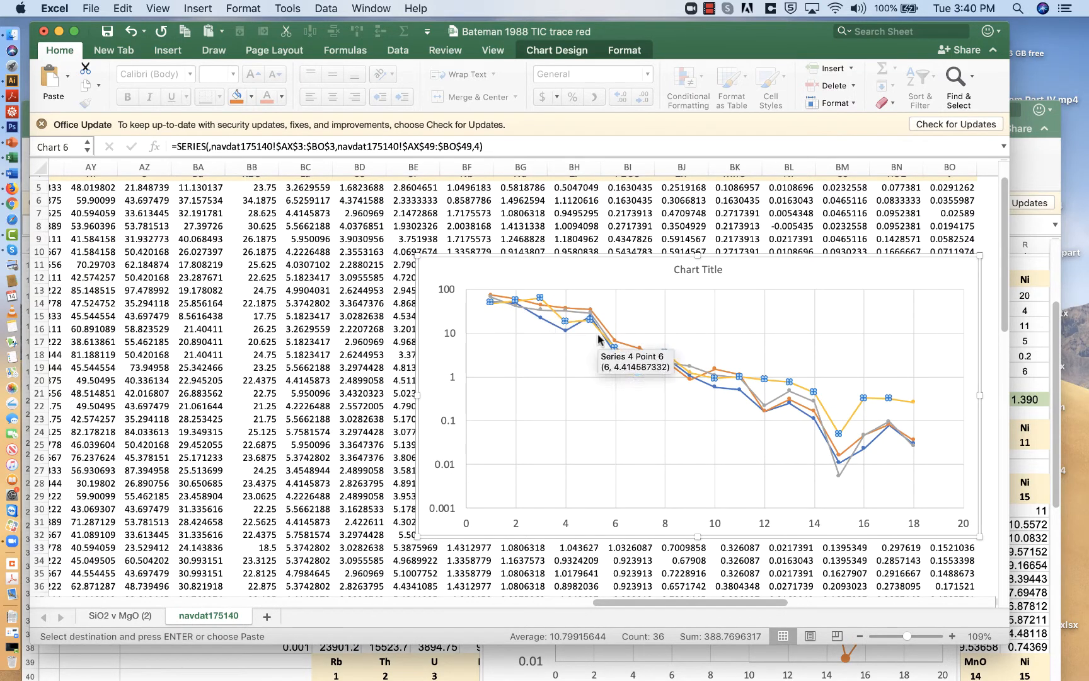
scroll(up, 3)
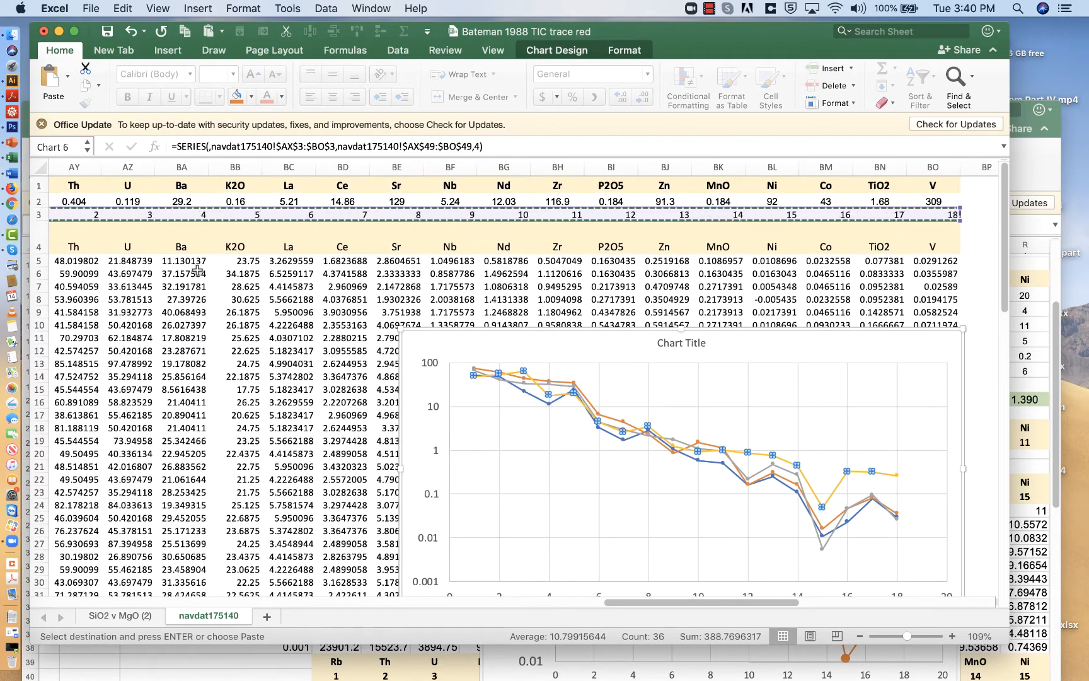
mouse_move(549, 387)
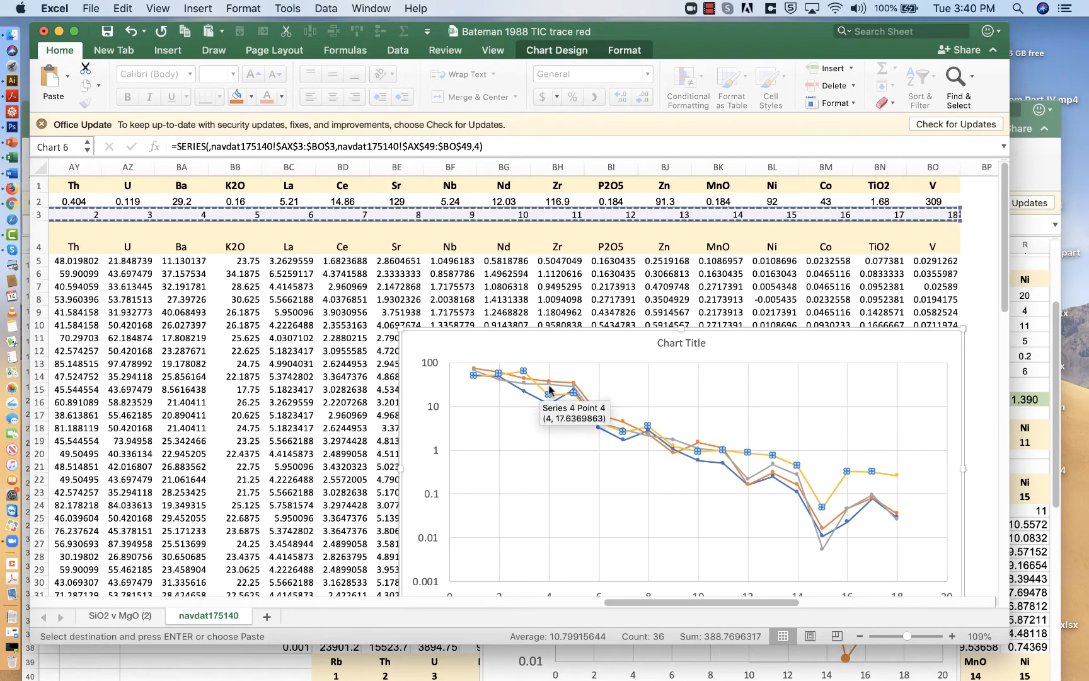
mouse_move(896, 486)
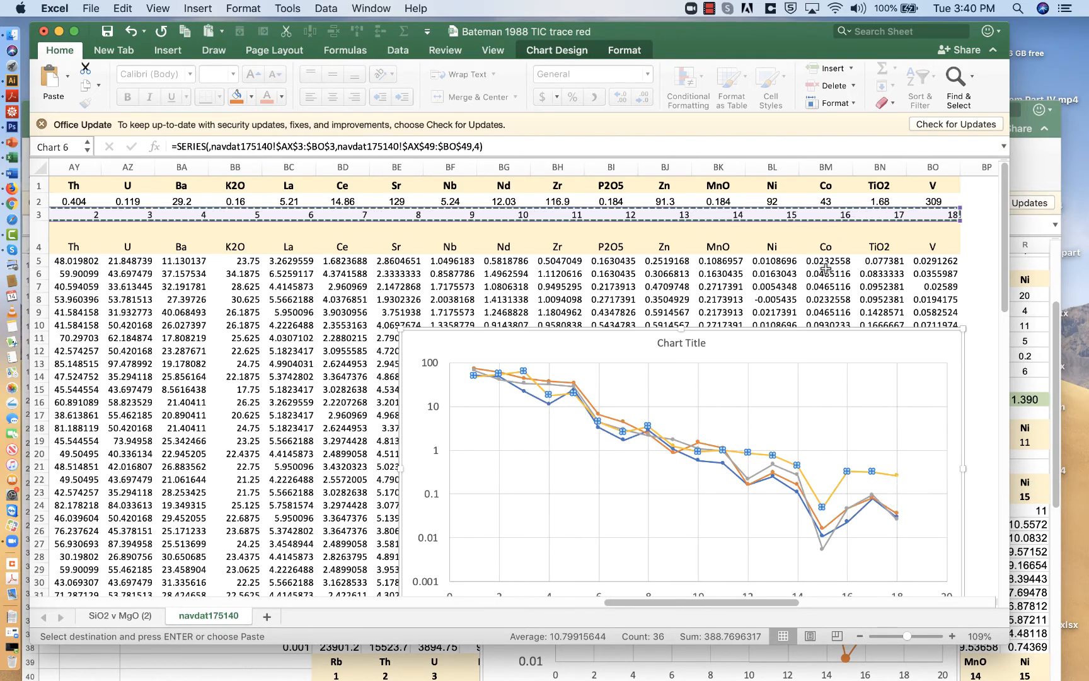
mouse_move(837, 363)
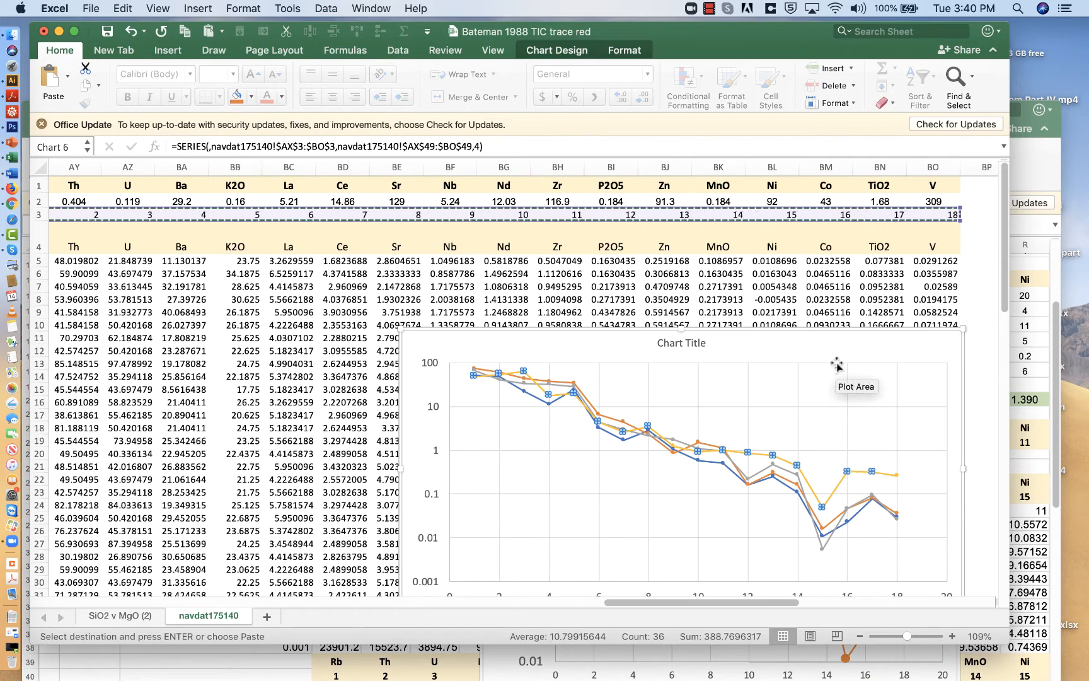
mouse_move(884, 476)
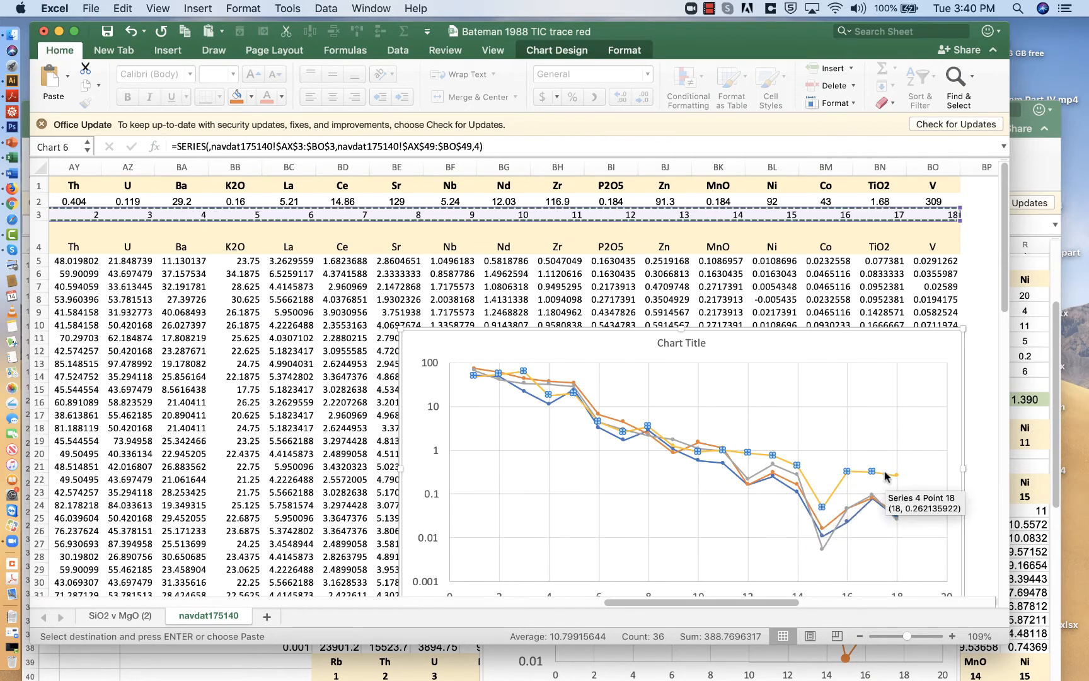
mouse_move(842, 484)
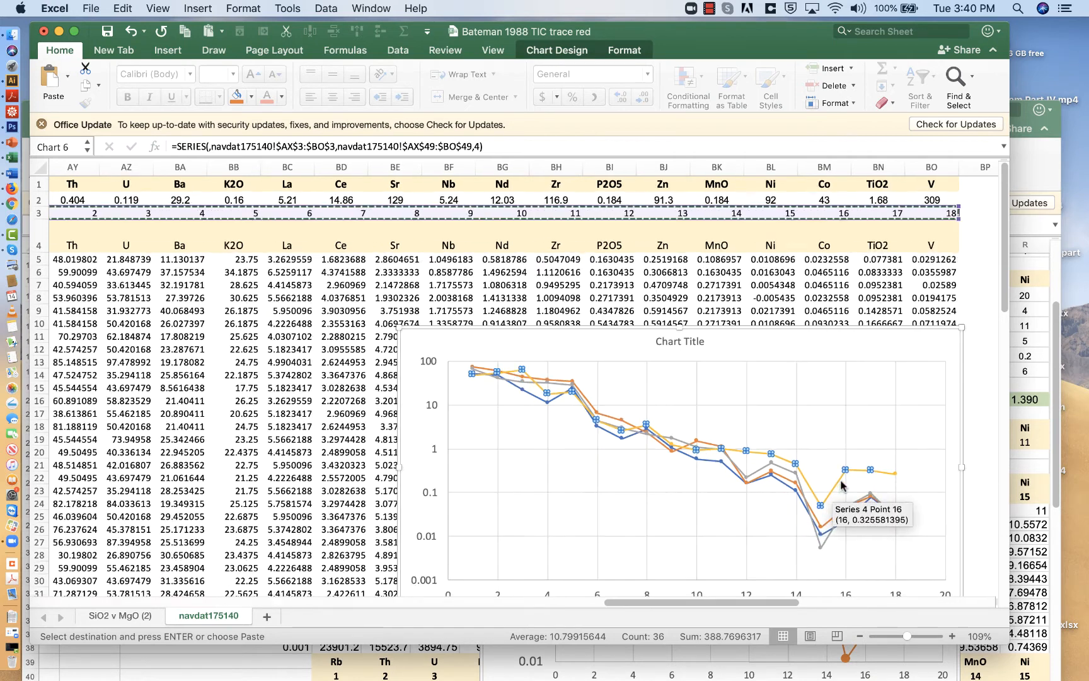
mouse_move(858, 523)
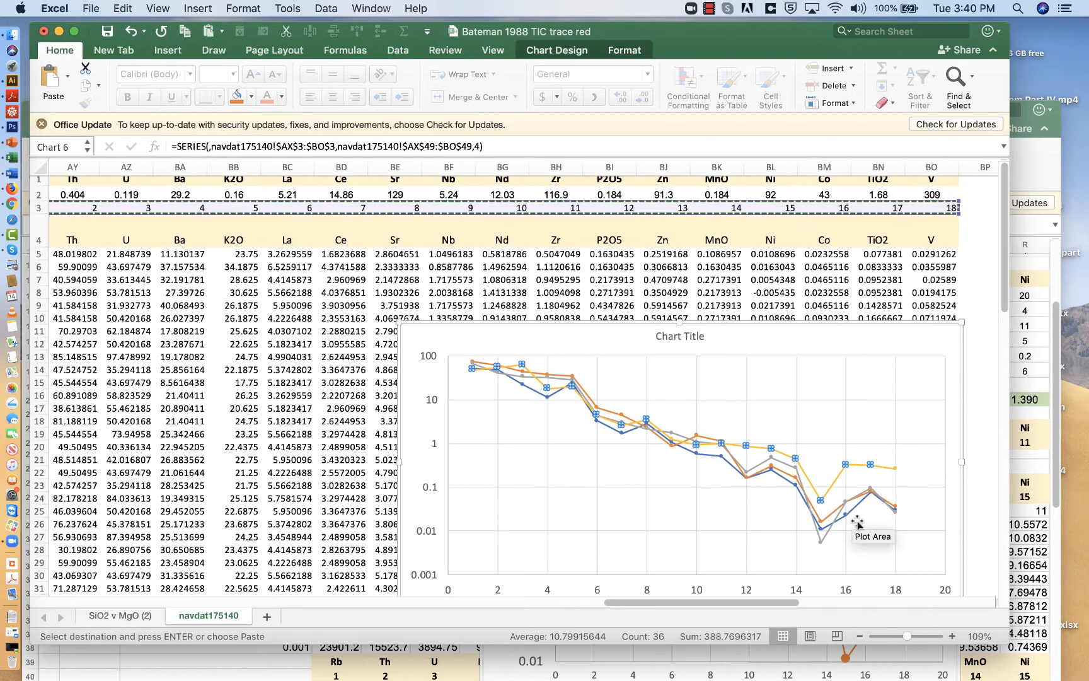
mouse_move(832, 522)
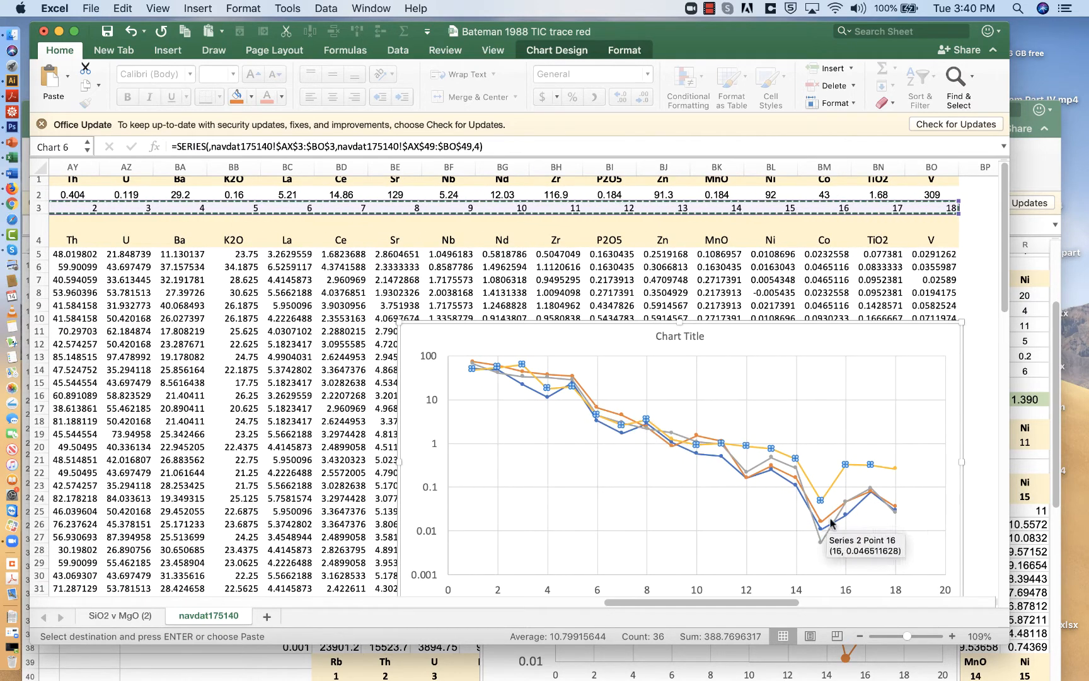
mouse_move(841, 476)
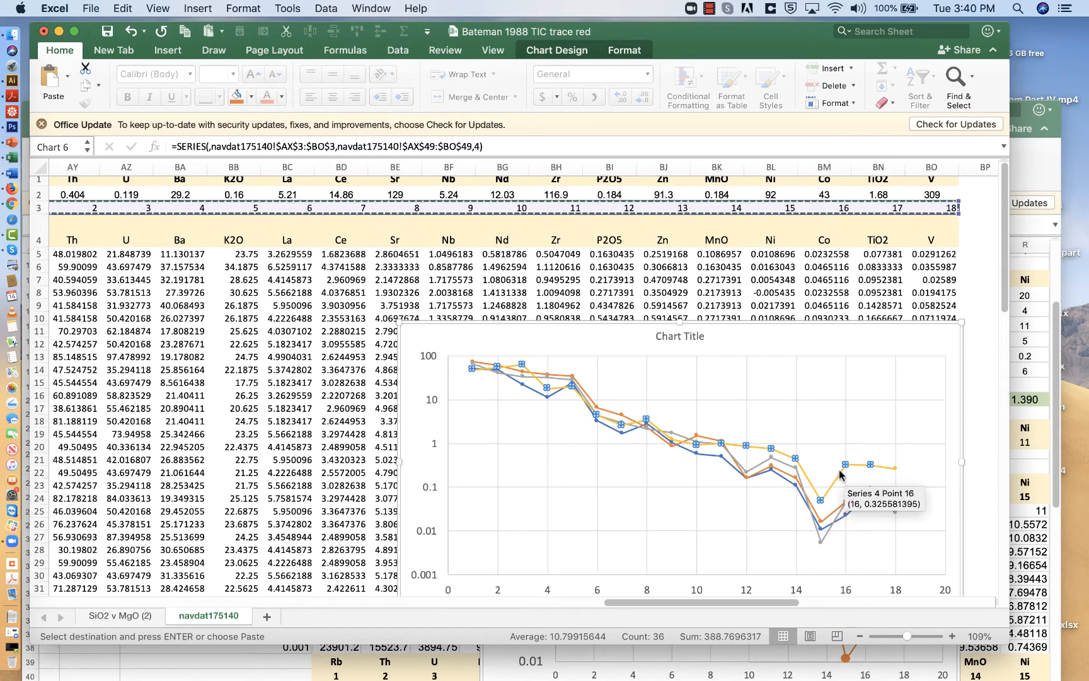
scroll(down, 3)
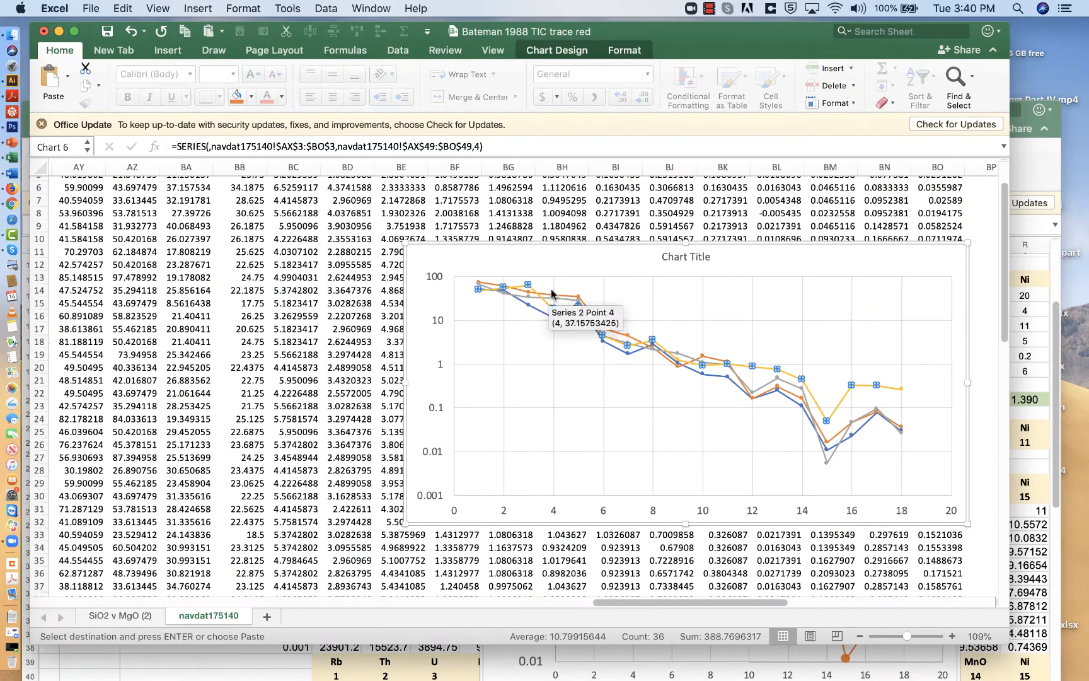
mouse_move(883, 481)
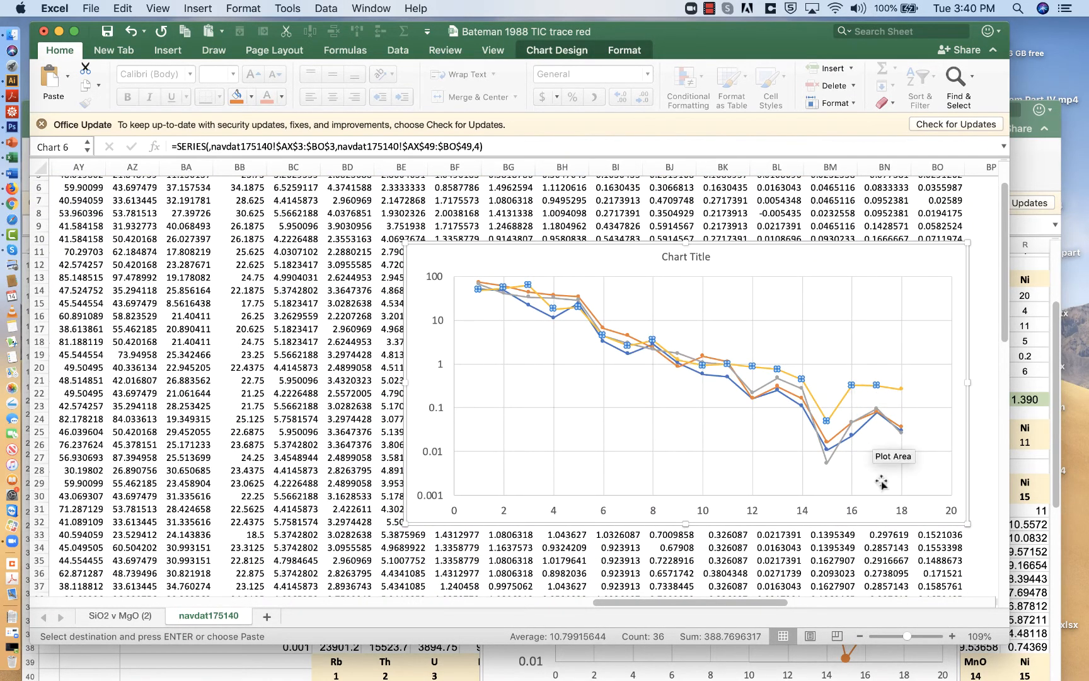
mouse_move(610, 351)
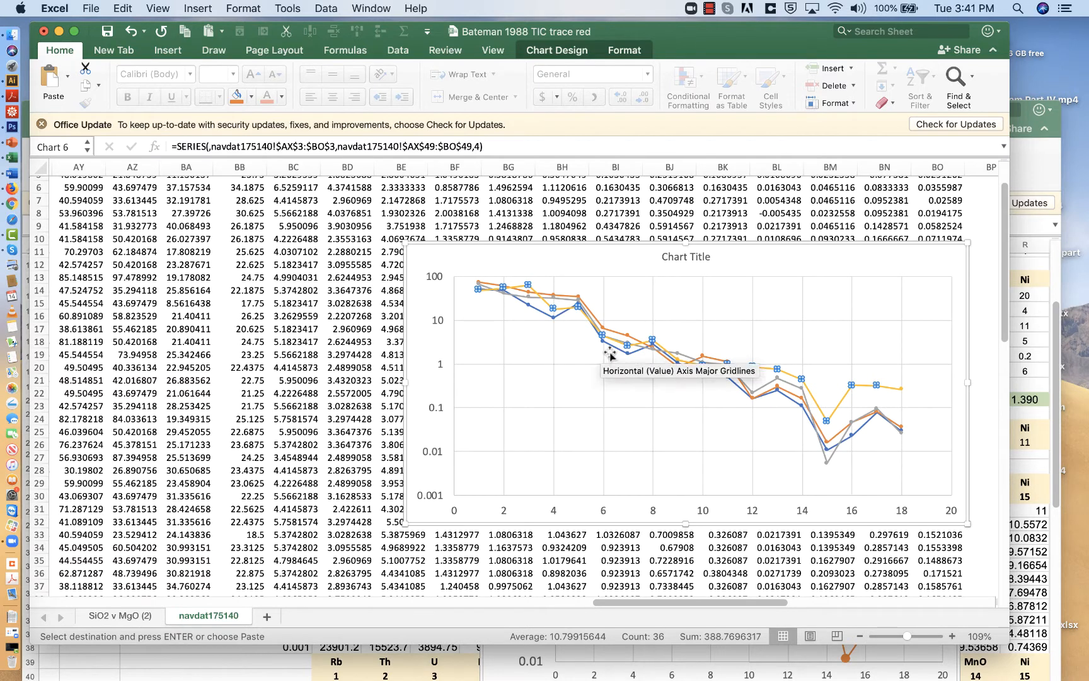
mouse_move(784, 427)
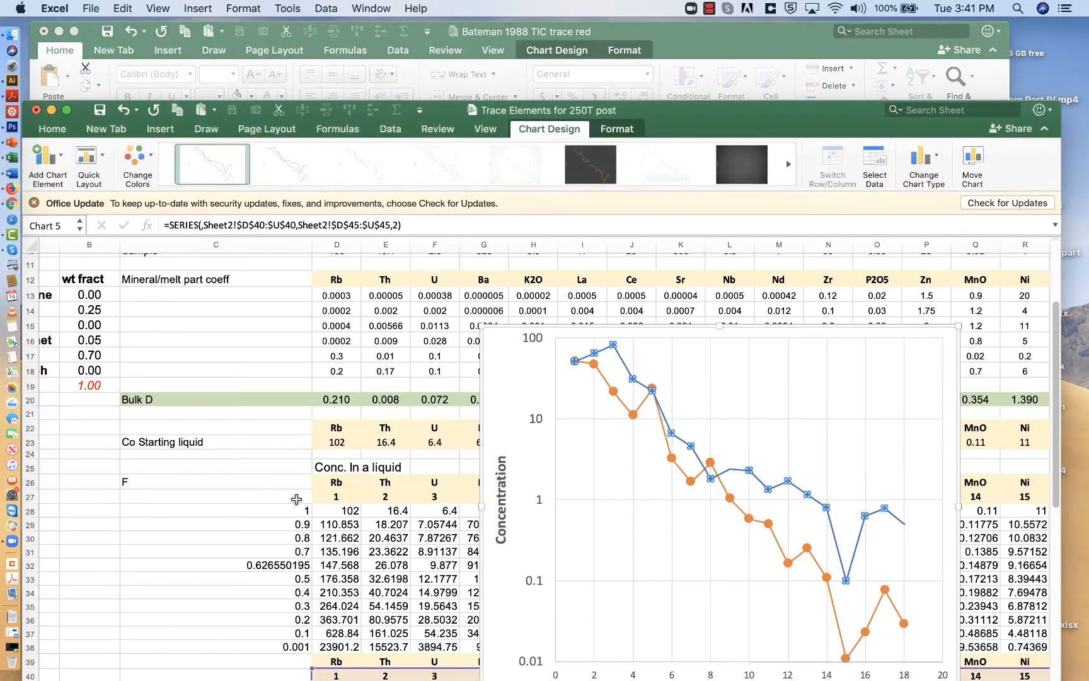
Bring the Trace Elements for 250T post workbook forward and select the wt fract cells
click(226, 495)
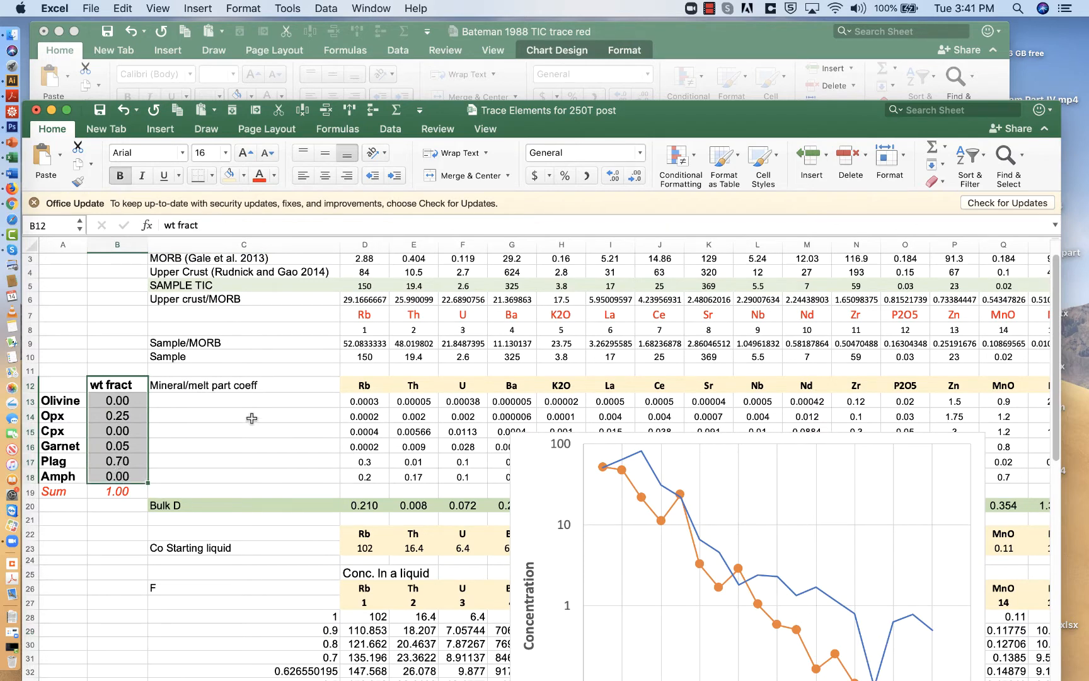
click(709, 8)
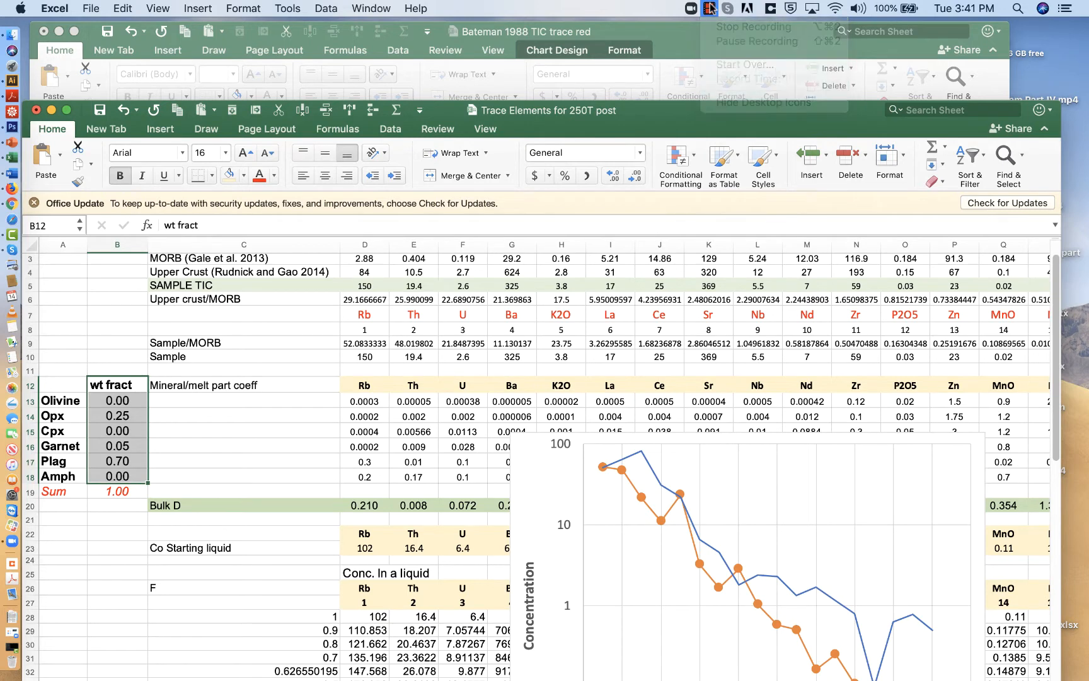
click(709, 8)
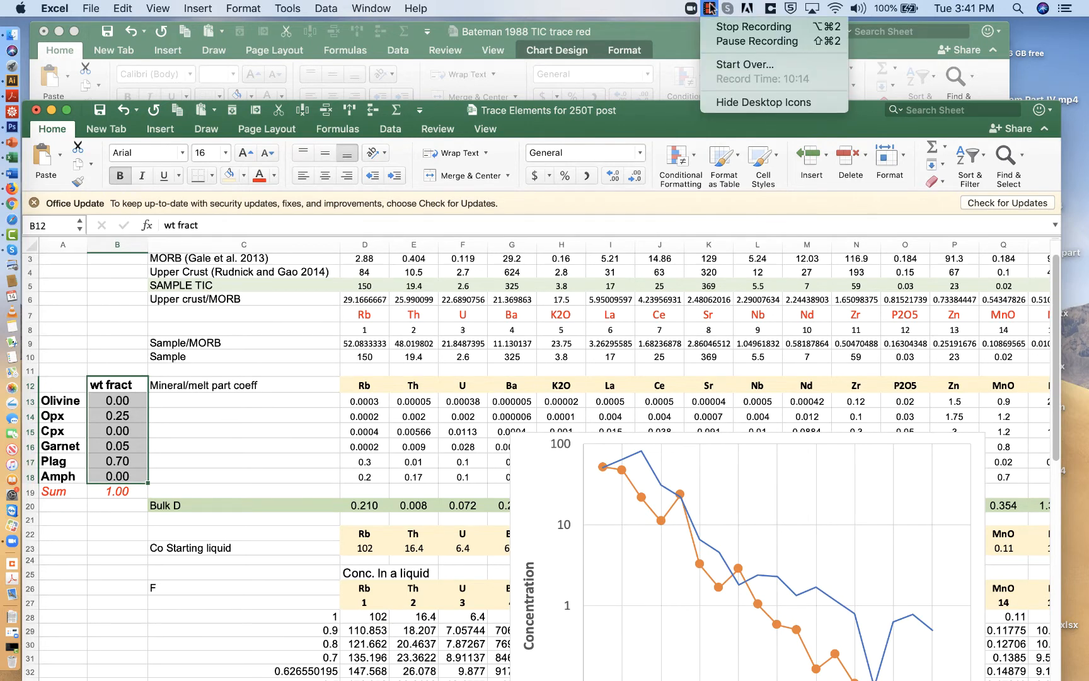